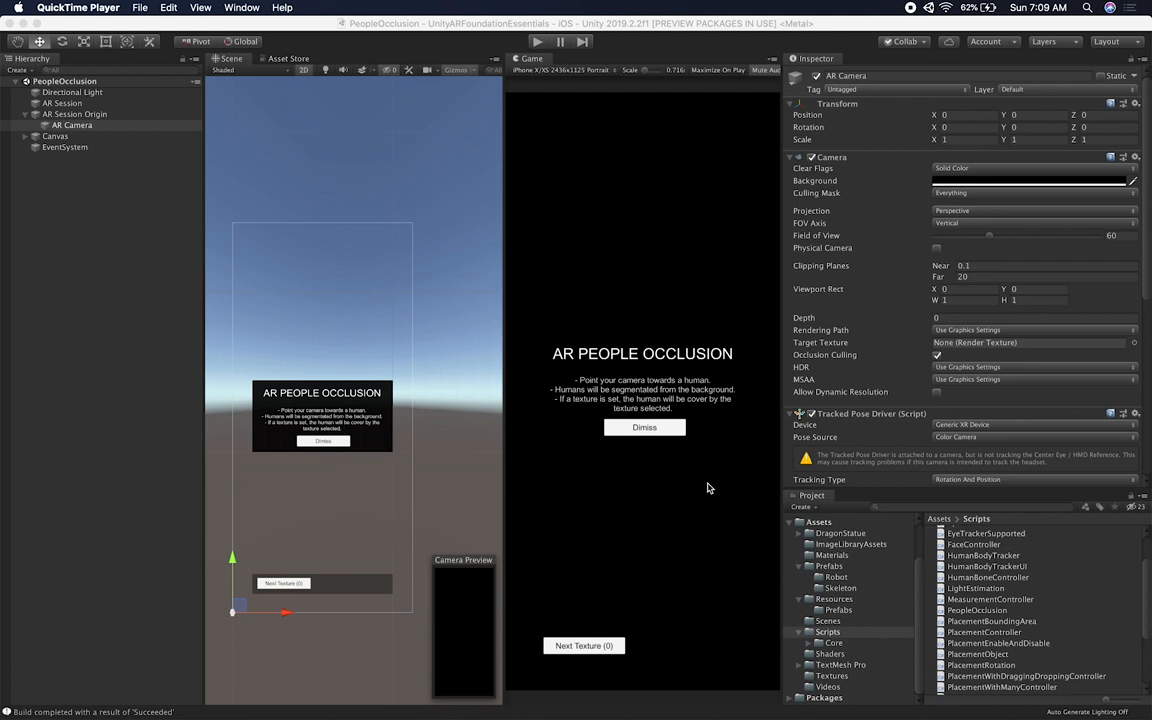
mouse_move(892, 390)
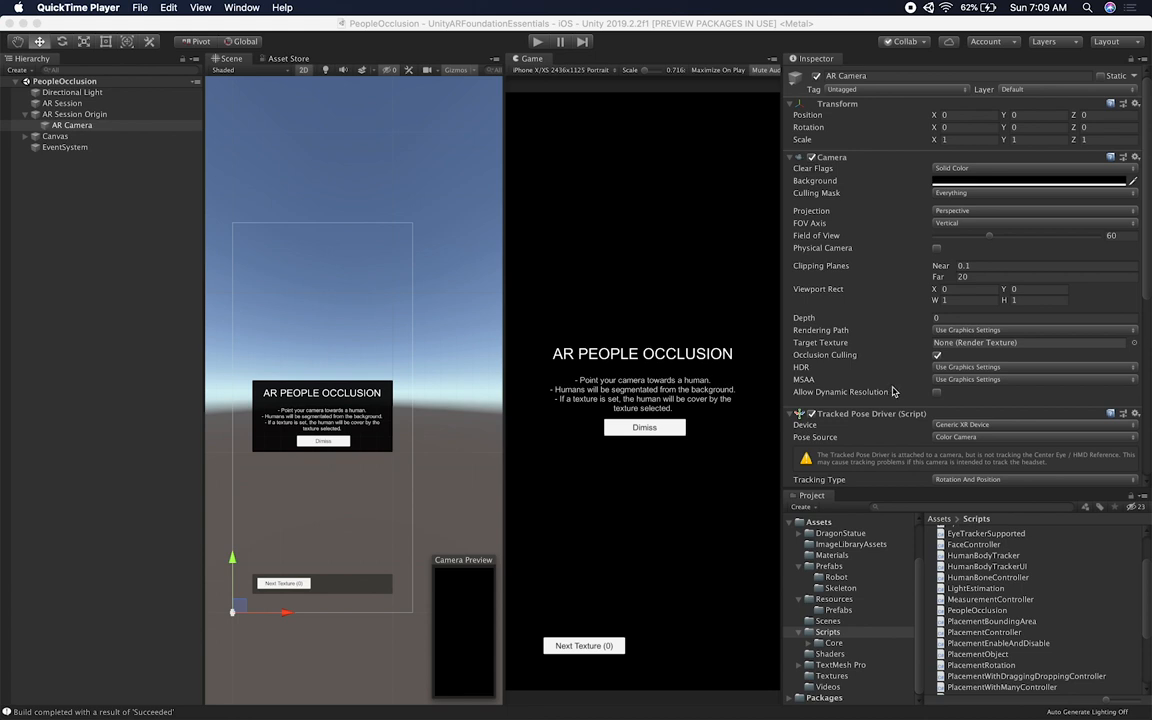
Scroll the AR Camera Inspector down to the People Occlusion script and its overlay texture list
scroll("down", 3)
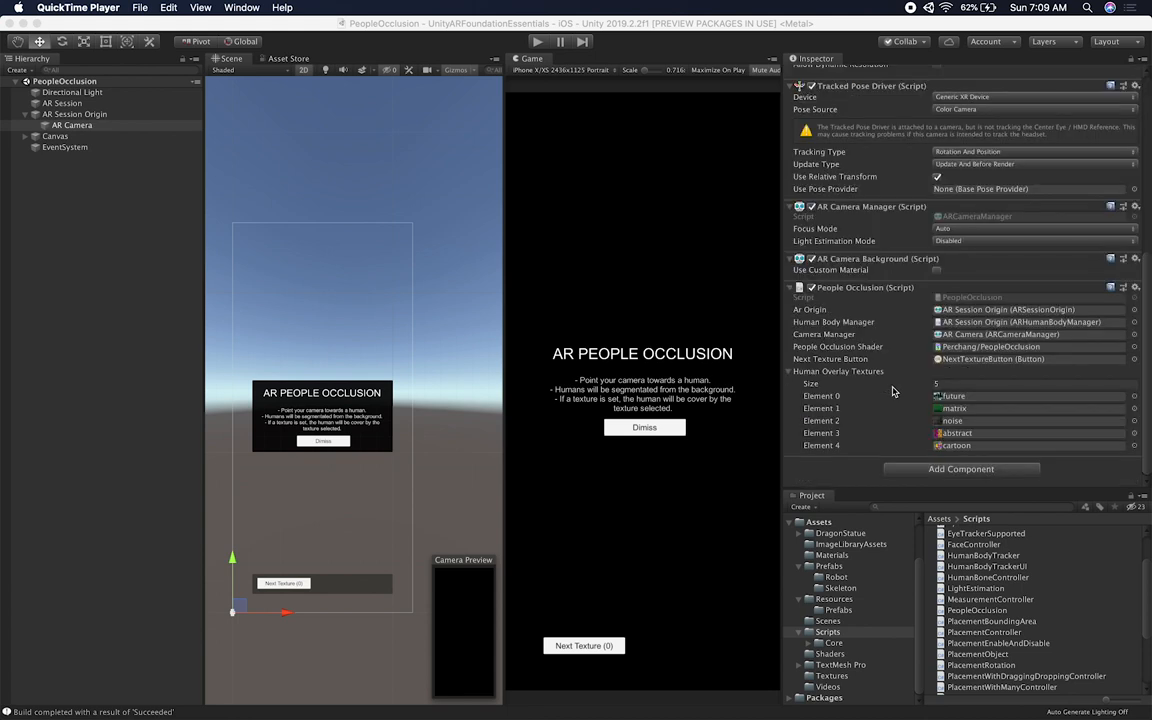
mouse_move(844, 296)
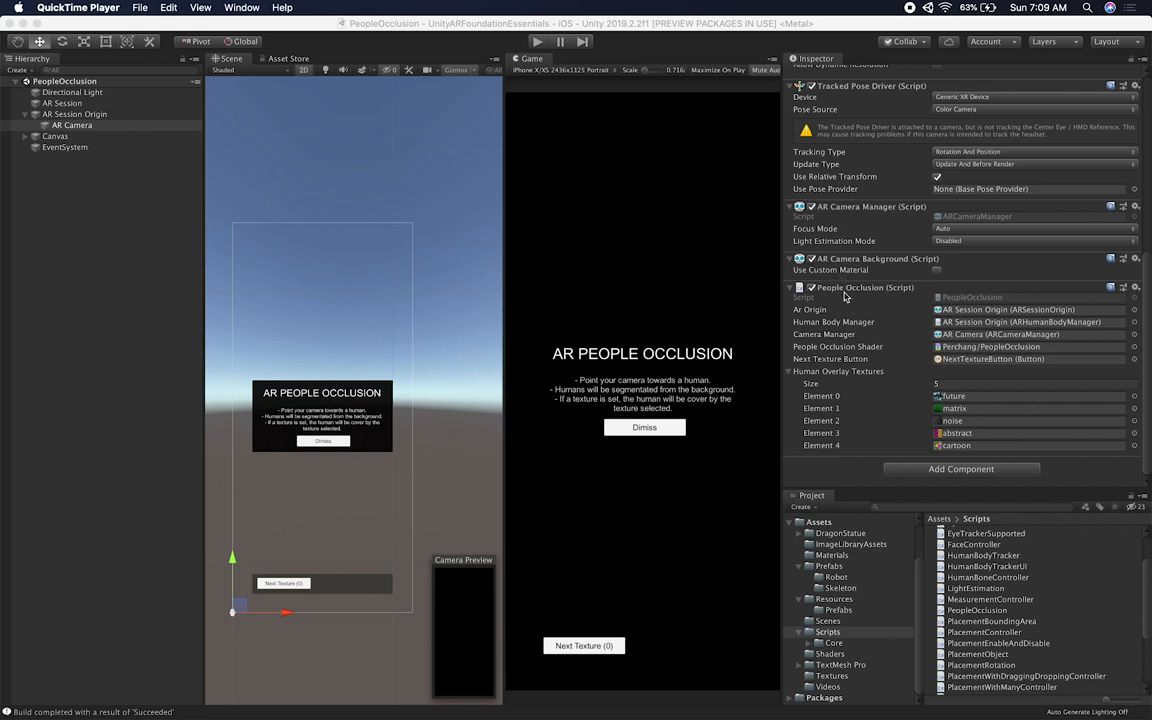
mouse_move(828, 320)
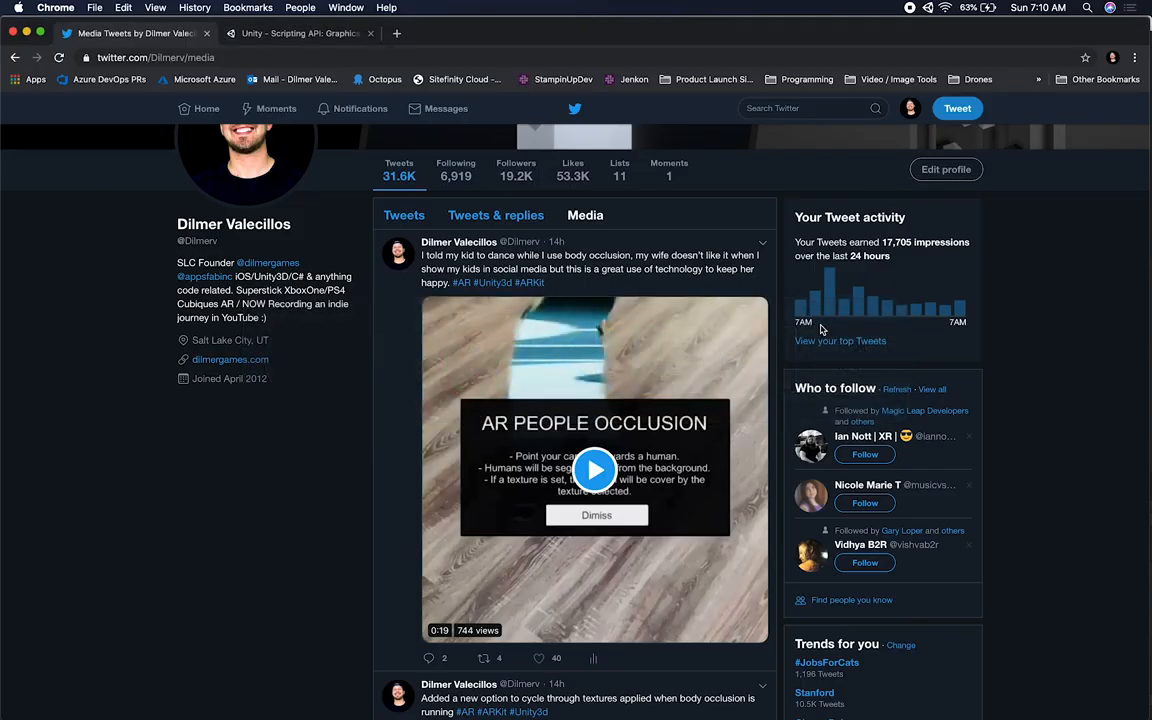
Play and watch the body-occlusion dance demo video in the Twitter media feed
scroll("down", 3)
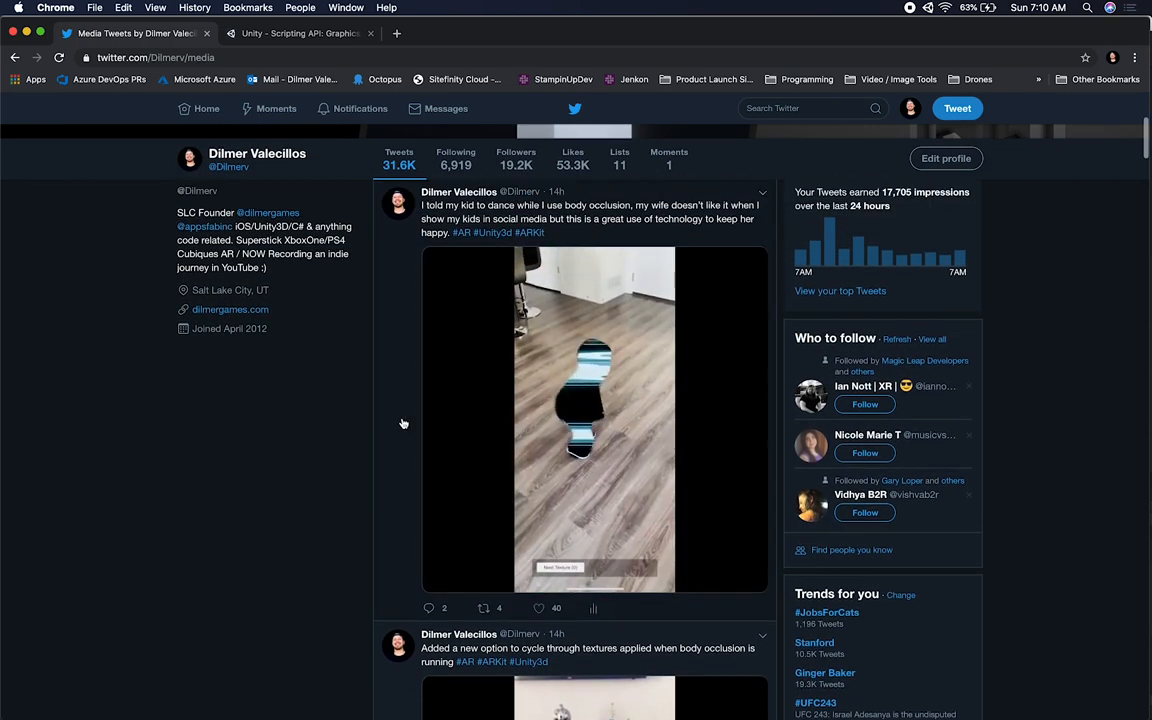
left_click(594, 418)
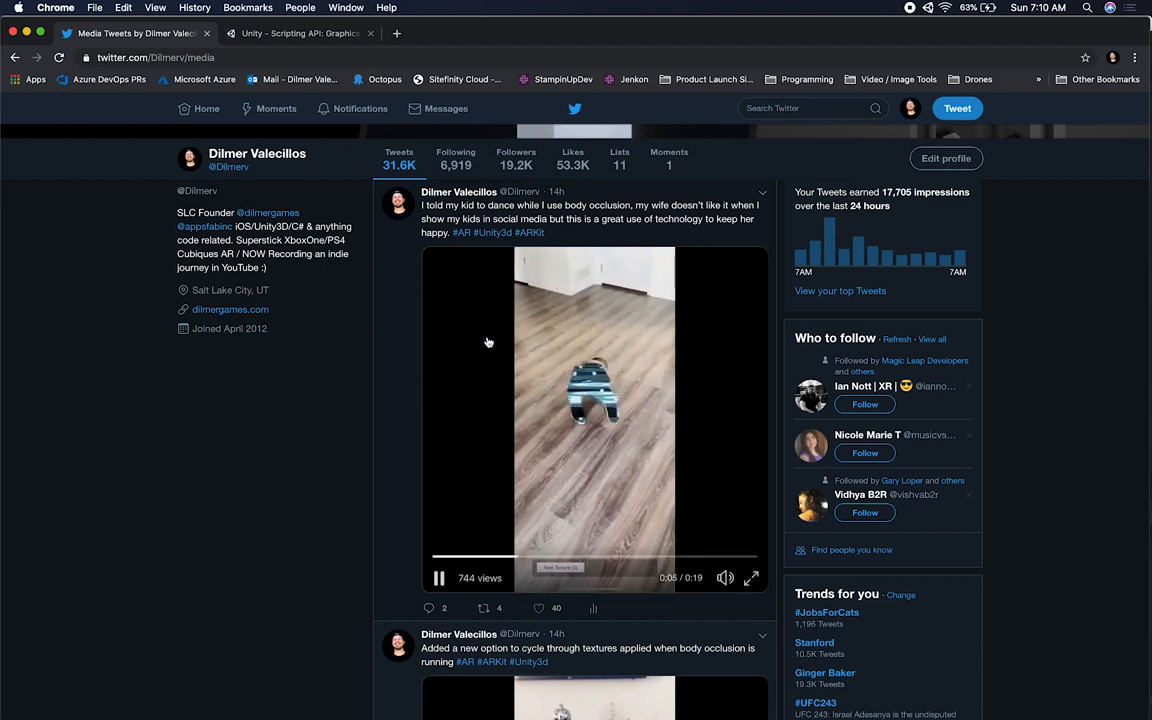
mouse_move(384, 404)
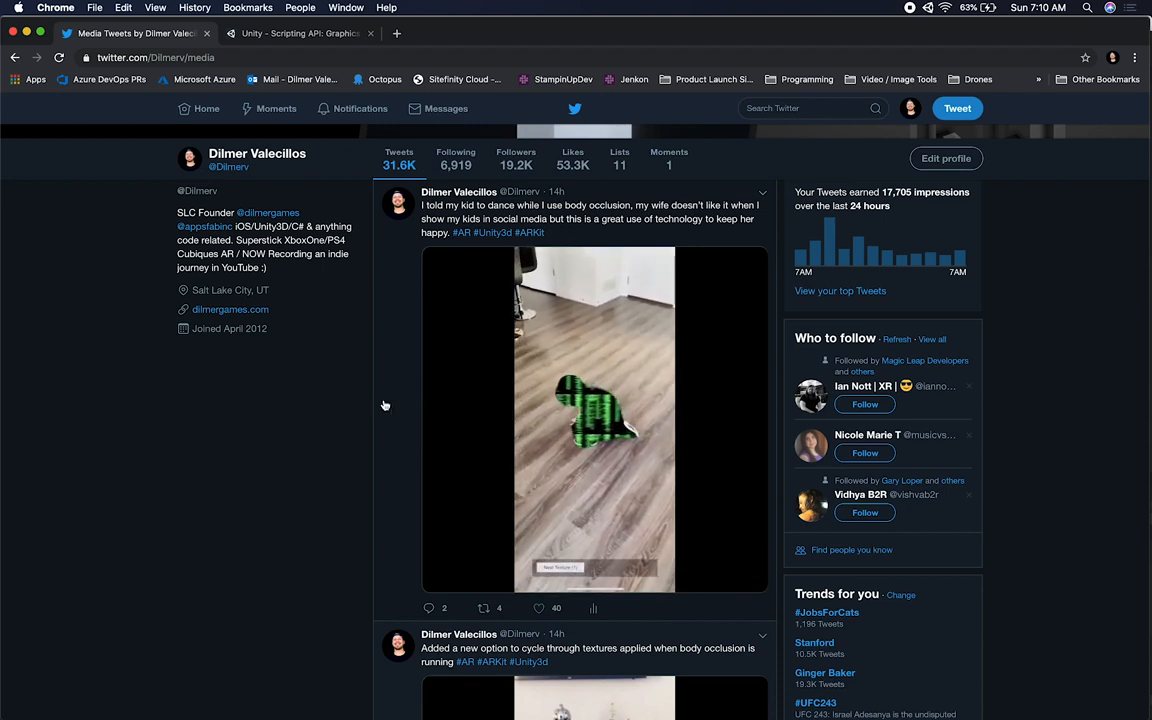
left_click(594, 420)
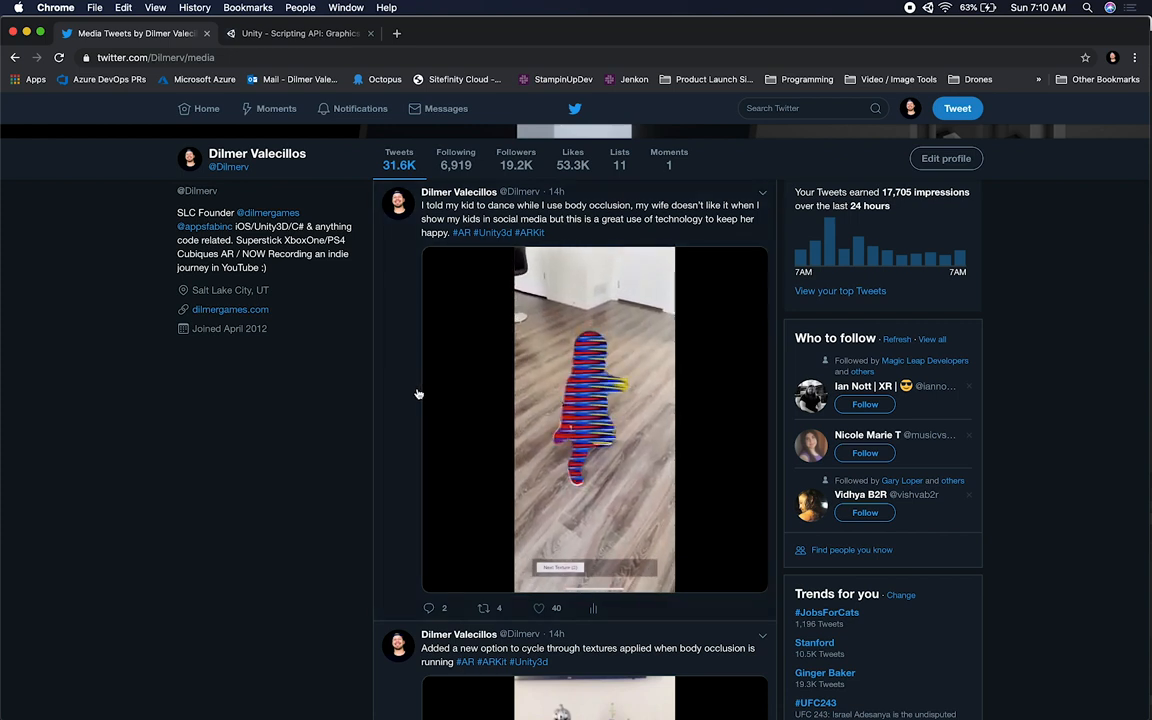
left_click(594, 418)
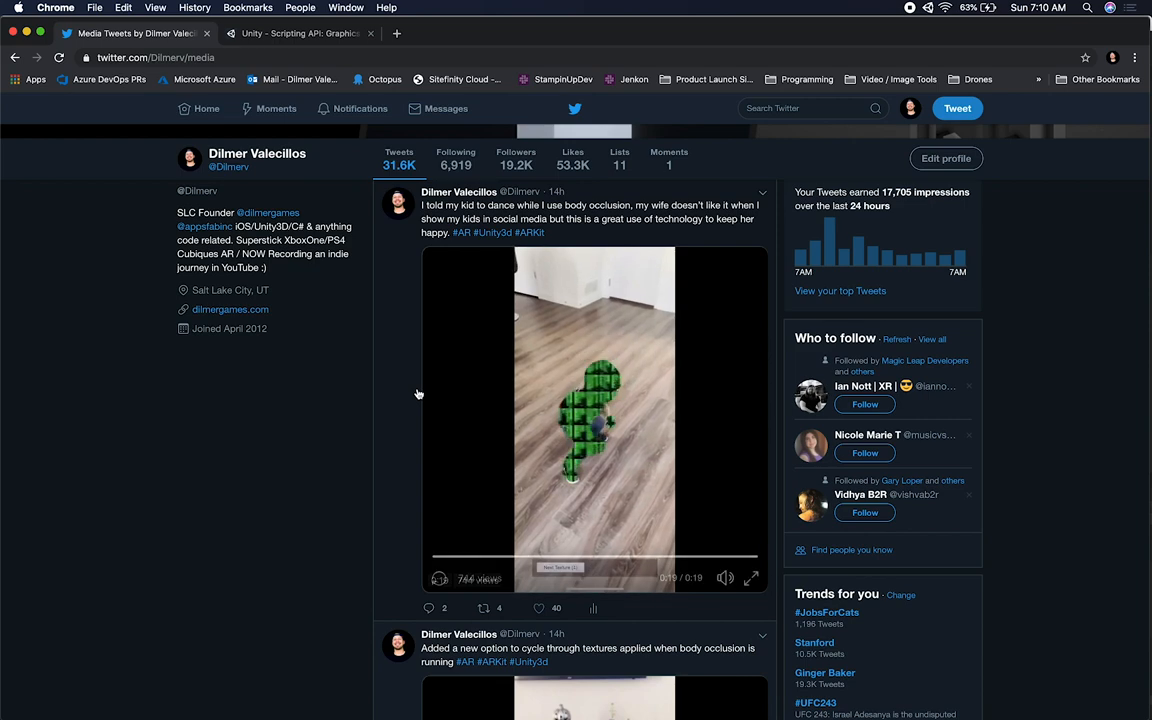
Move down the feed and play the texture-cycling occlusion demo video
scroll("down", 3)
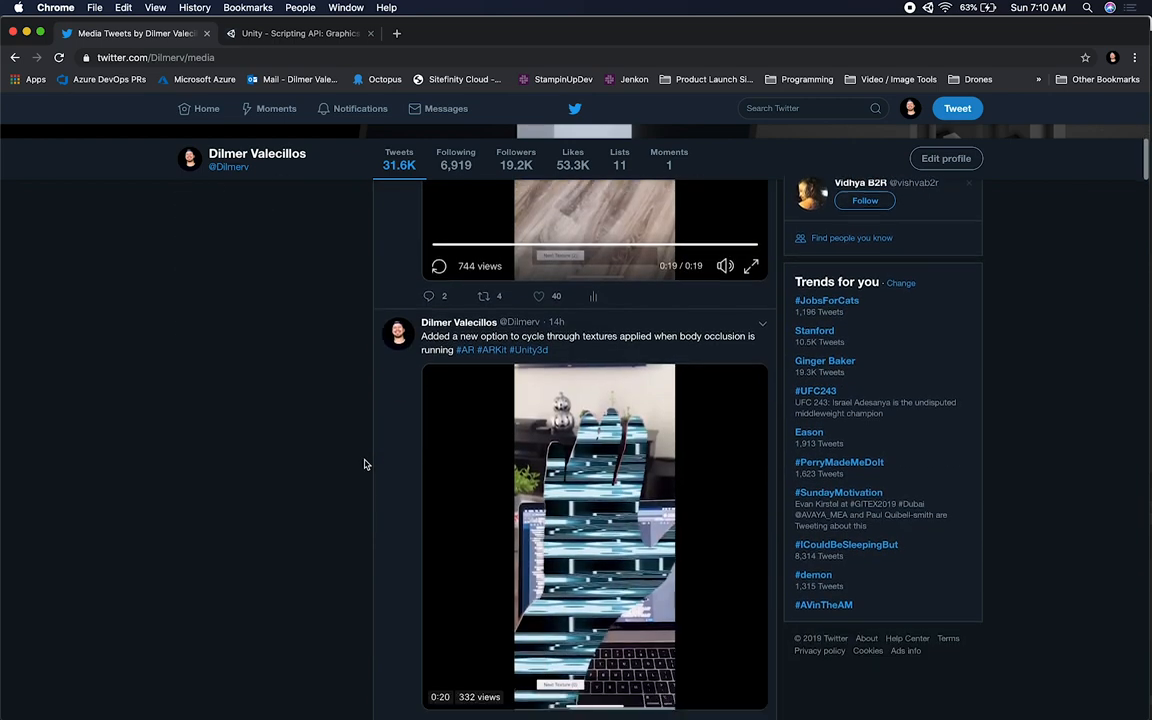
scroll("down", 3)
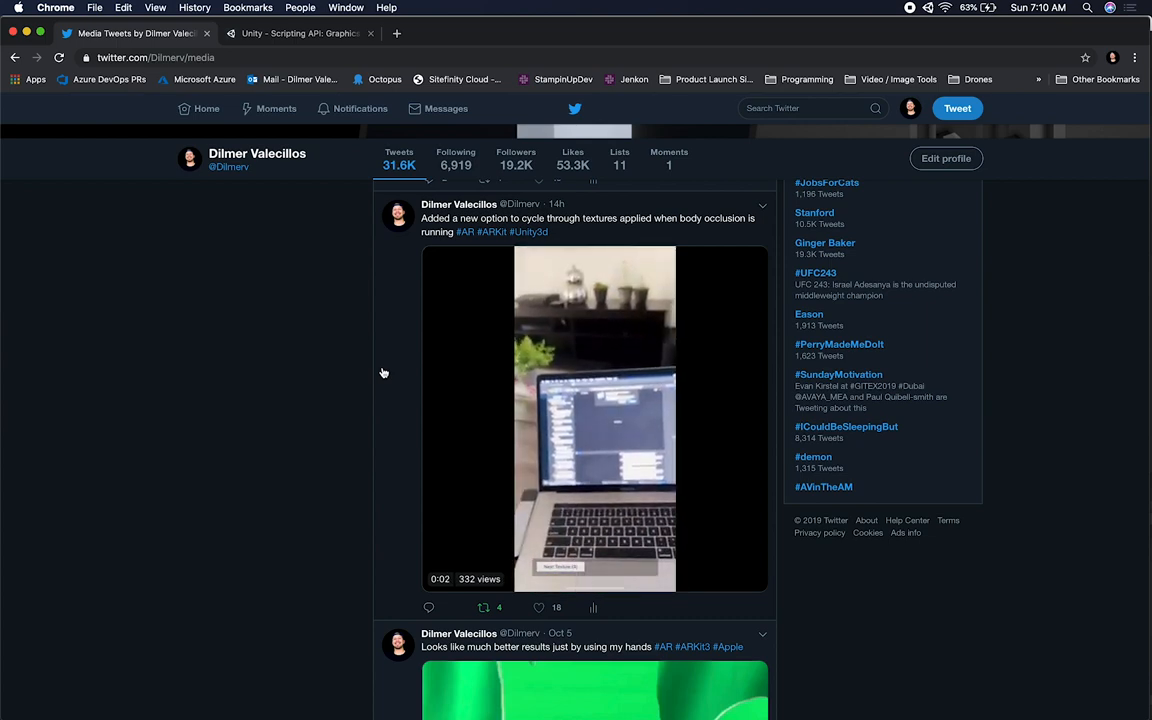
left_click(596, 418)
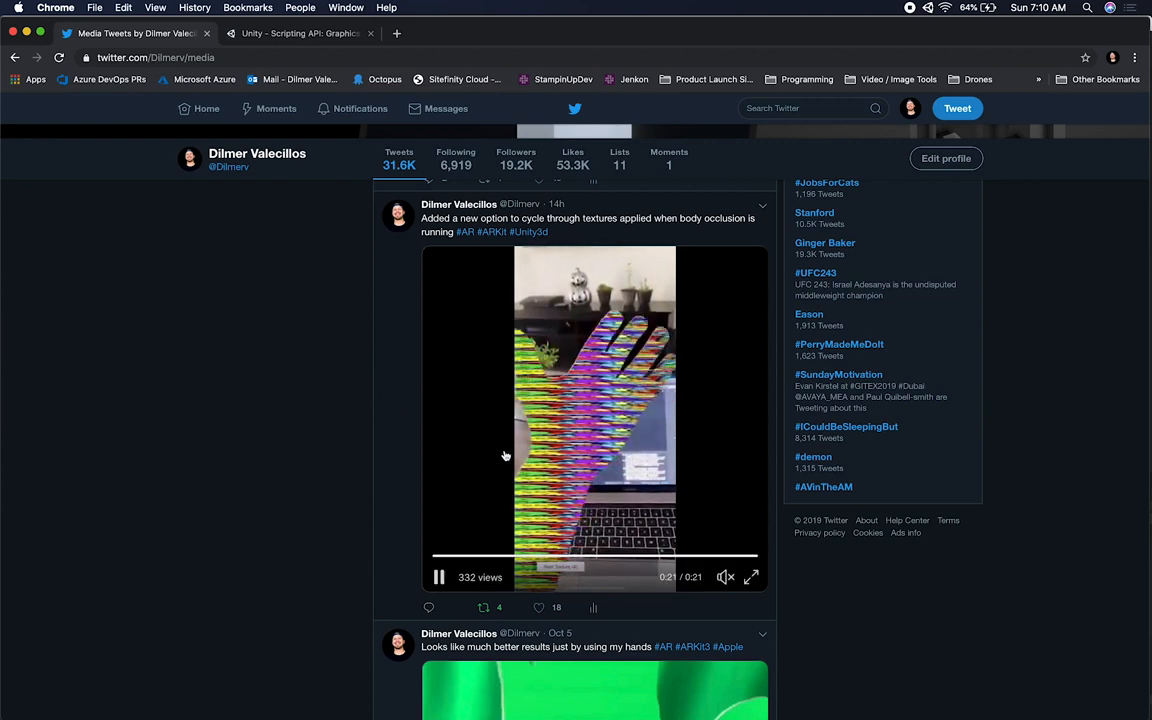
scroll("down", 3)
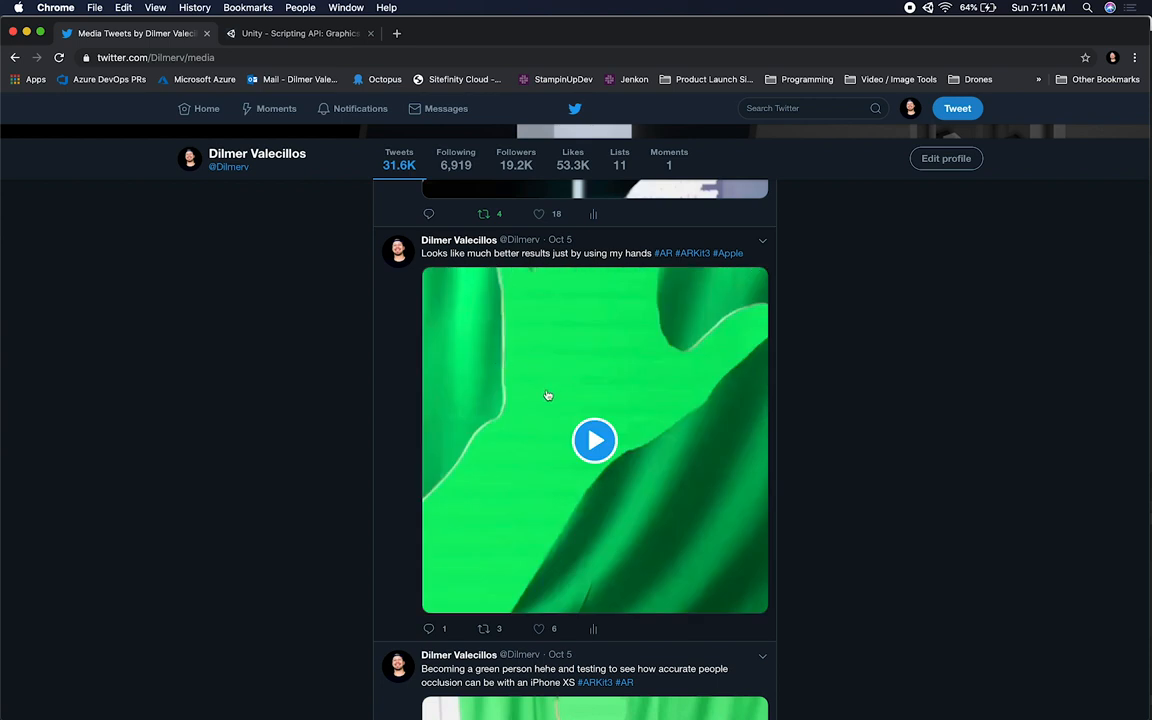
mouse_move(504, 402)
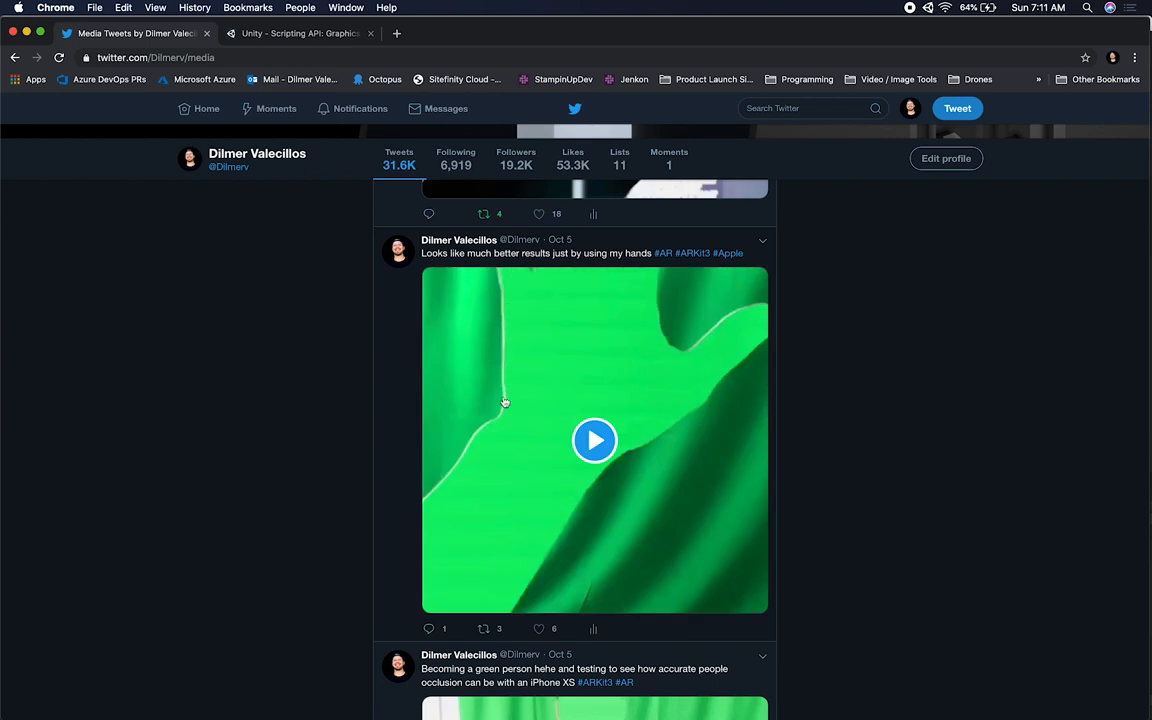
mouse_move(336, 468)
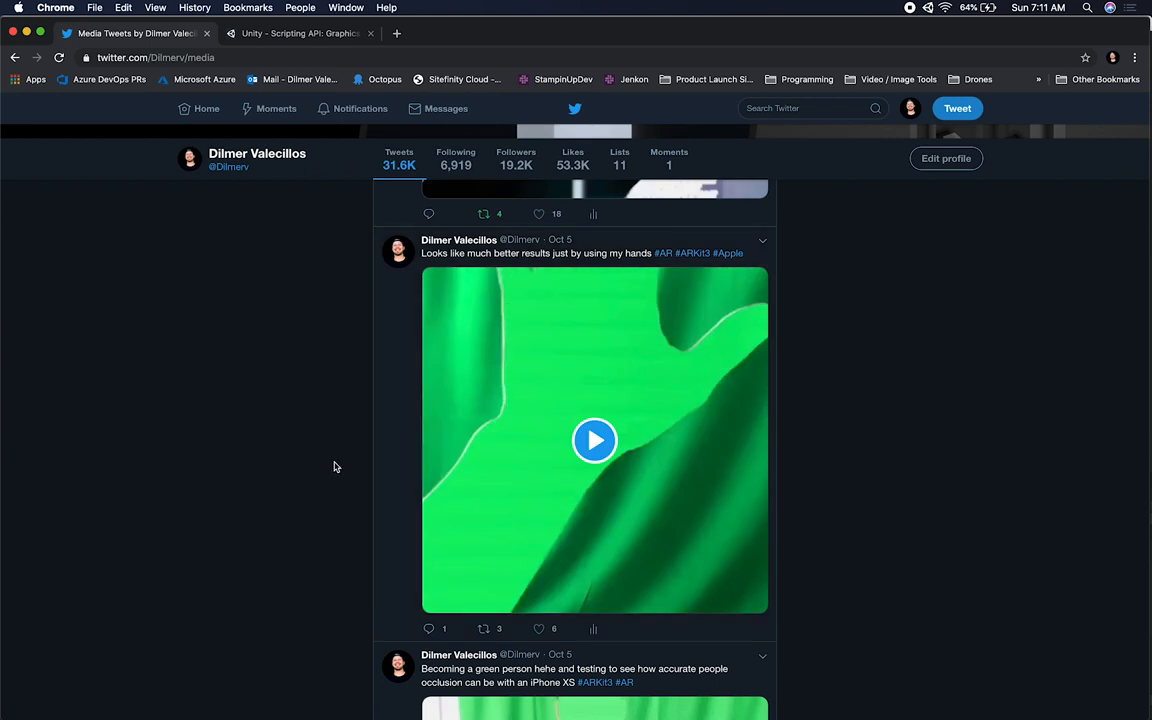
mouse_move(416, 518)
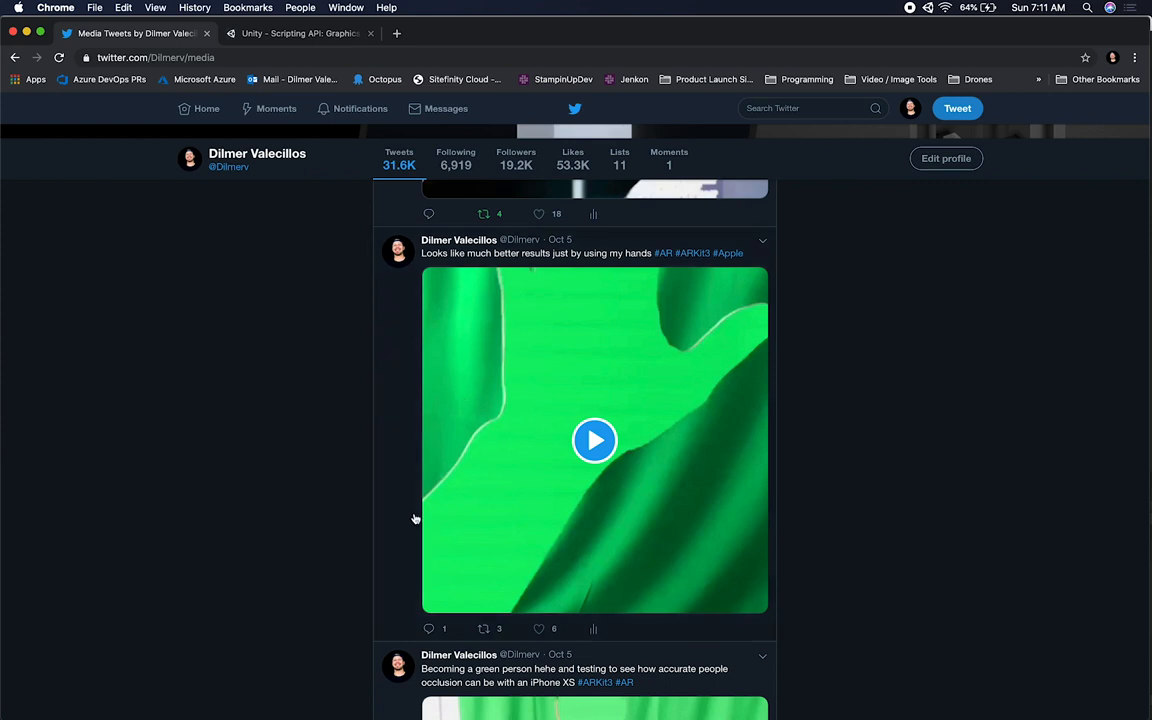
Play the green hand occlusion video and move past the green full-body video to the different-texture tweet
left_click(596, 440)
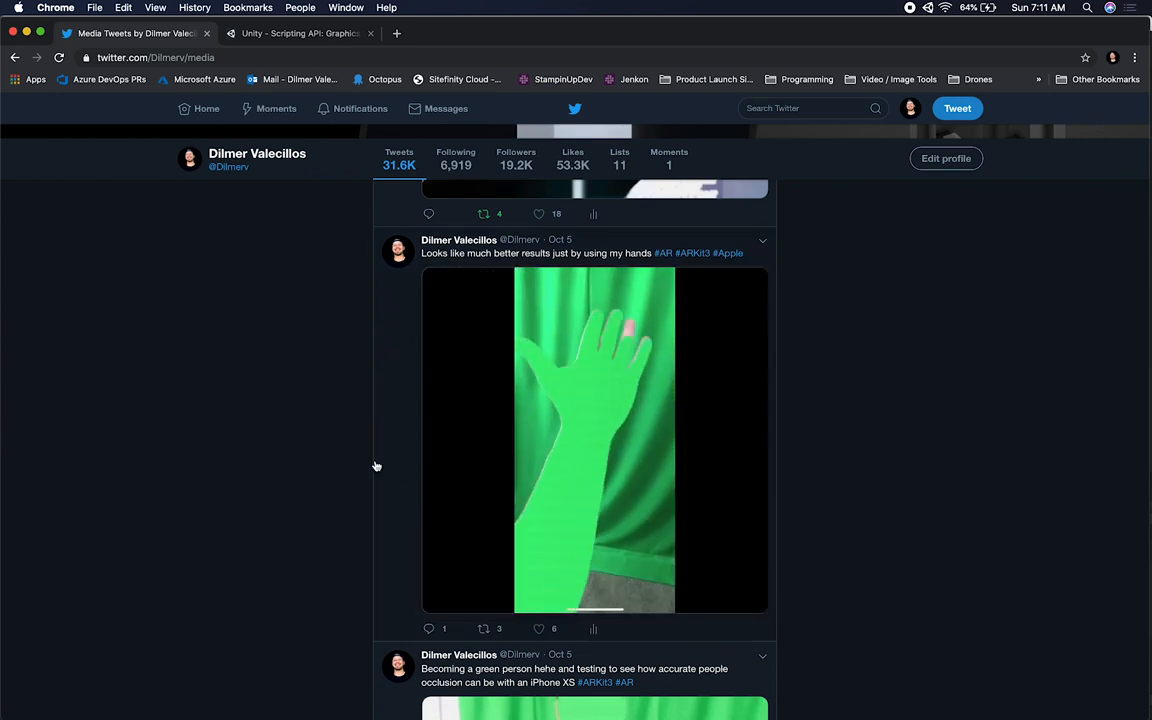
scroll("down", 3)
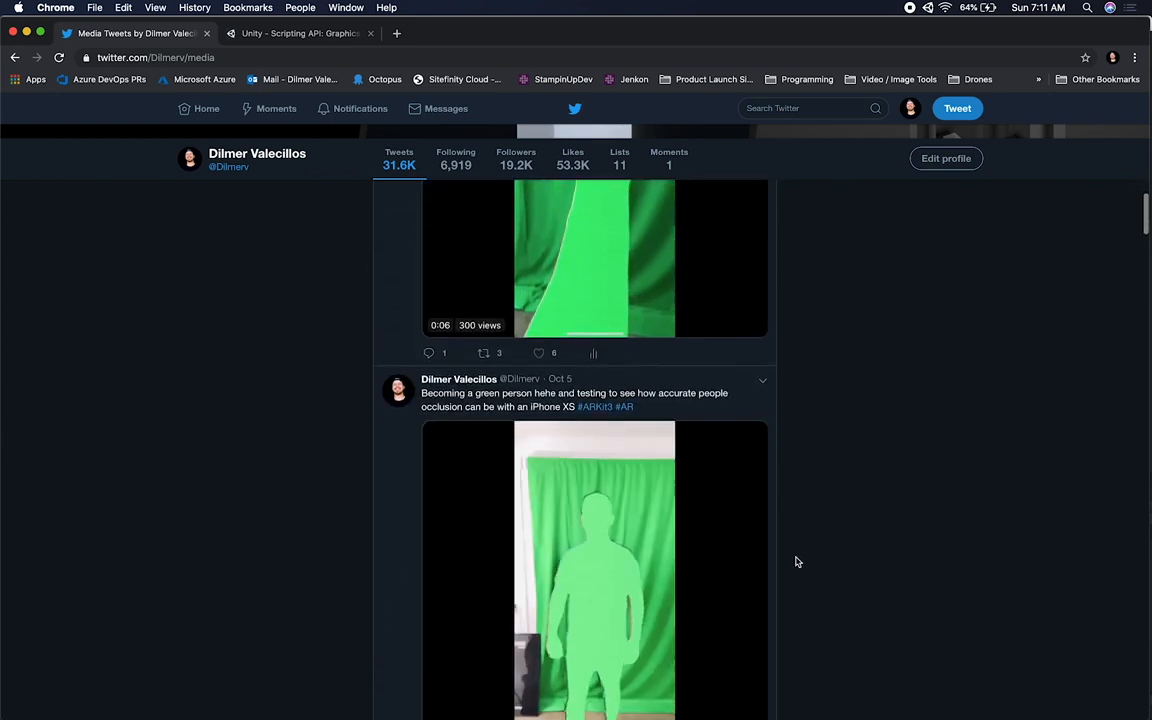
scroll("down", 3)
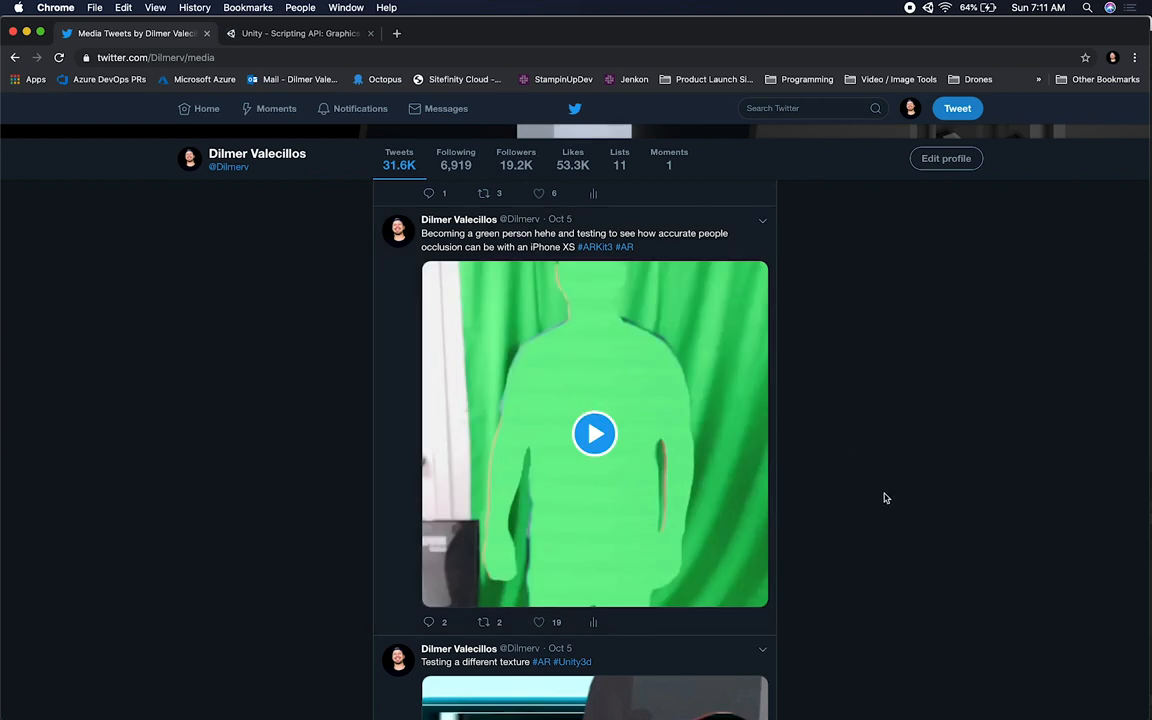
mouse_move(532, 420)
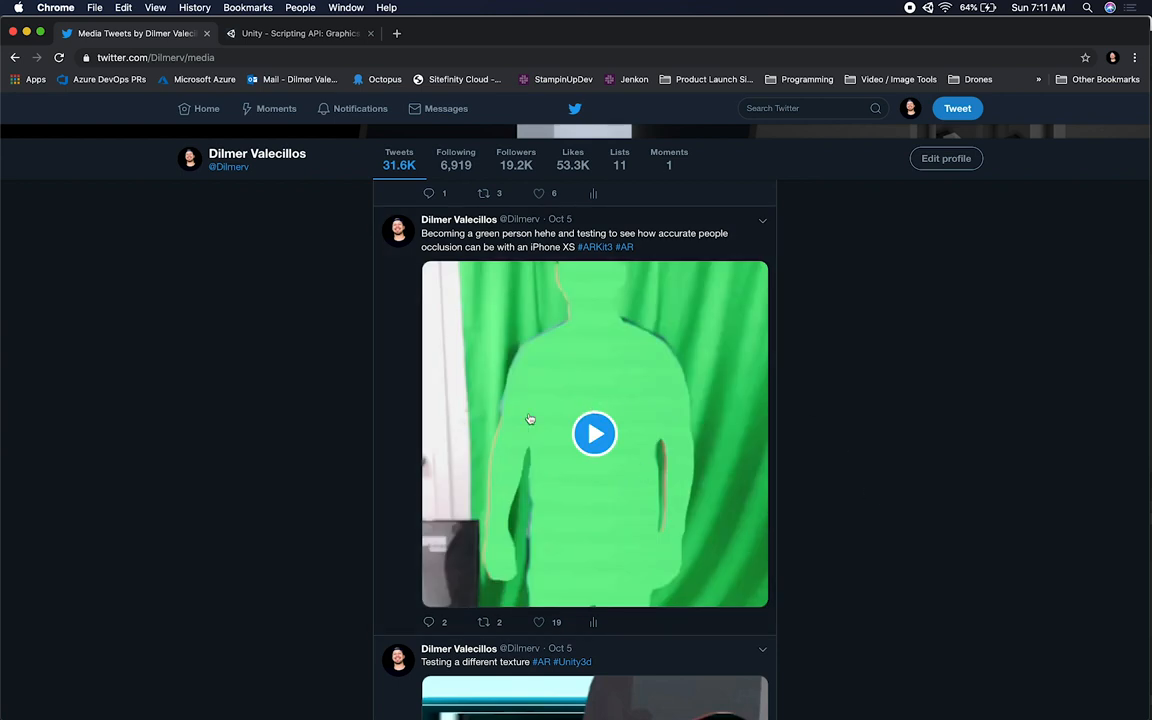
scroll("down", 3)
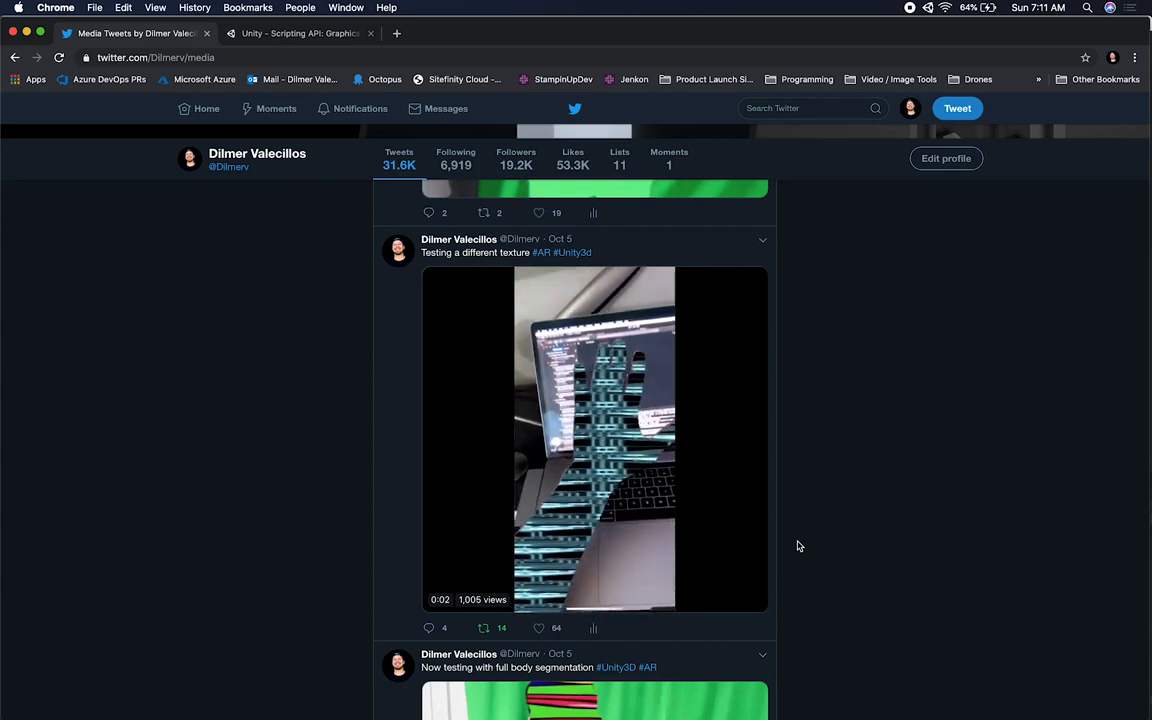
Play the texture test and full-body segmentation videos, continuing down the feed toward Unity
left_click(594, 440)
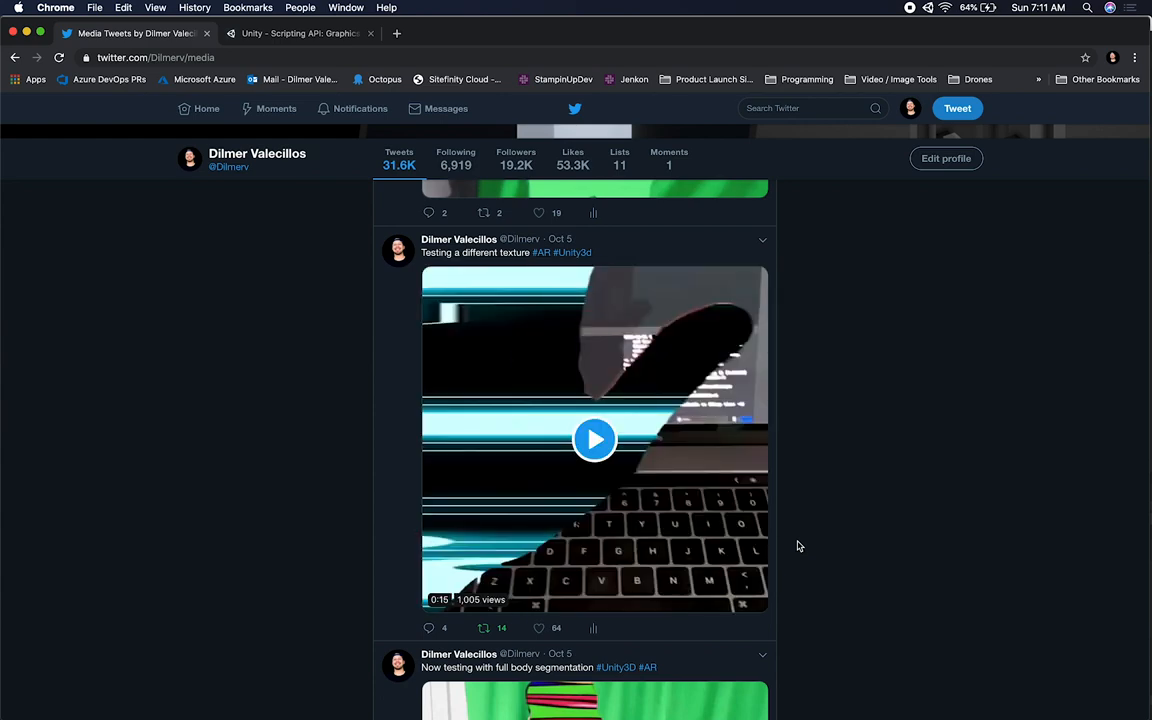
scroll("down", 3)
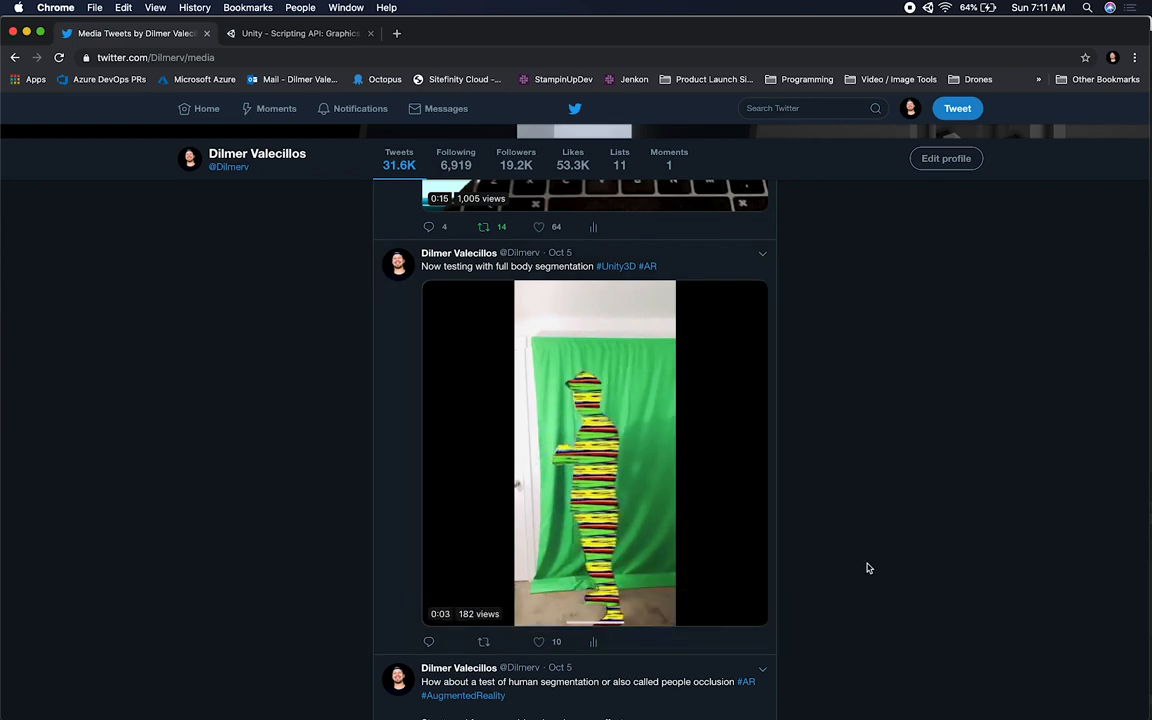
scroll("down", 3)
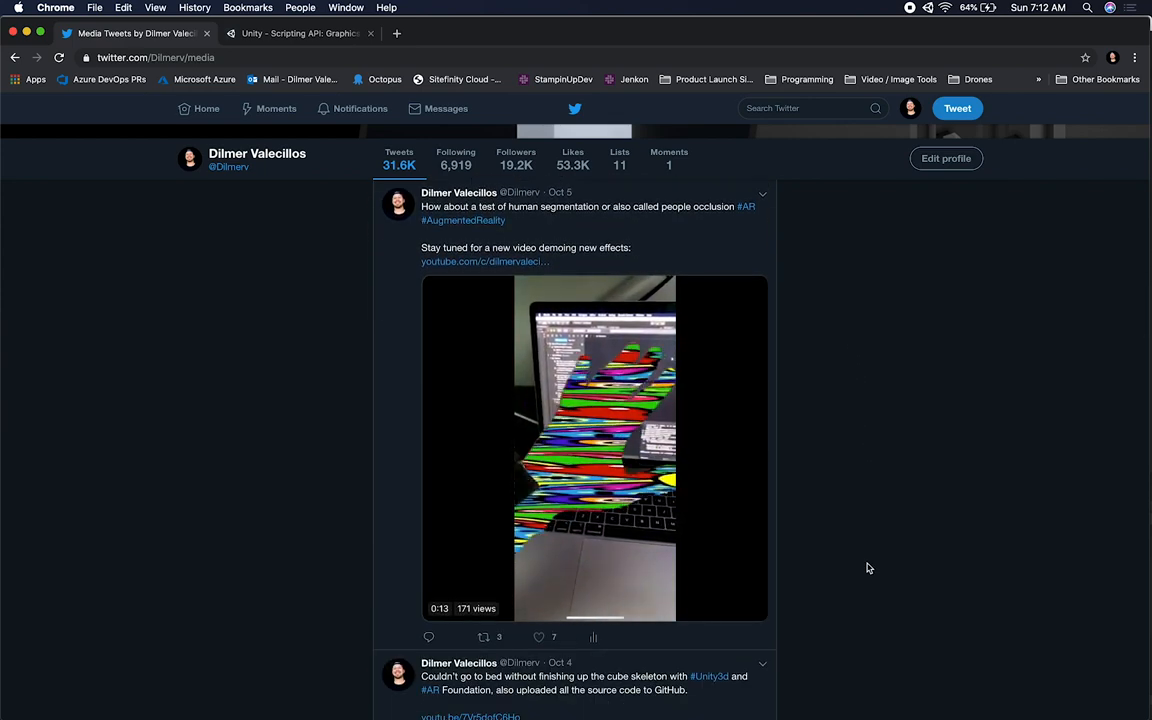
left_click(596, 448)
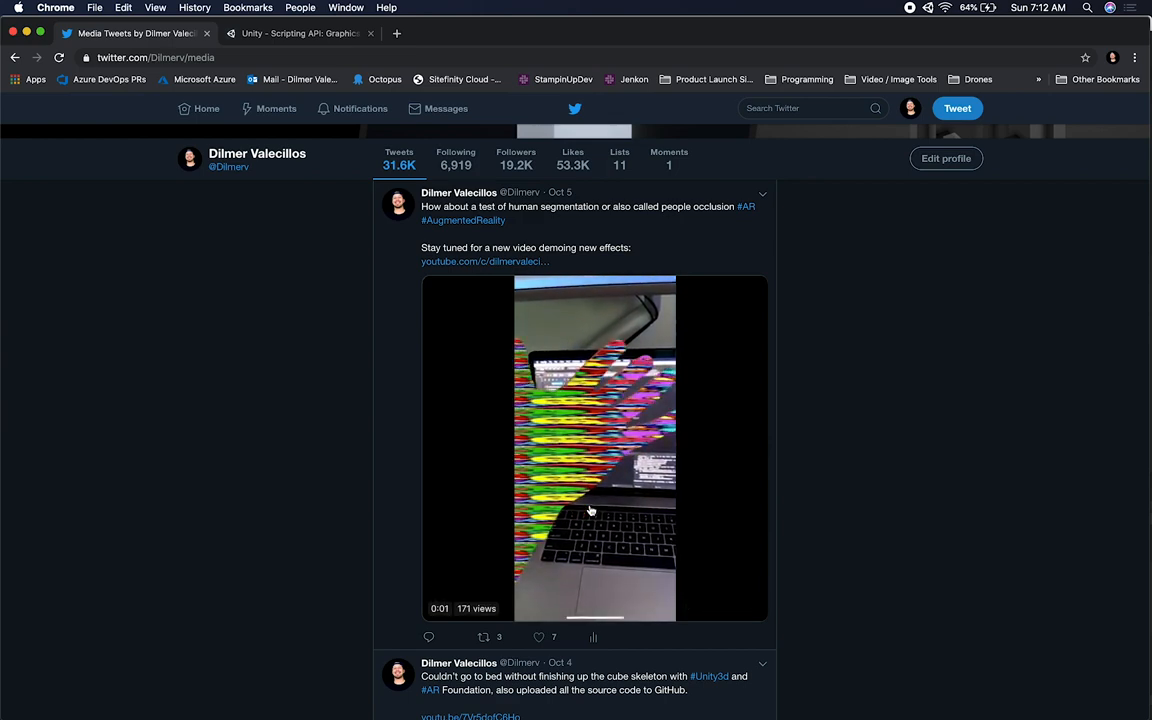
scroll("down", 3)
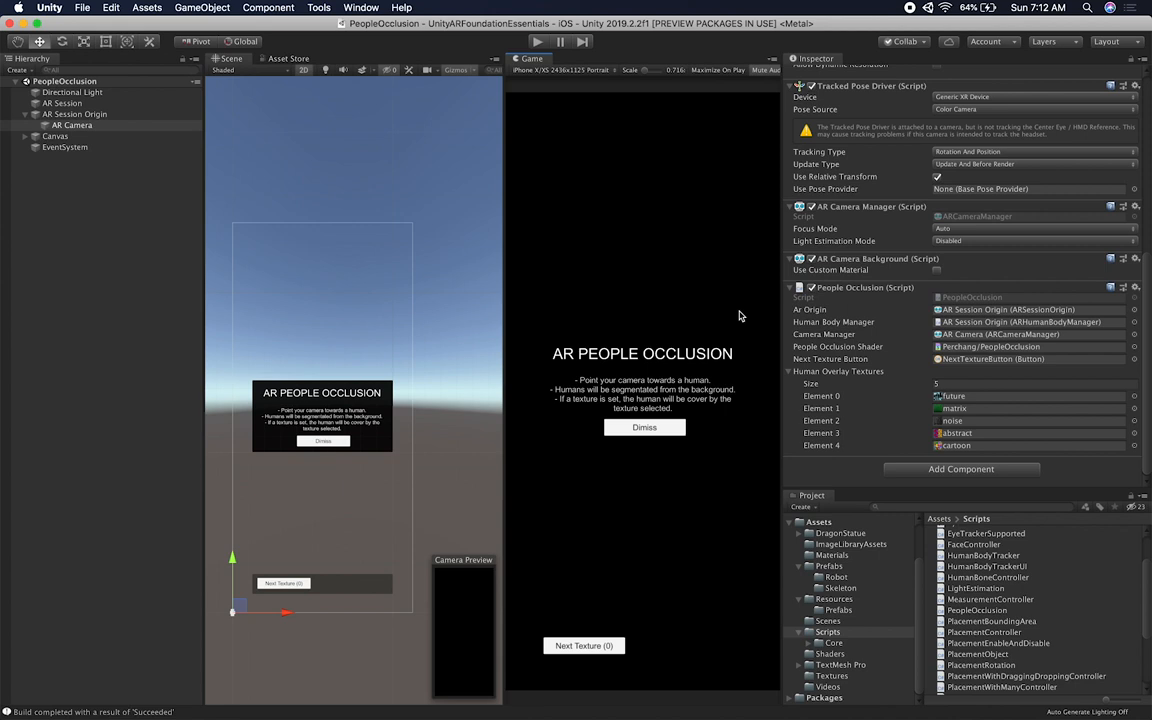
mouse_move(268, 132)
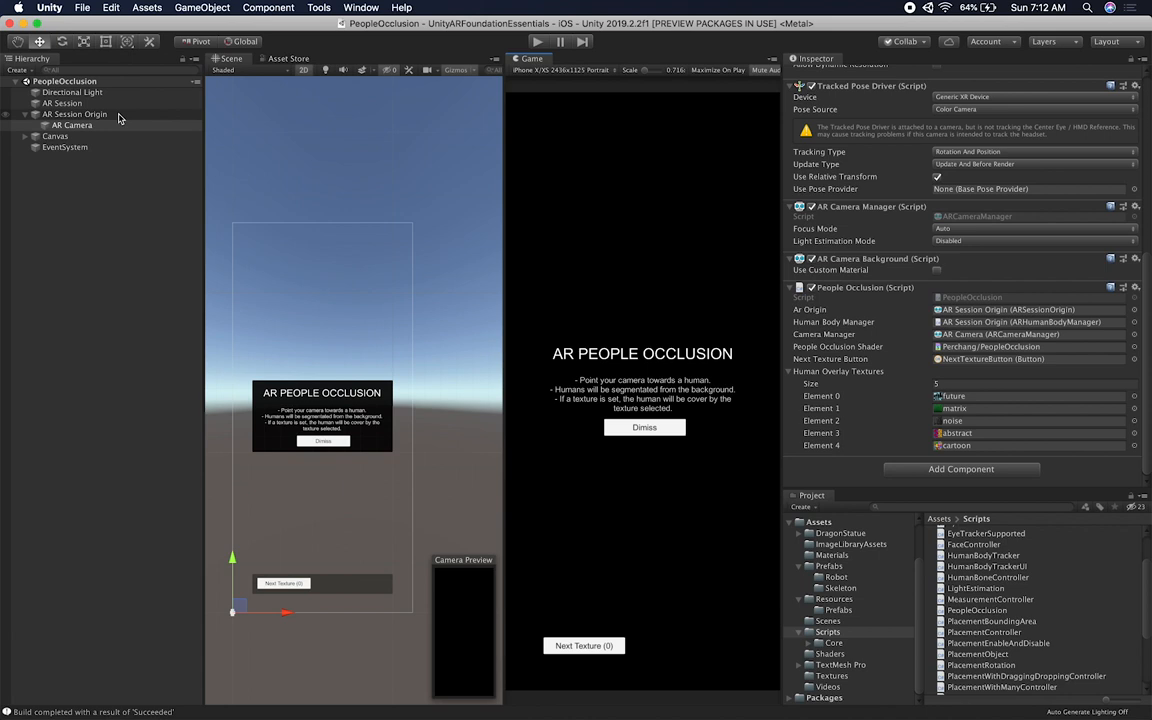
Inspect the Directional Light, AR Session and AR Session Origin objects in the Hierarchy
left_click(72, 92)
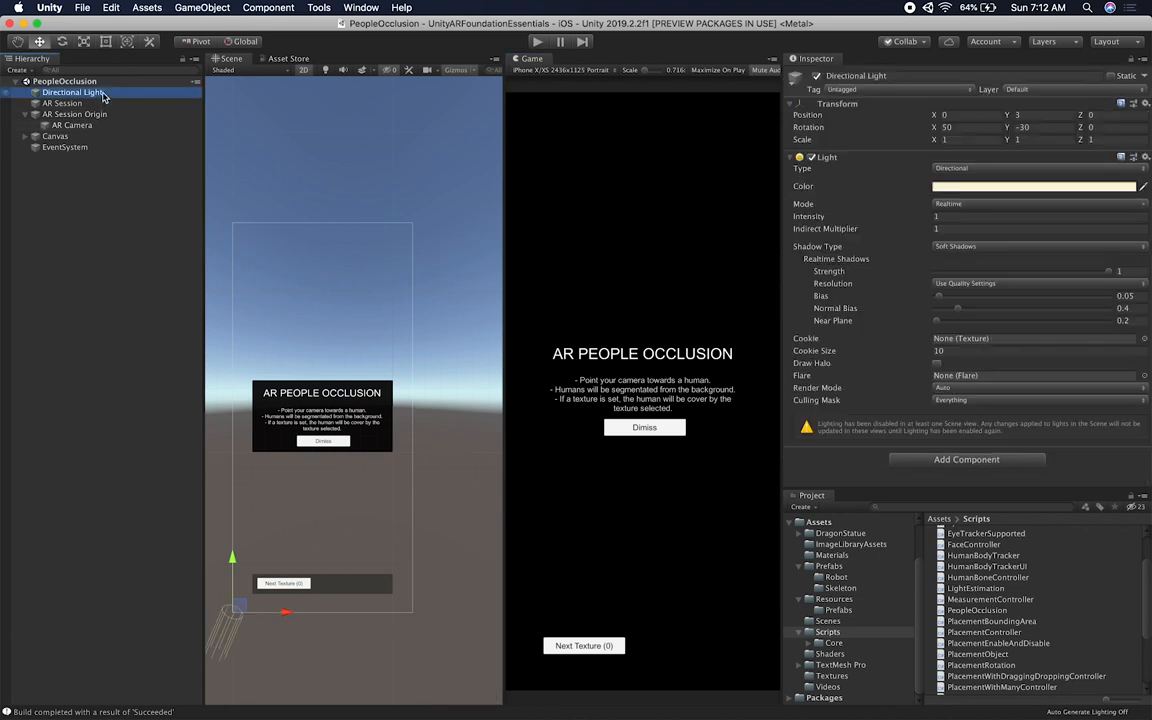
left_click(62, 104)
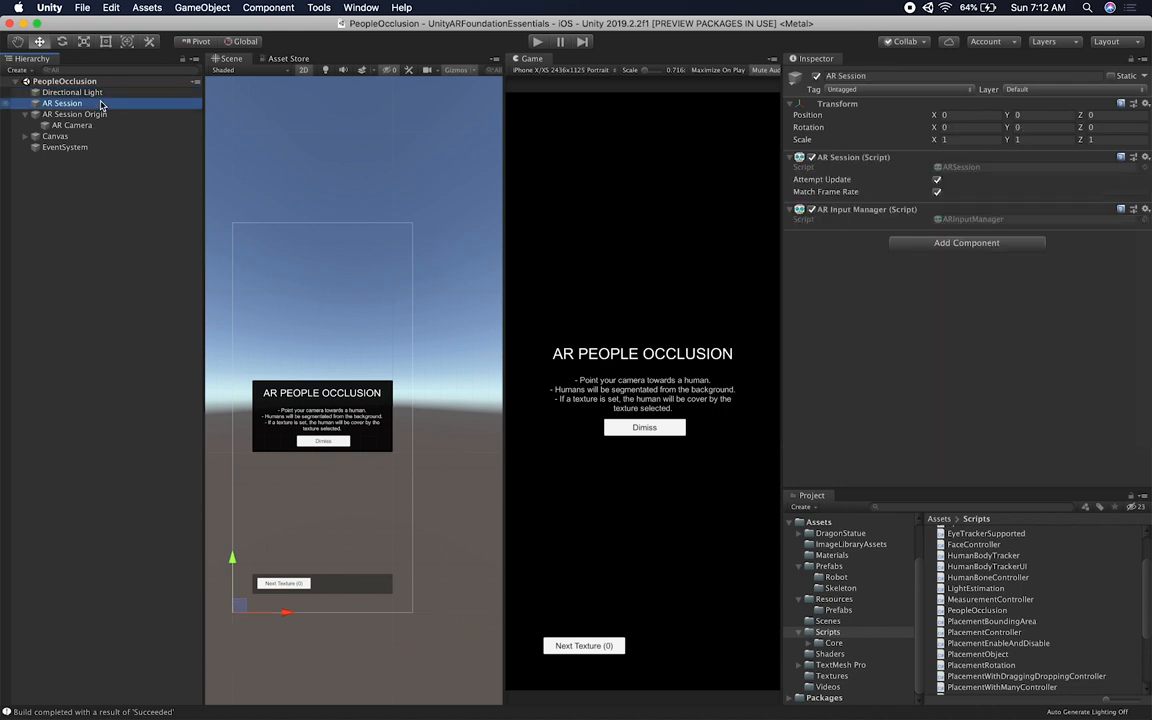
mouse_move(858, 168)
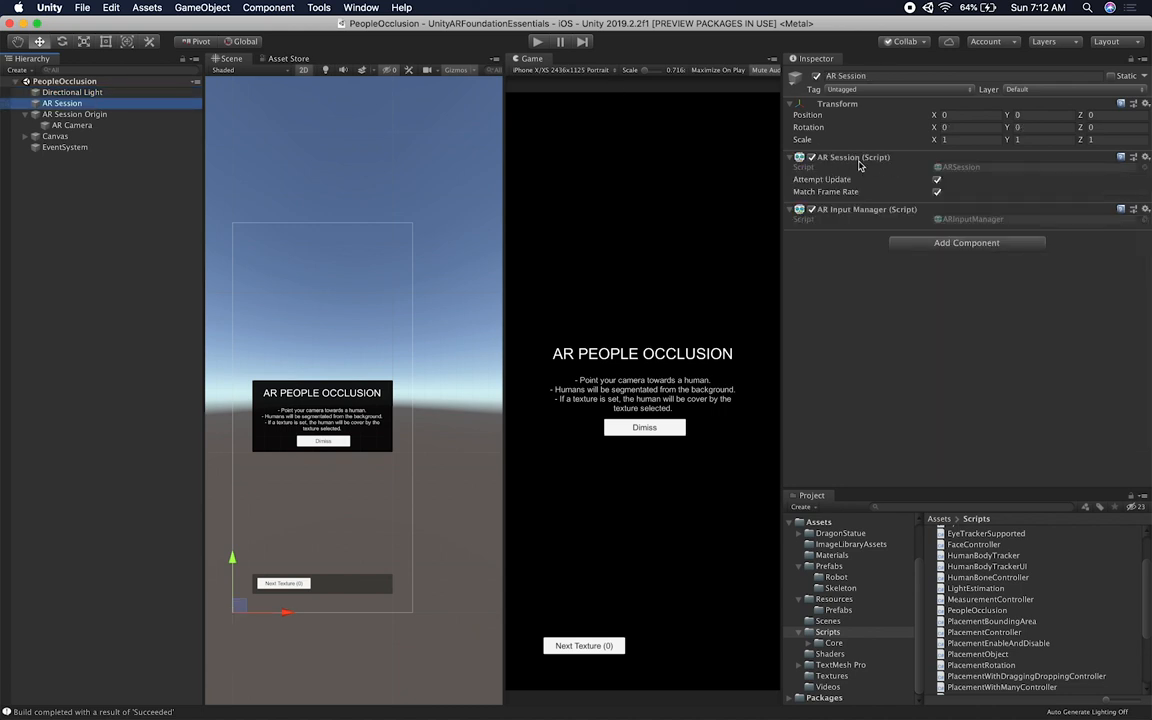
left_click(74, 114)
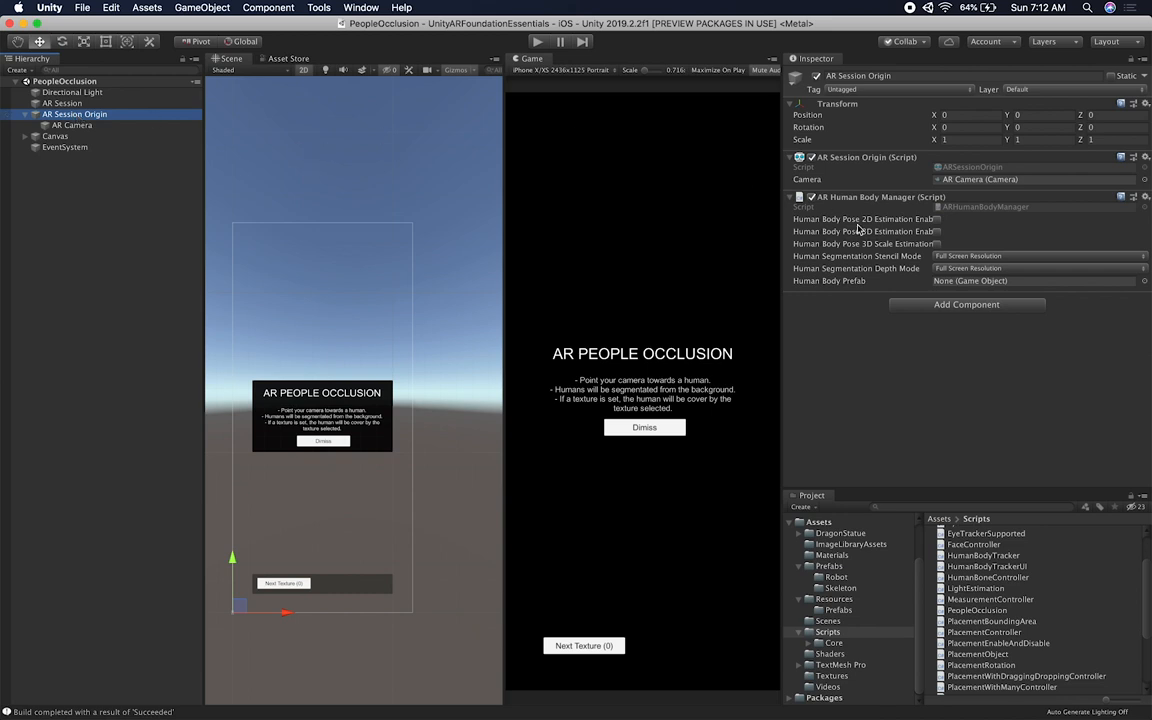
mouse_move(852, 186)
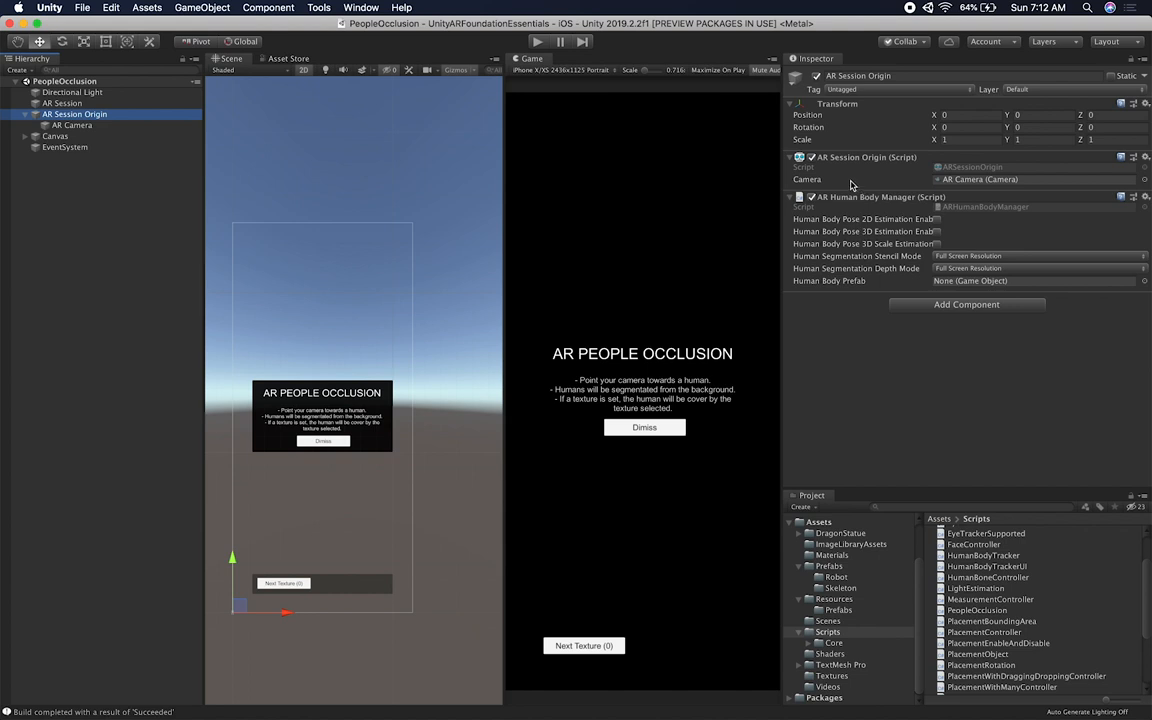
mouse_move(952, 182)
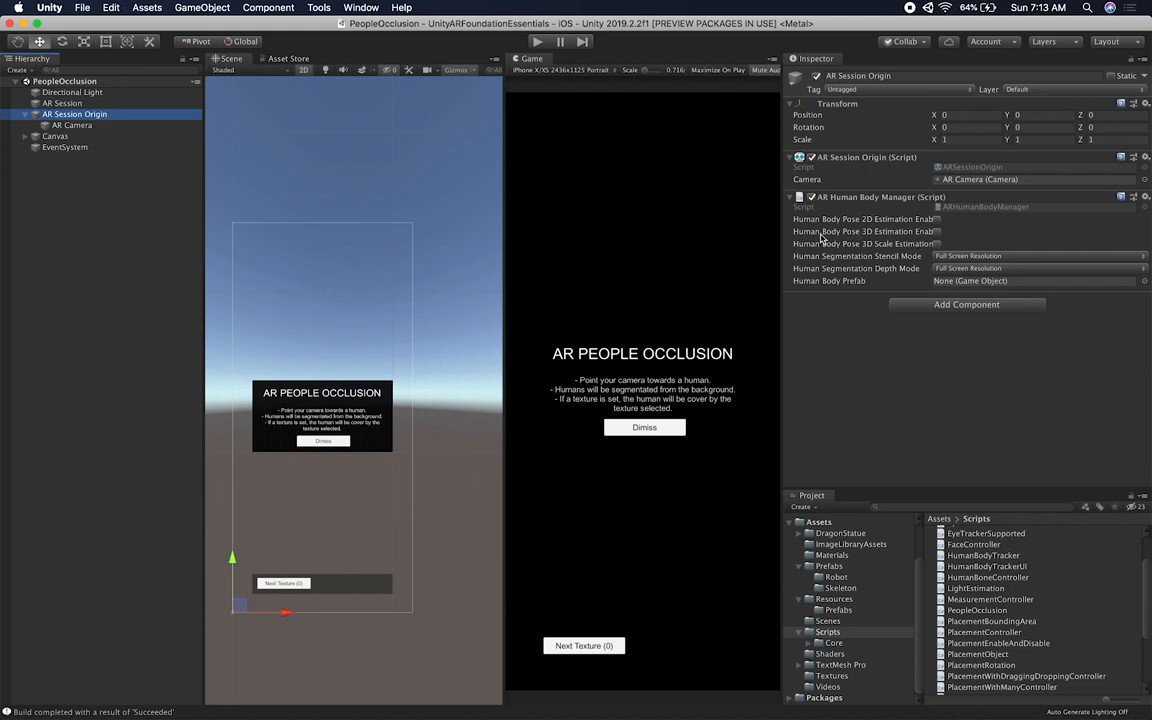
mouse_move(848, 264)
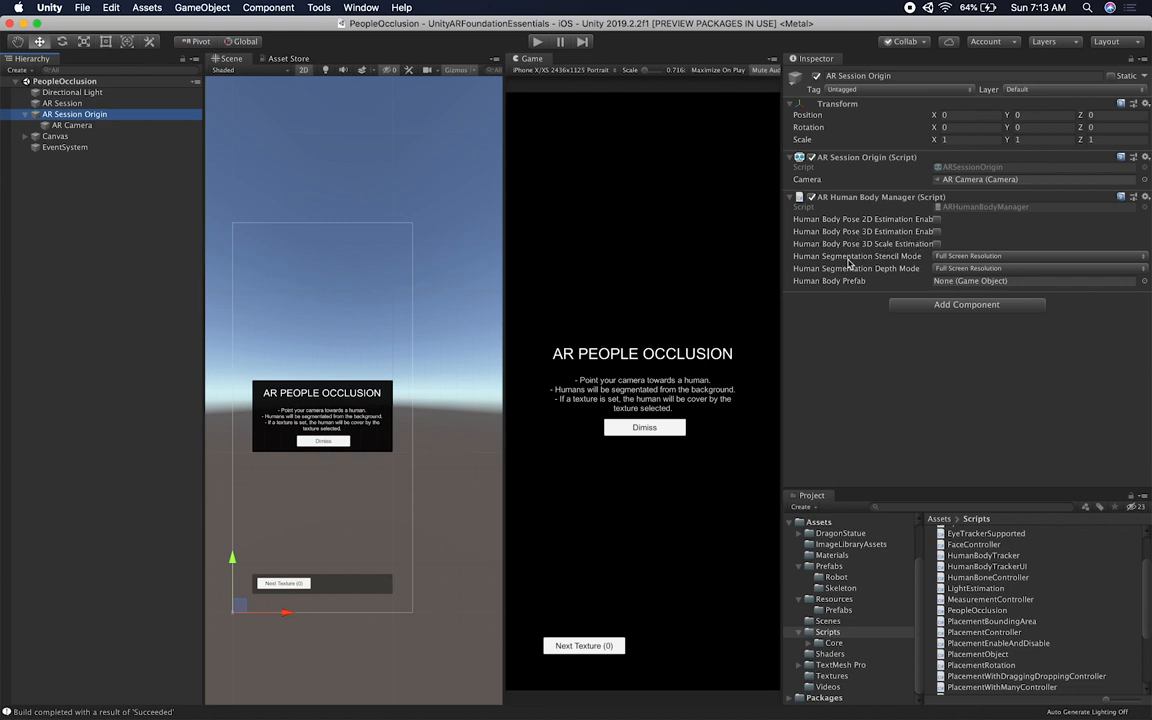
mouse_move(856, 256)
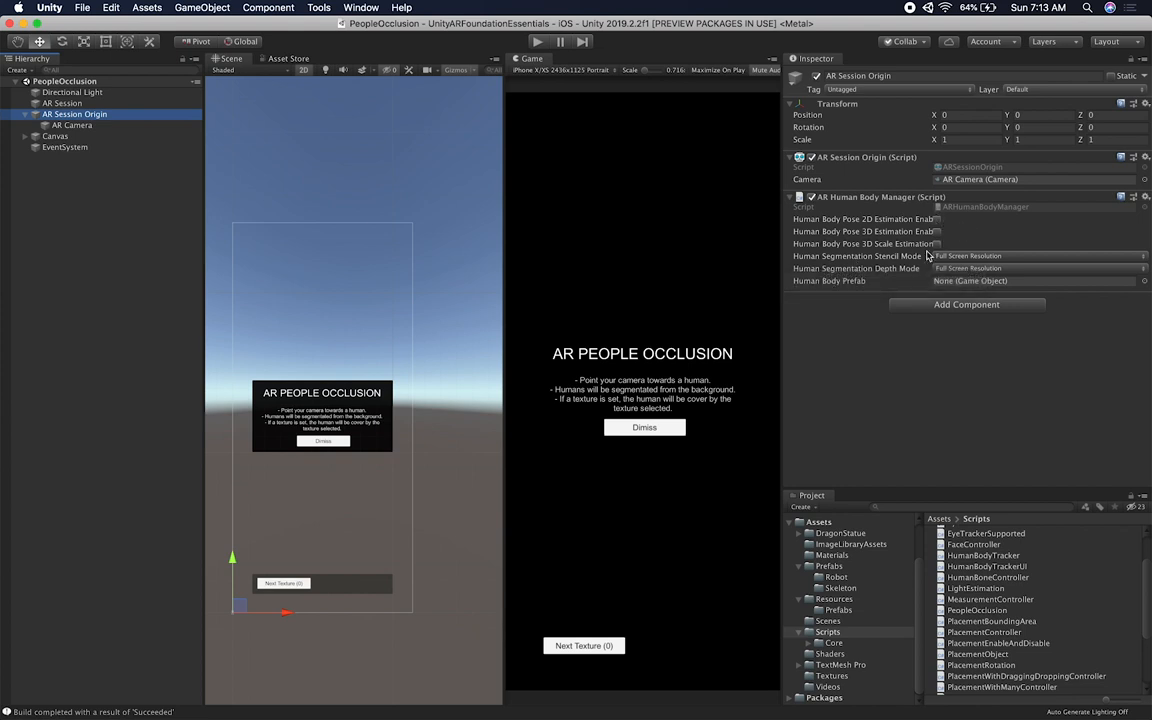
mouse_move(870, 268)
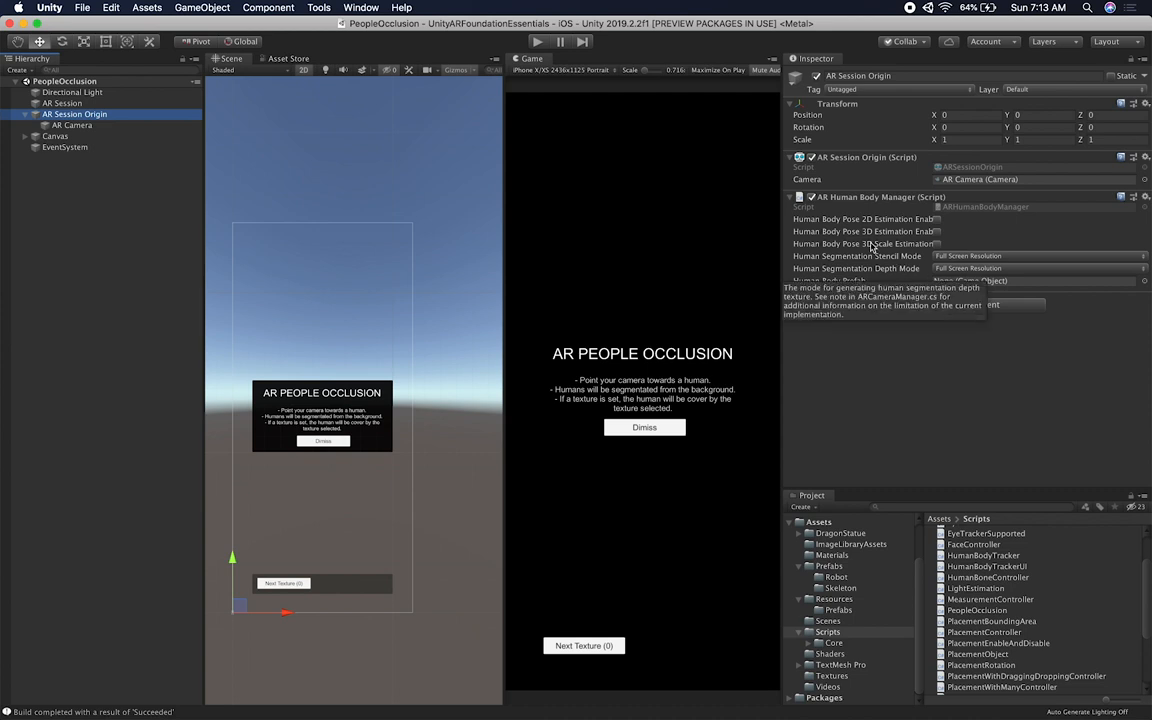
mouse_move(970, 232)
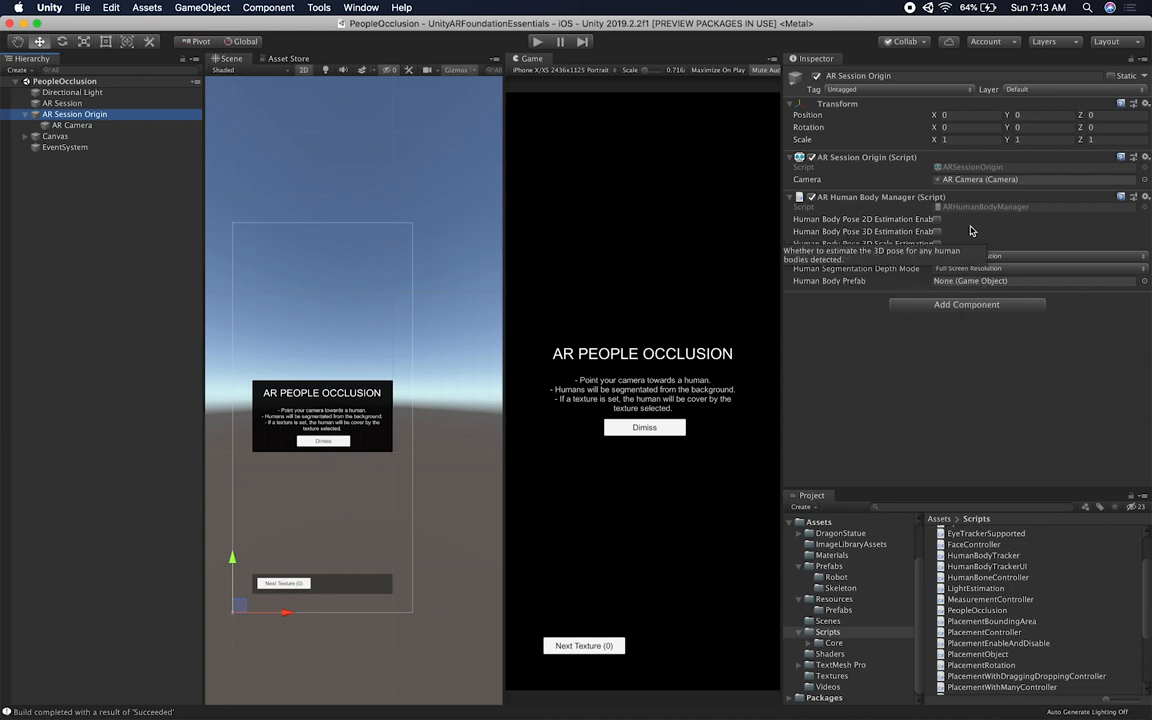
mouse_move(936, 236)
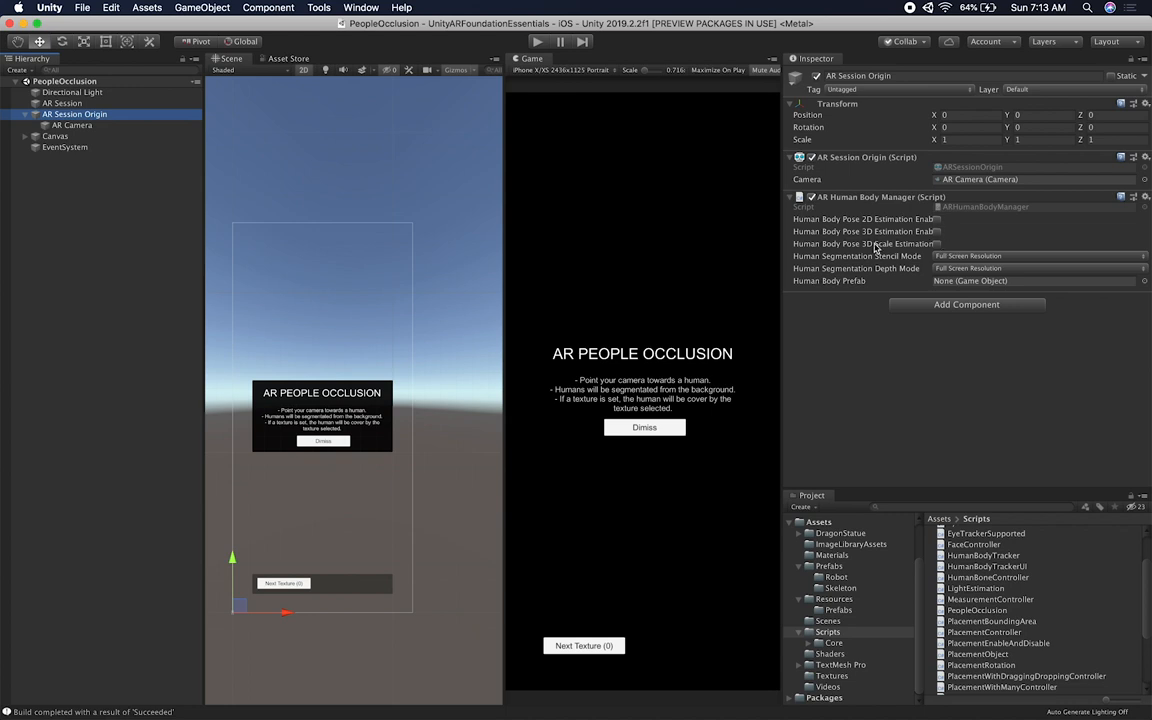
mouse_move(850, 256)
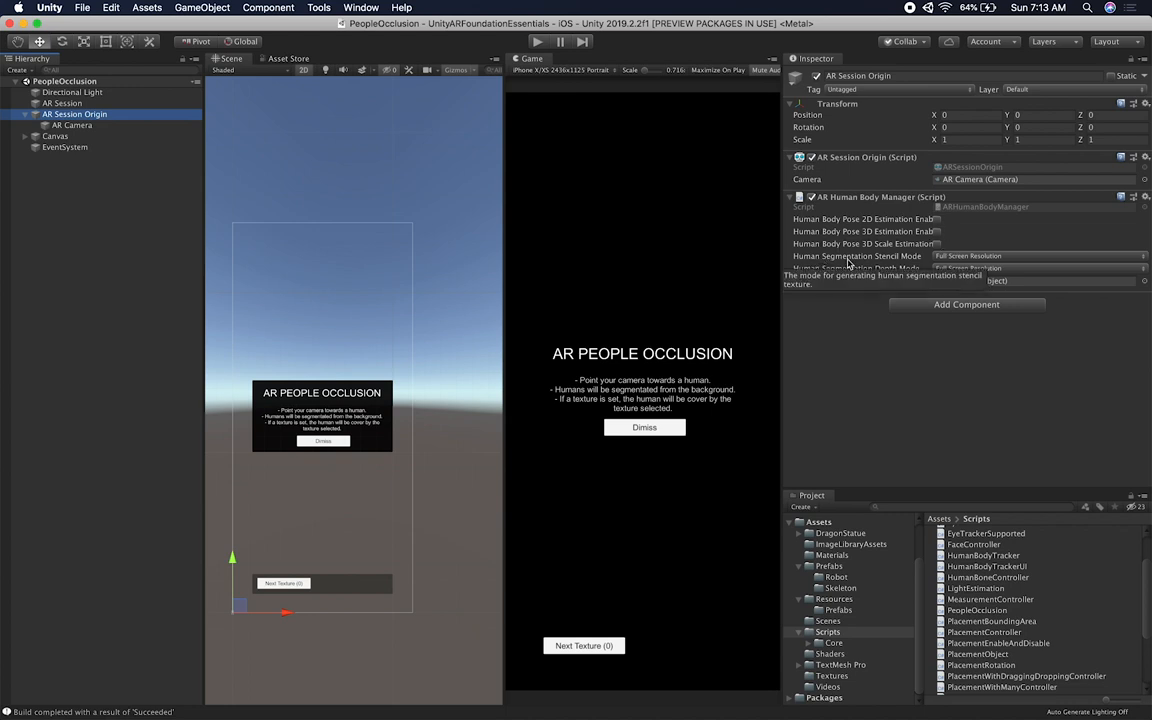
mouse_move(916, 414)
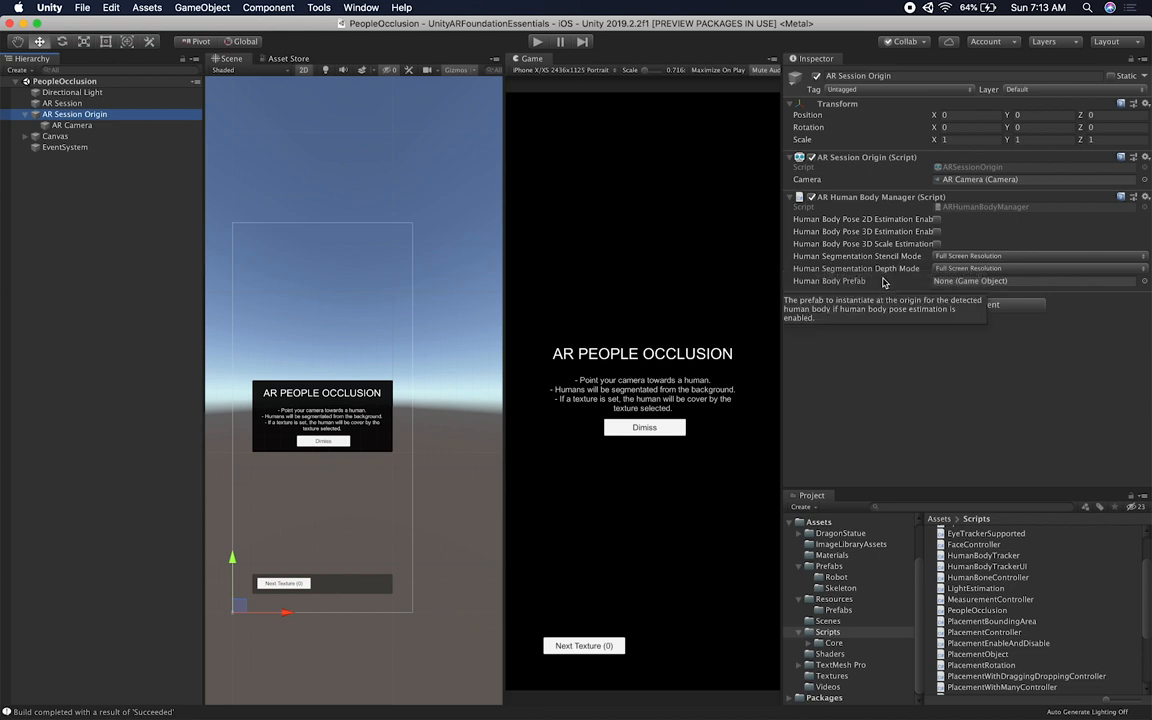
mouse_move(1004, 260)
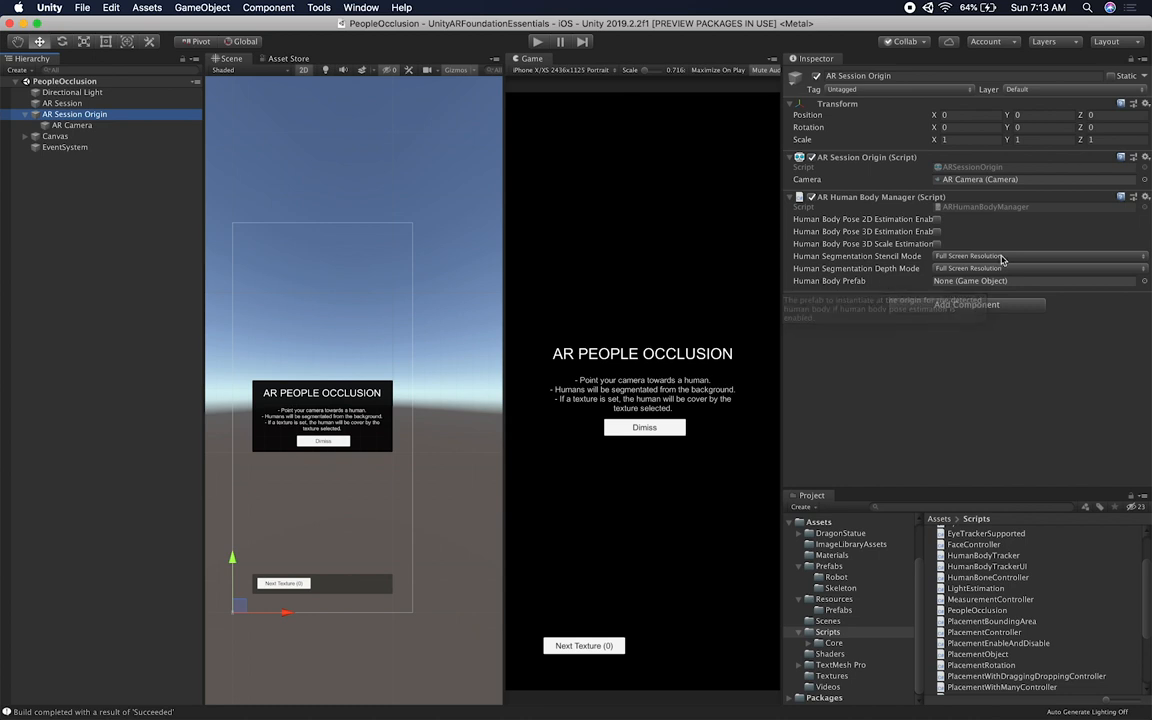
Review the Human Segmentation Stencil Mode options, keep Full Screen Resolution, and select AR Camera
left_click(1040, 256)
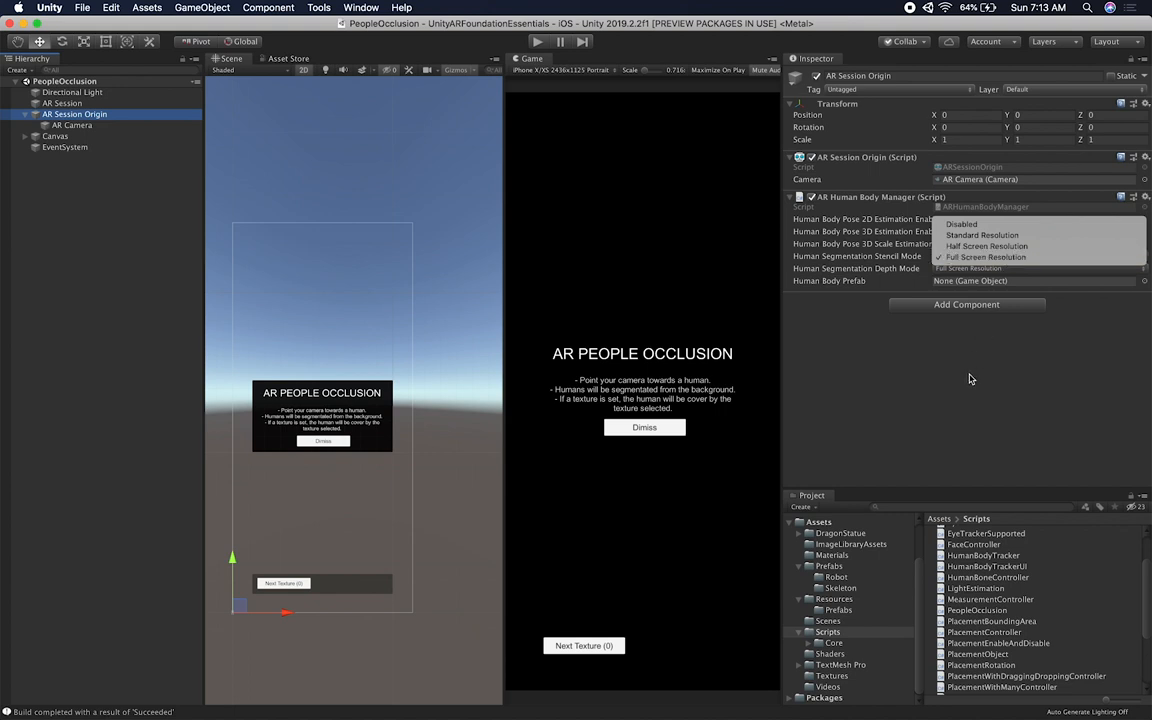
mouse_move(956, 338)
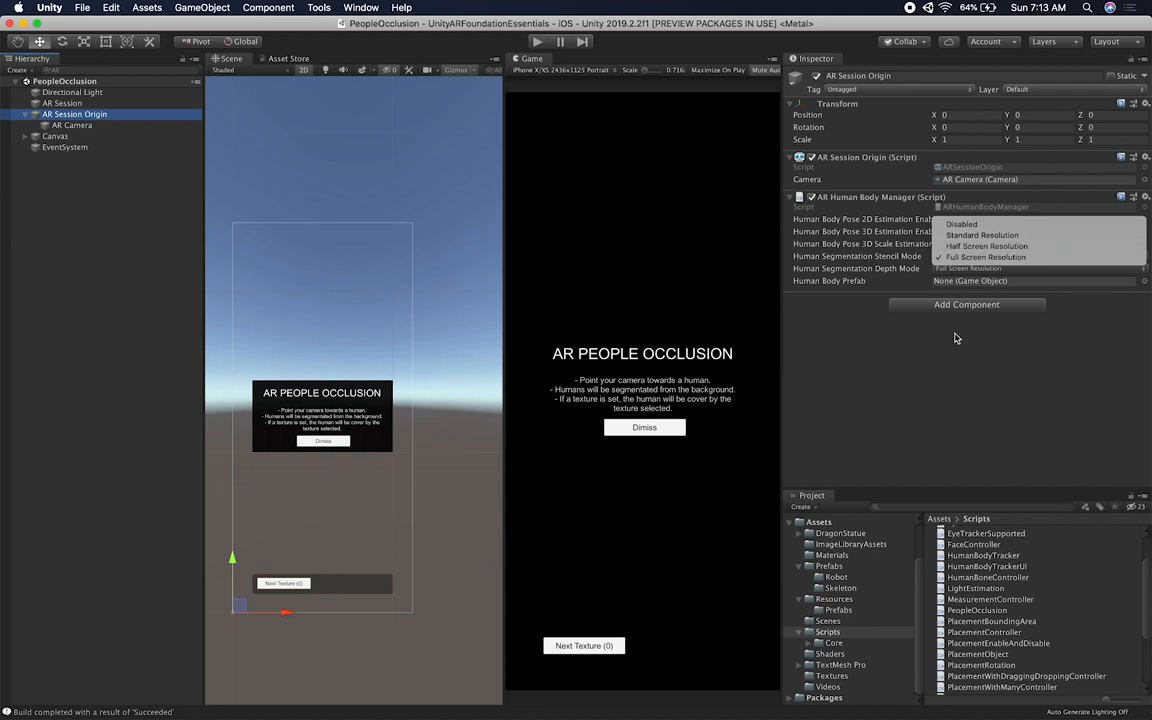
mouse_move(984, 246)
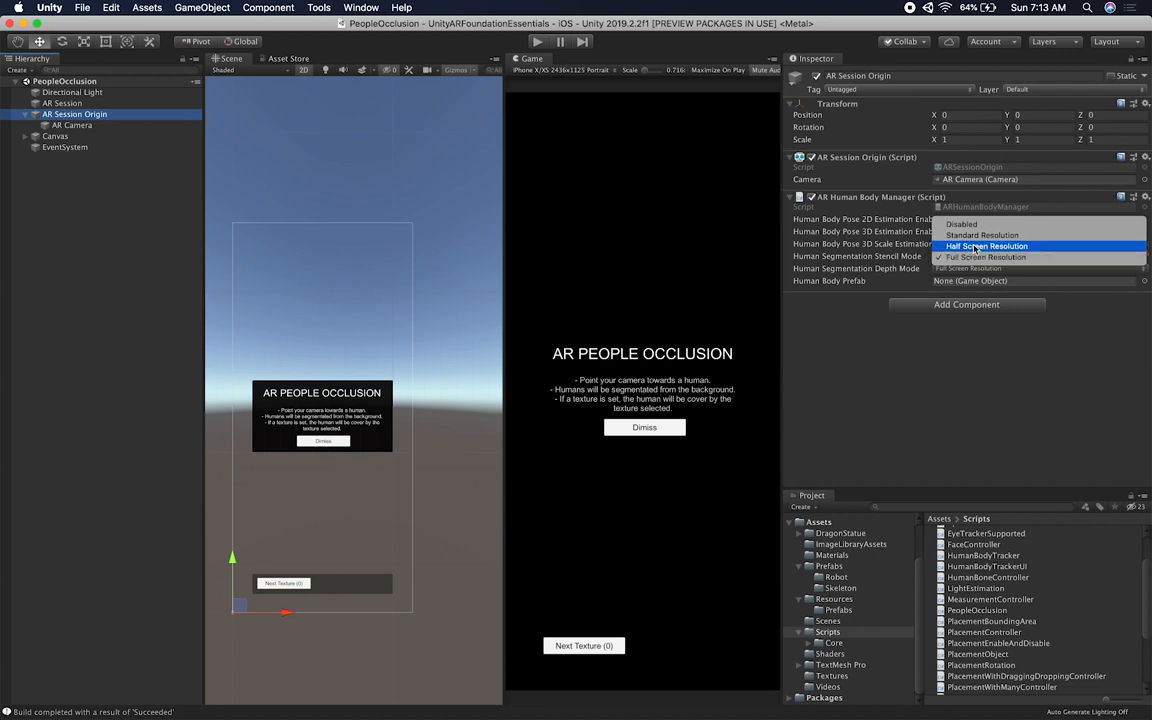
left_click(984, 256)
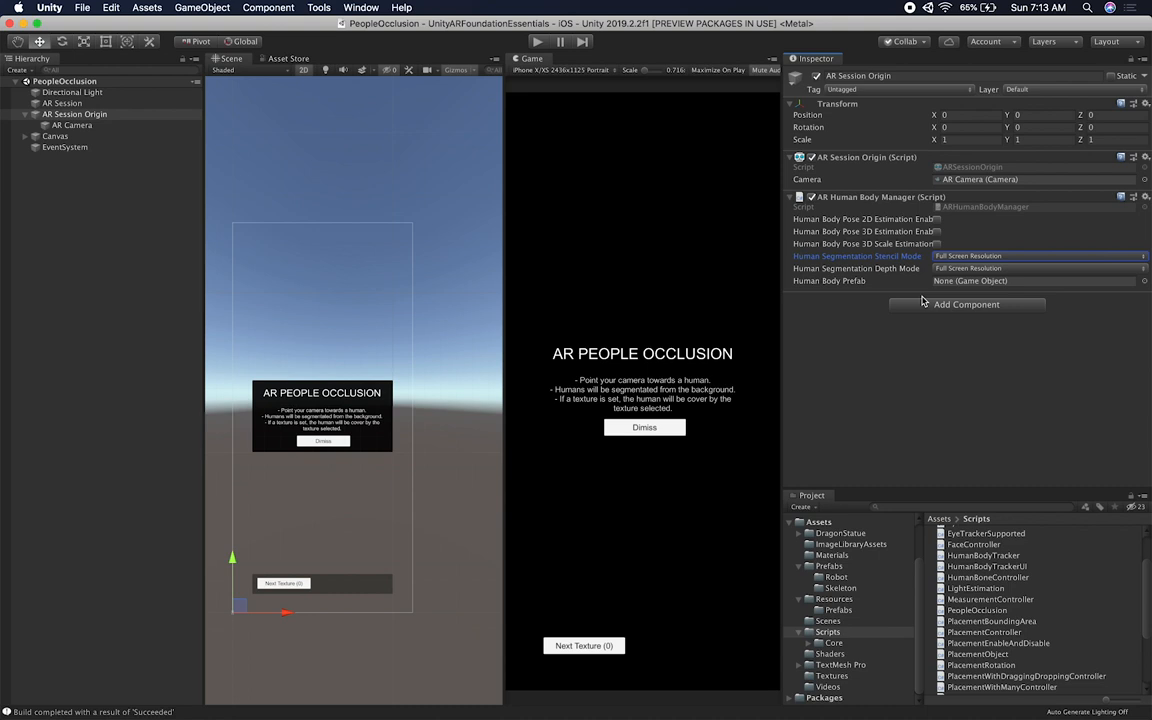
mouse_move(892, 284)
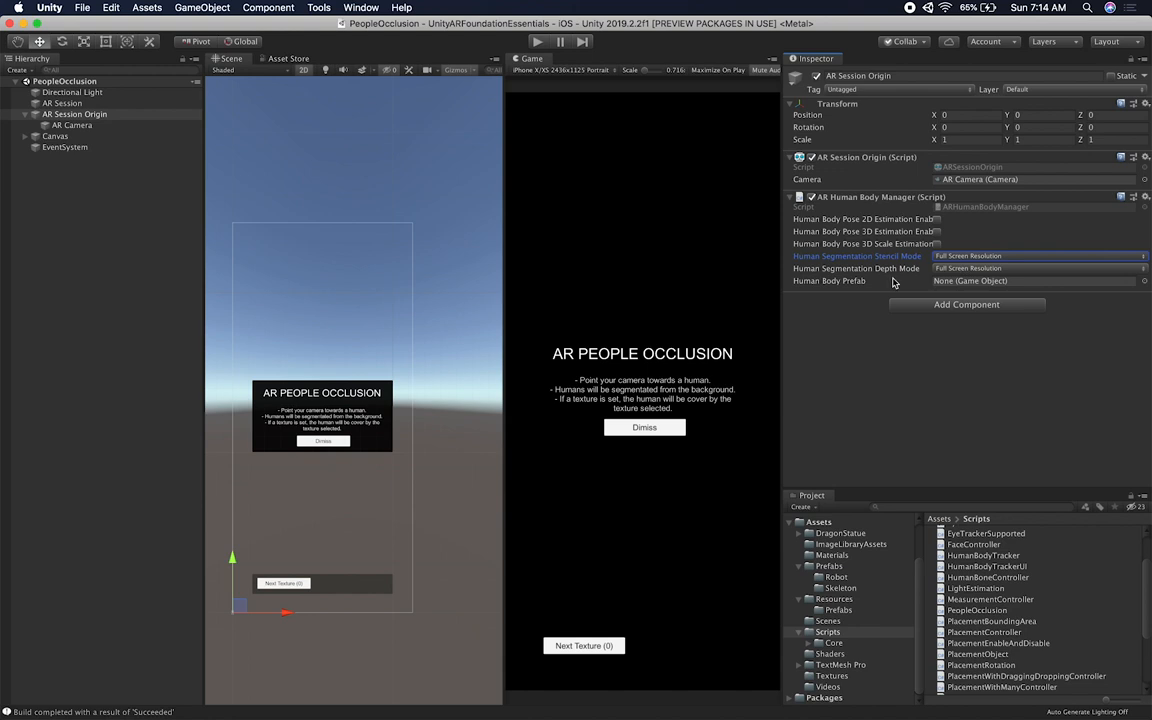
mouse_move(890, 256)
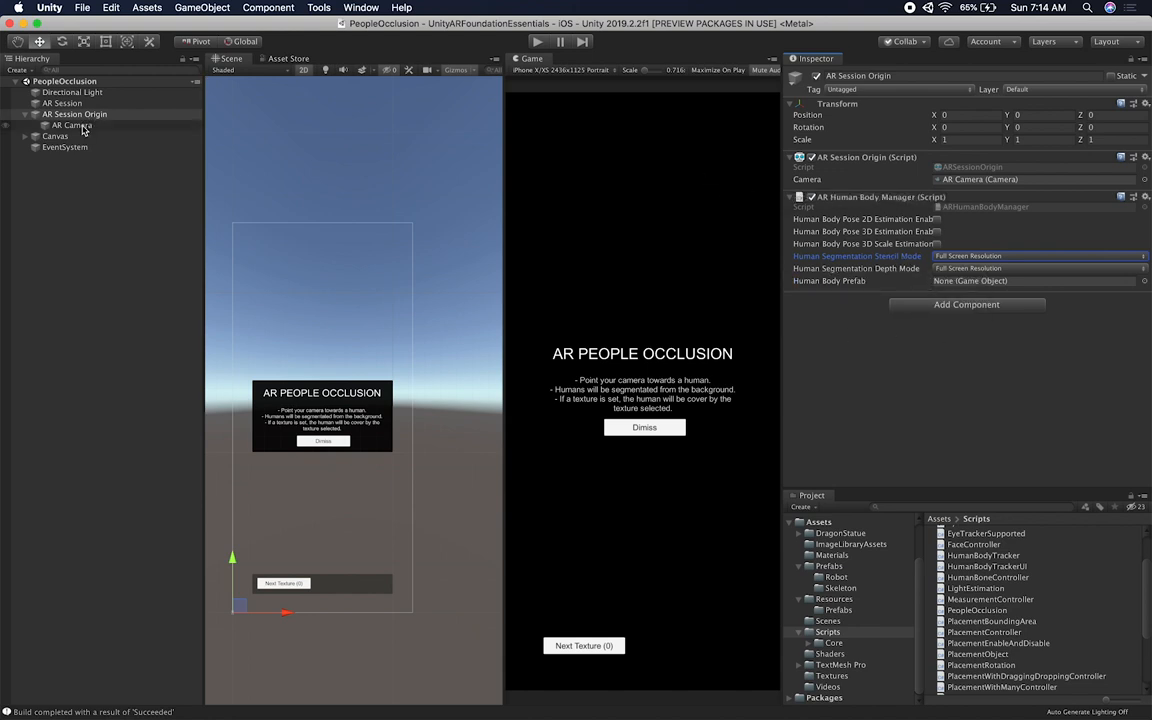
left_click(68, 124)
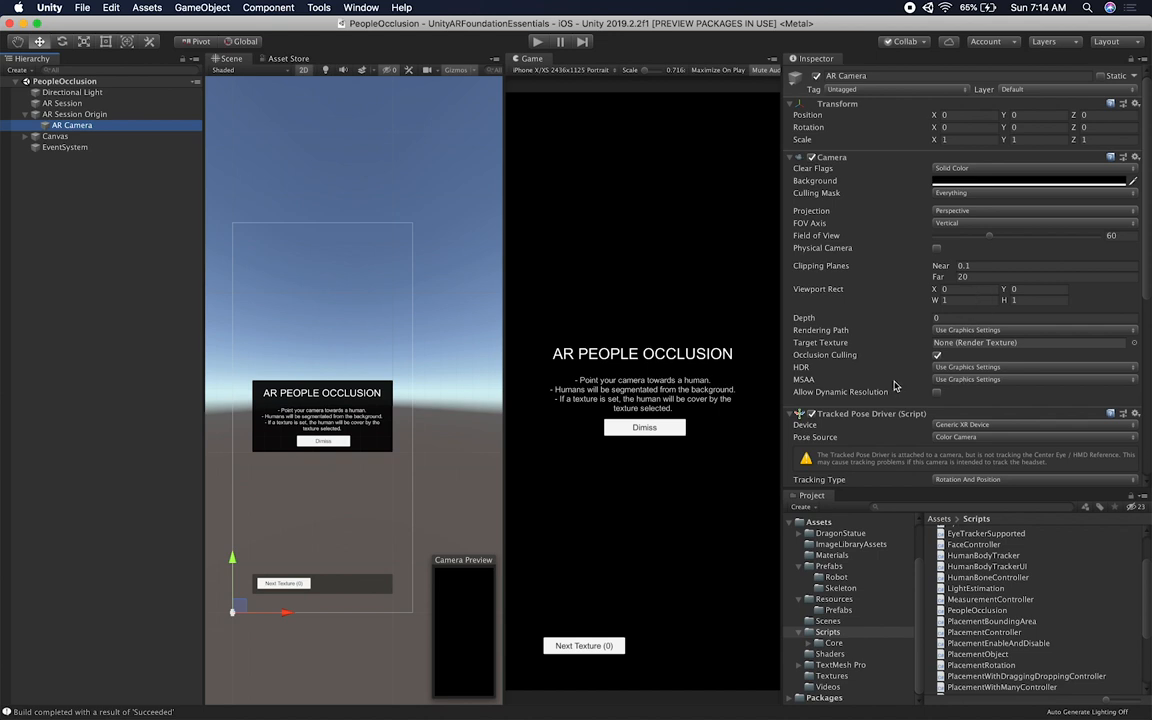
scroll("down", 3)
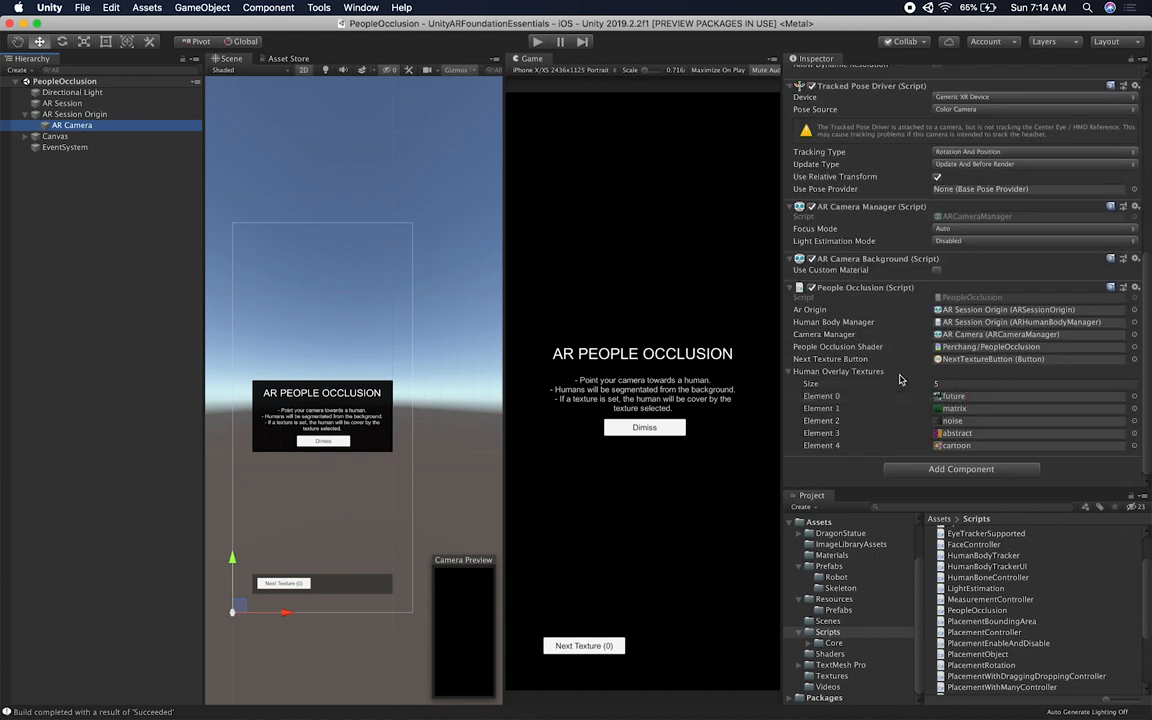
scroll("up", 3)
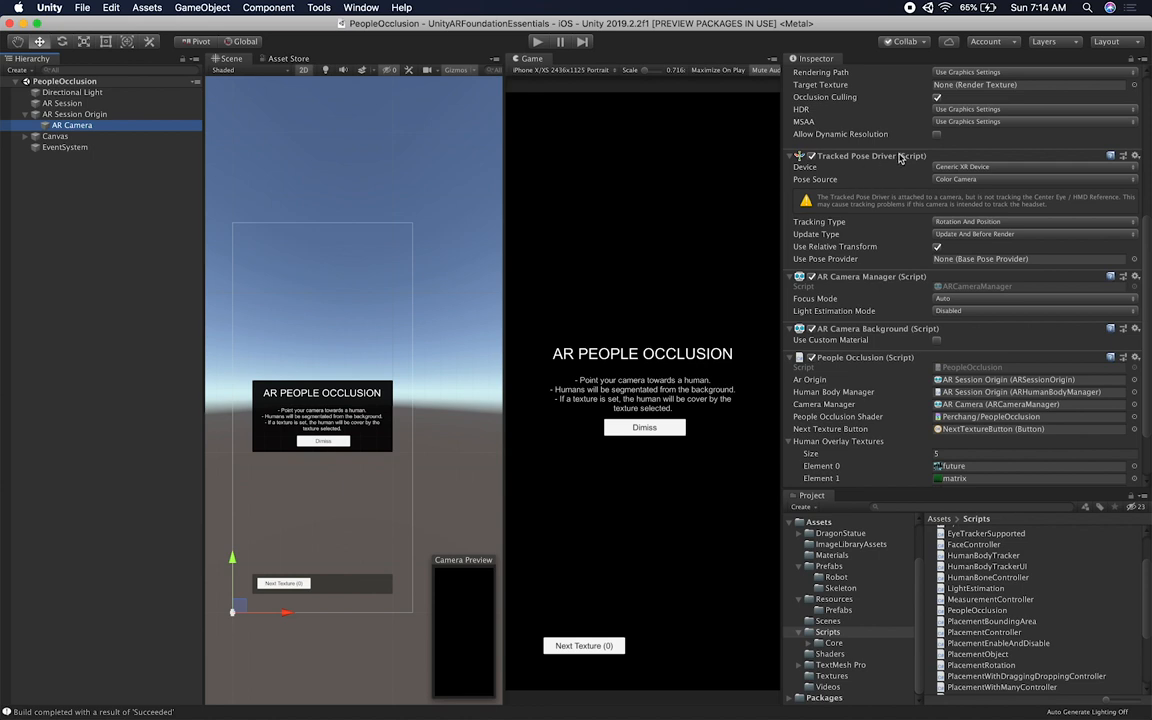
mouse_move(872, 192)
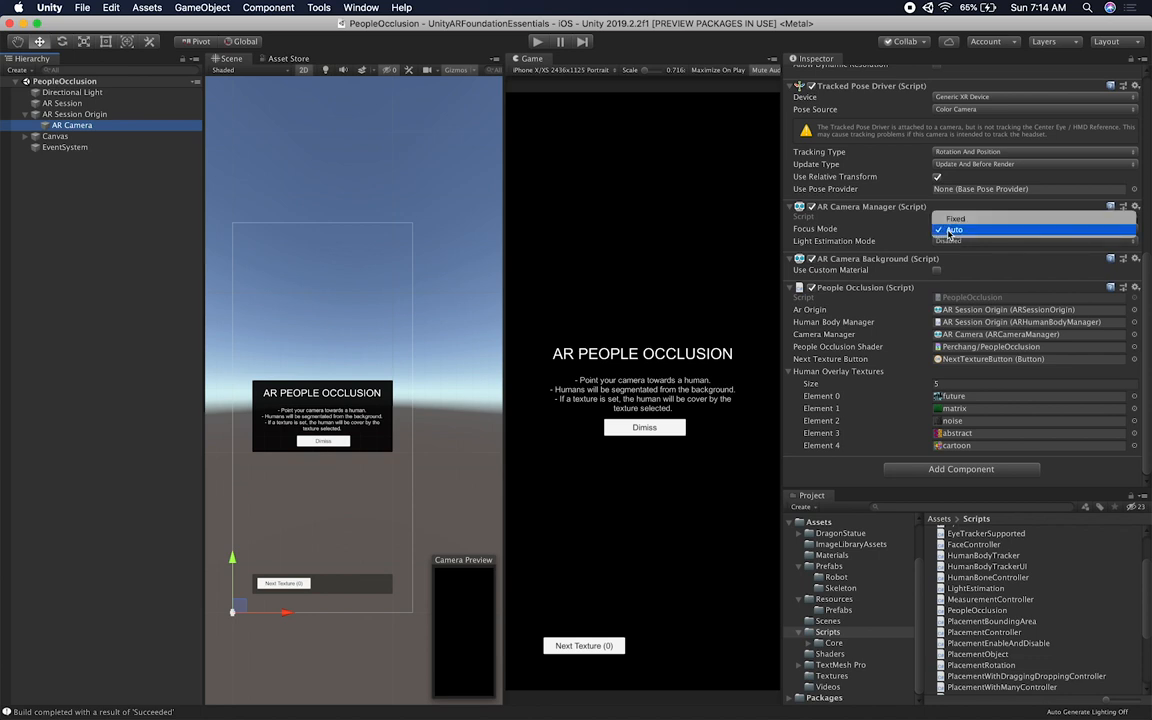
left_click(954, 228)
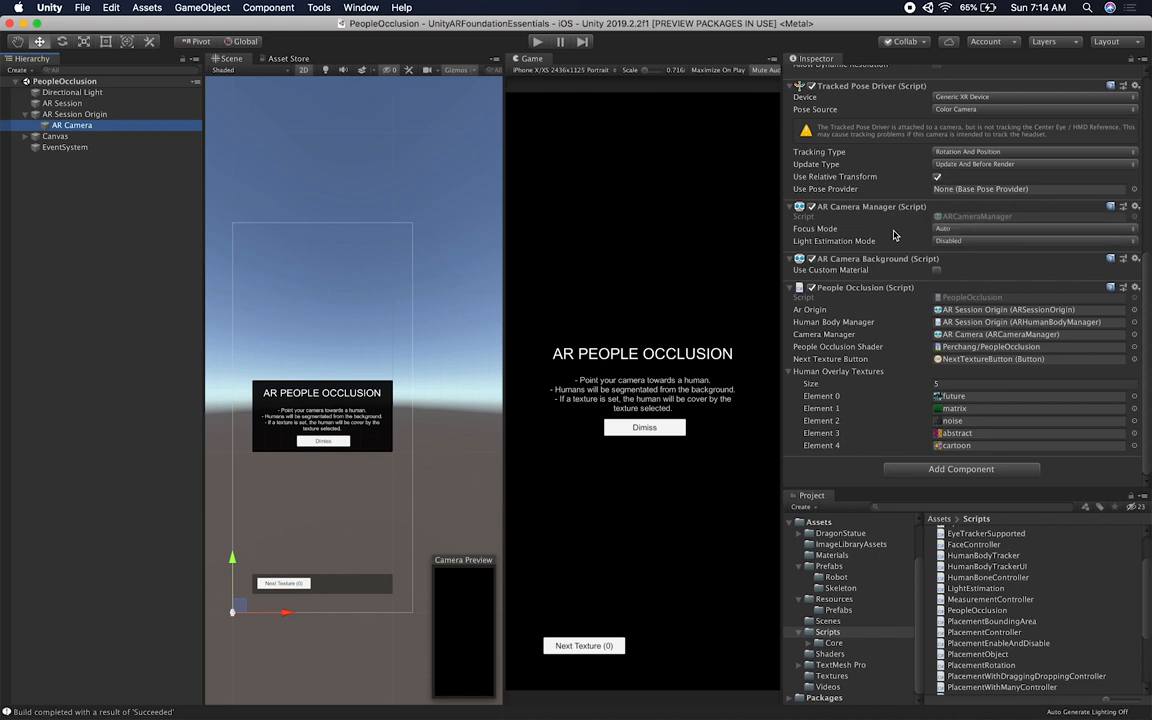
mouse_move(896, 228)
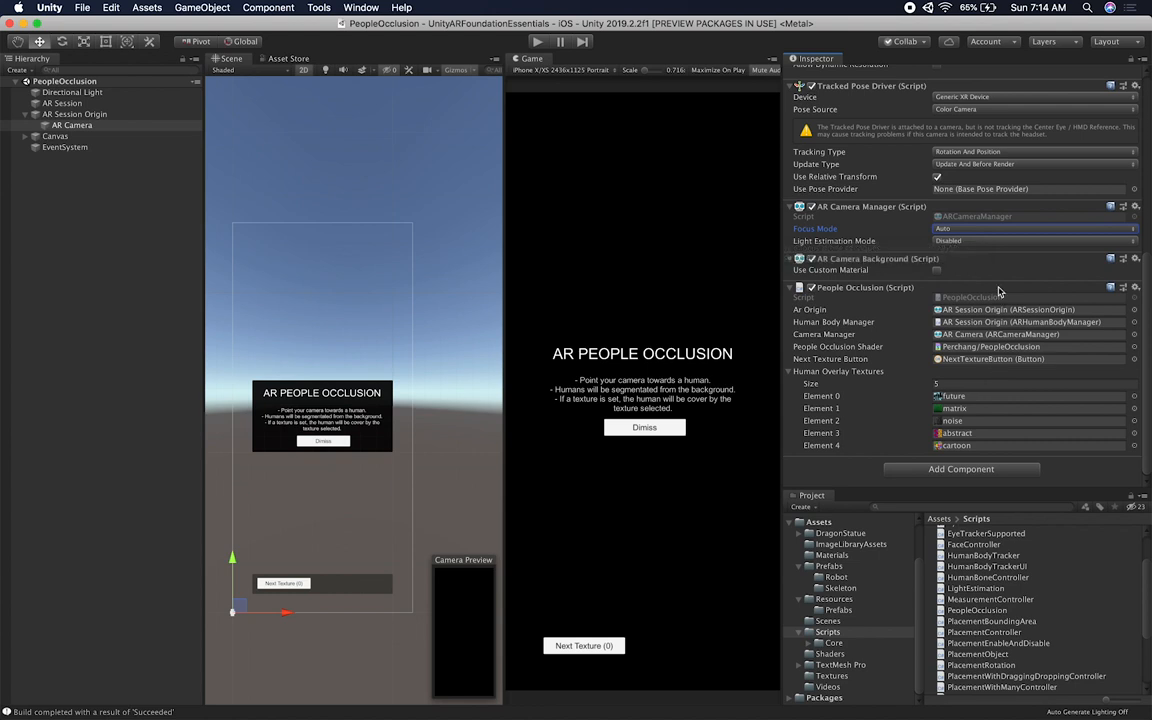
mouse_move(852, 266)
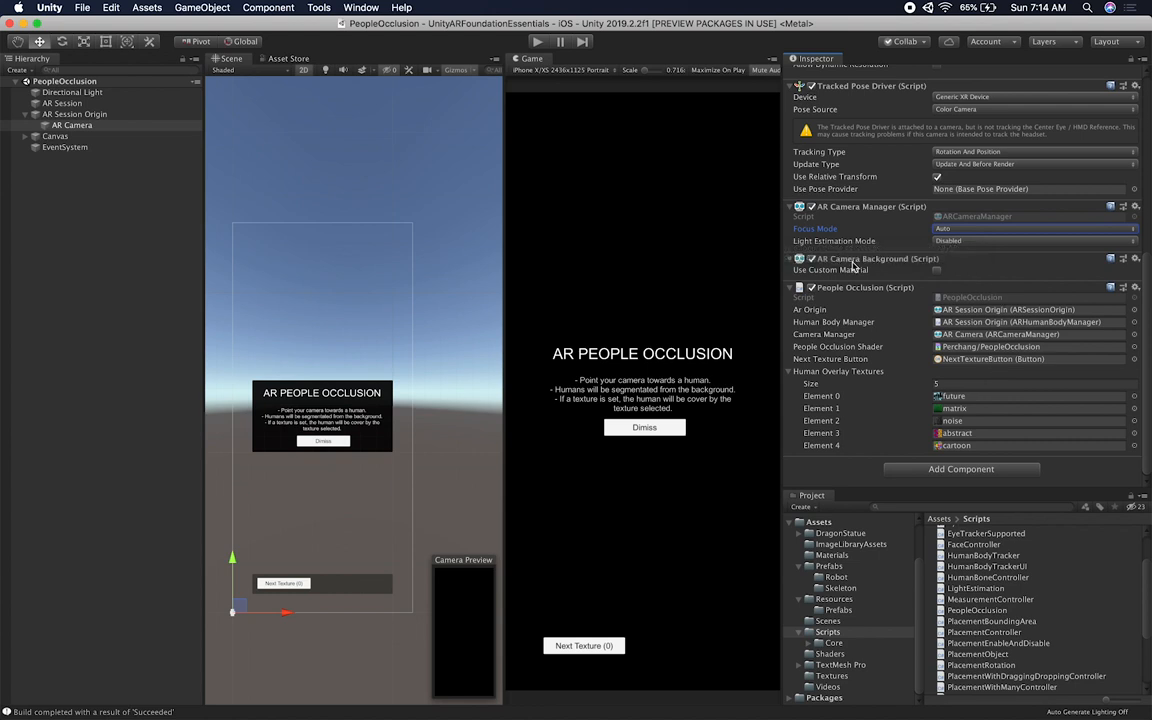
mouse_move(884, 308)
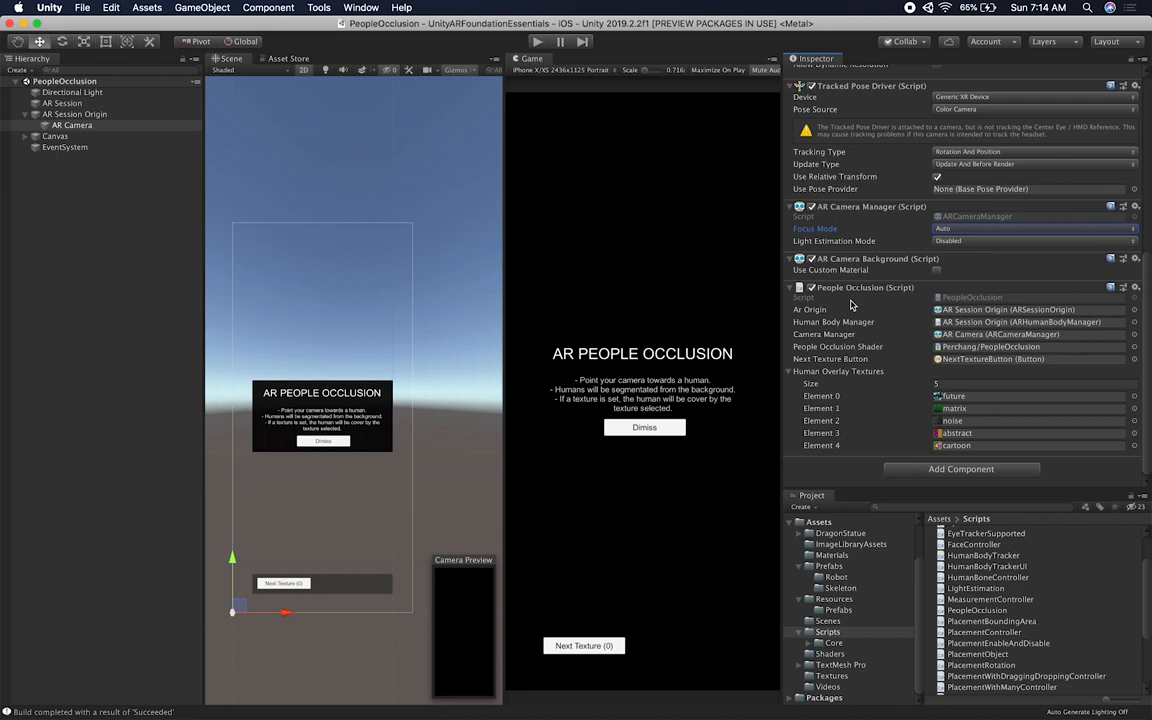
mouse_move(944, 254)
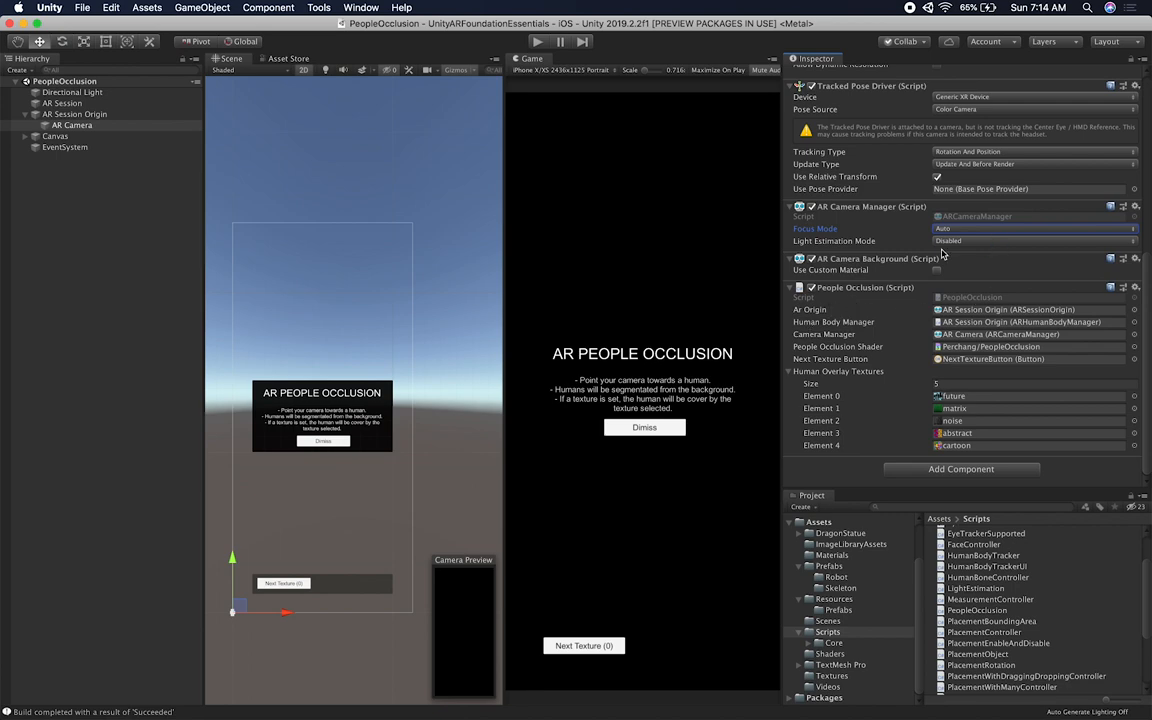
left_click(68, 124)
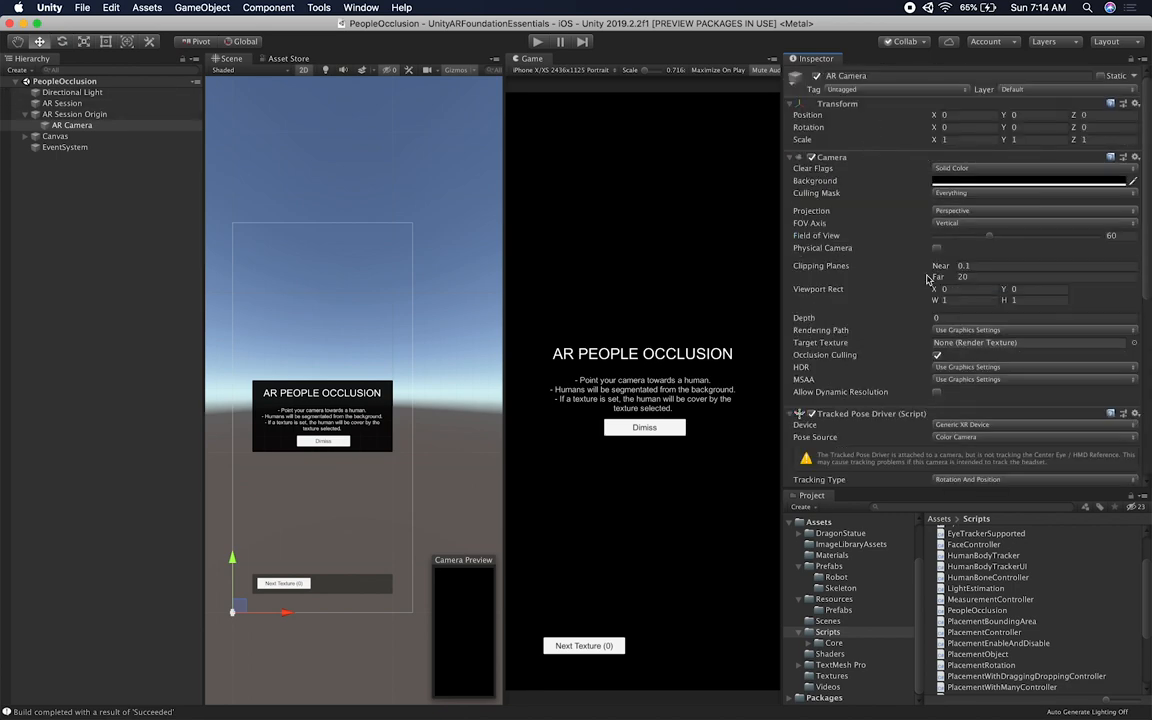
Ping the People Occlusion script's Next Texture Button reference to the Canvas's NextTextureButton object
scroll("down", 3)
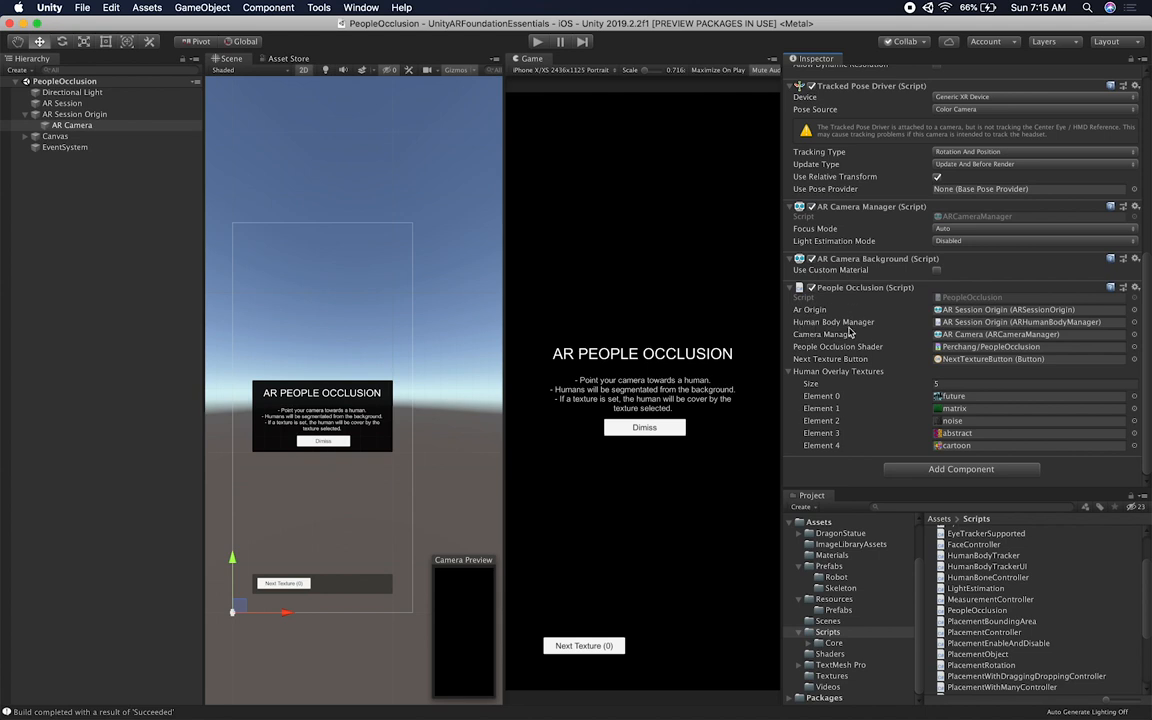
mouse_move(888, 312)
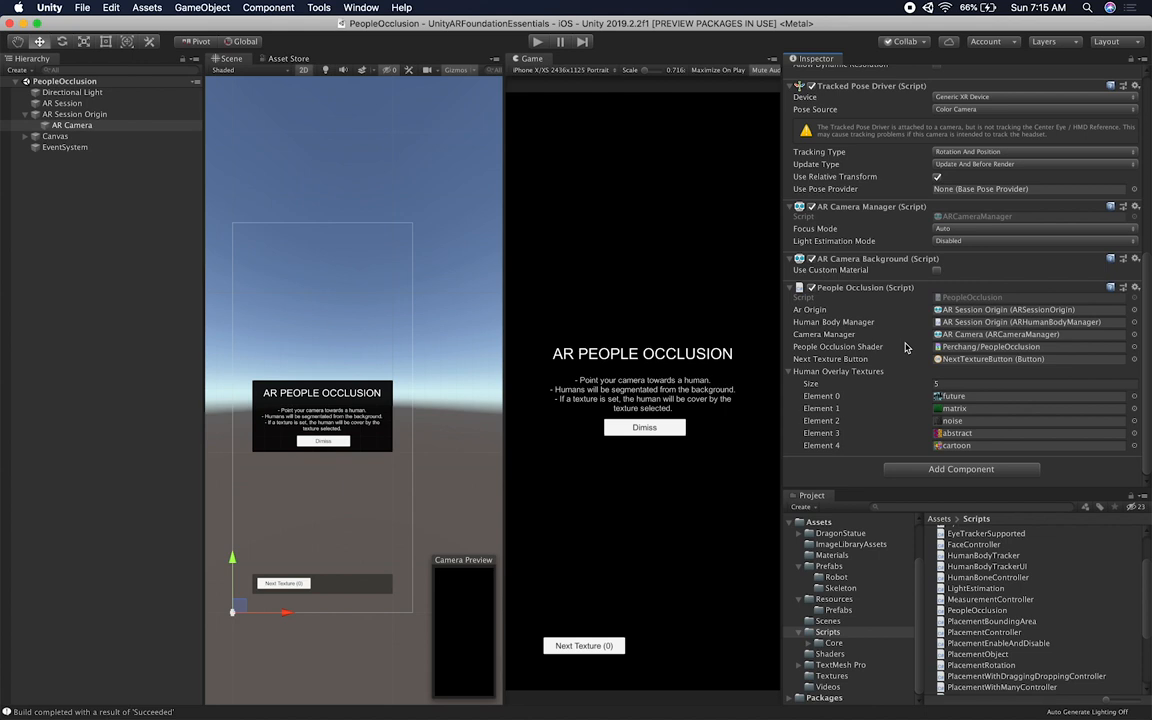
mouse_move(868, 348)
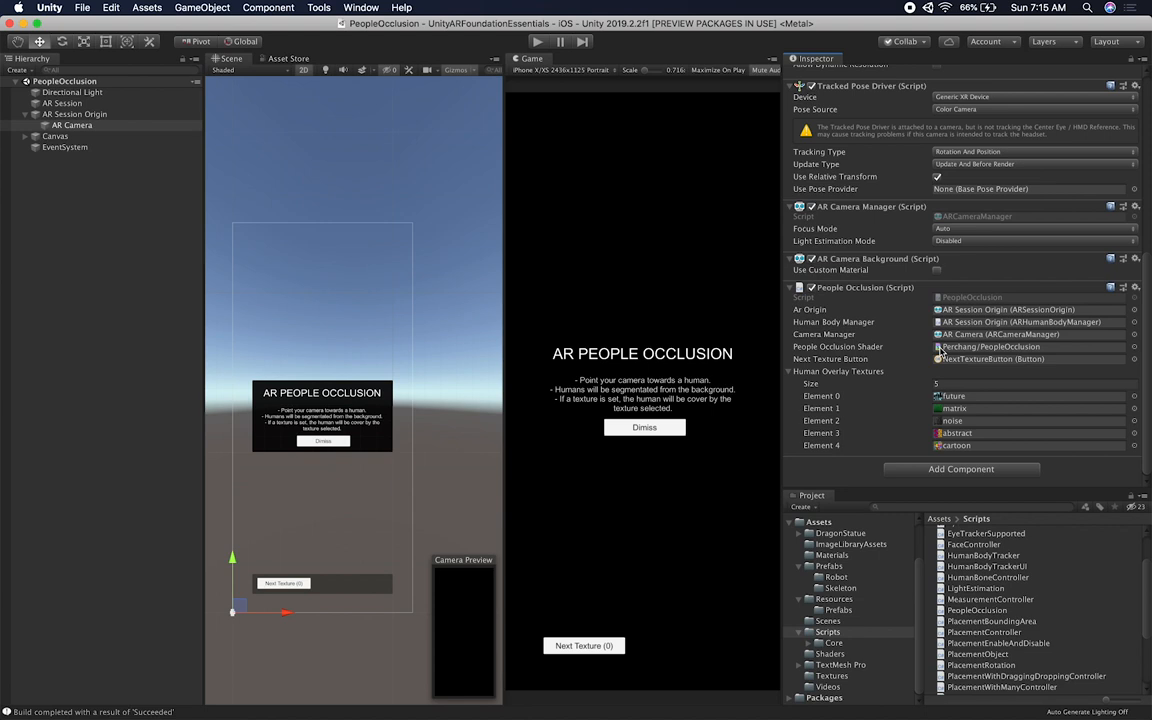
mouse_move(924, 356)
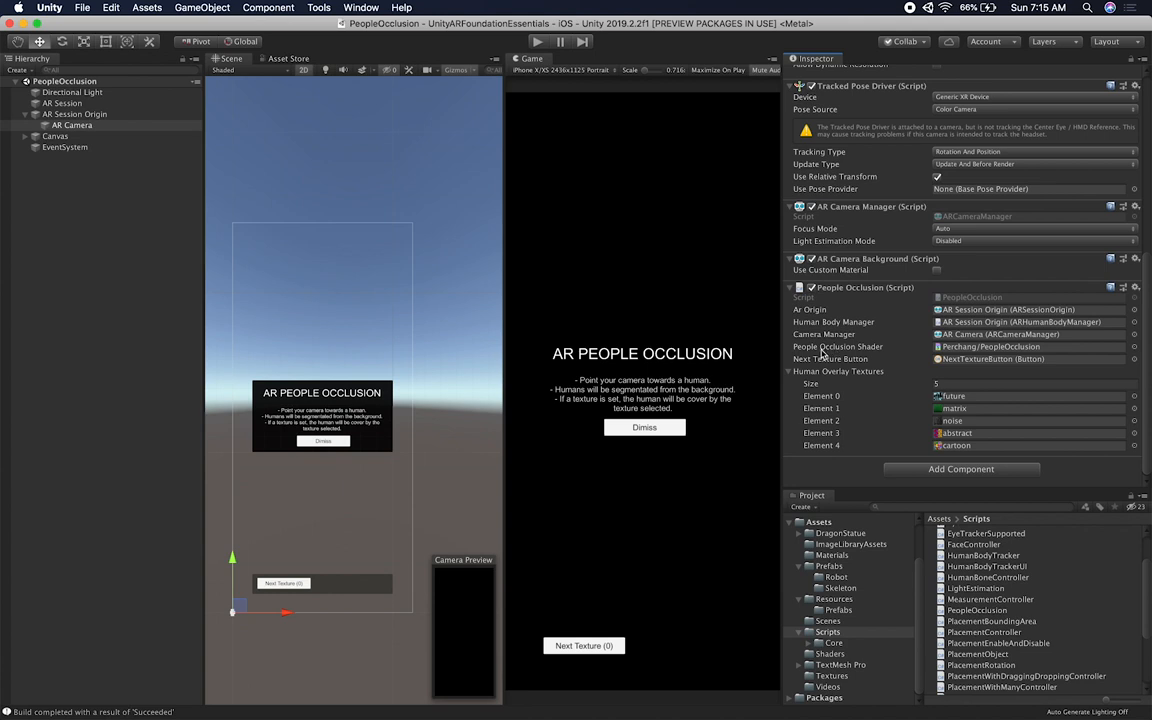
mouse_move(886, 360)
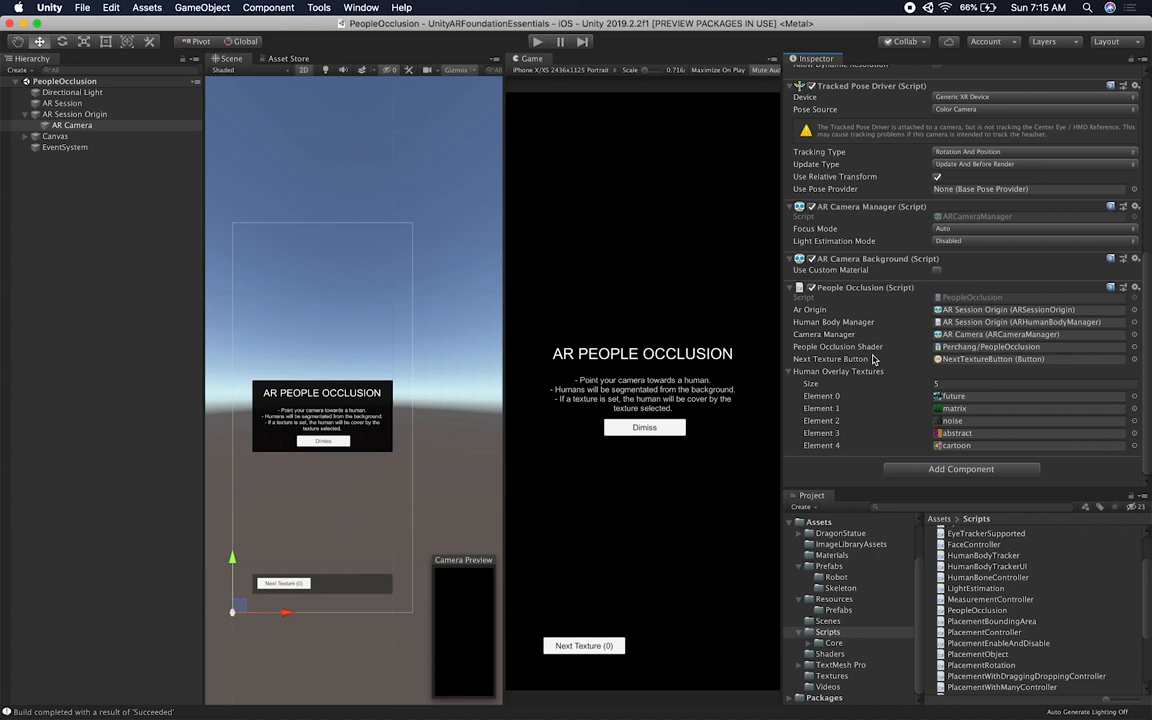
mouse_move(816, 378)
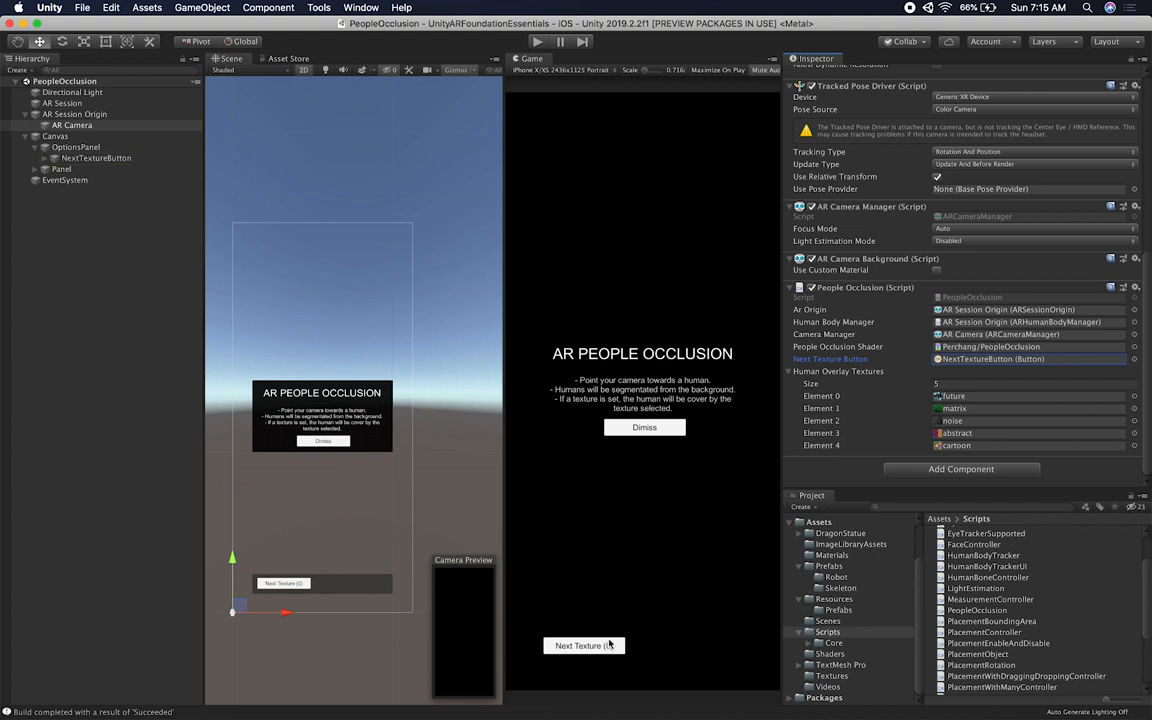
left_click(584, 644)
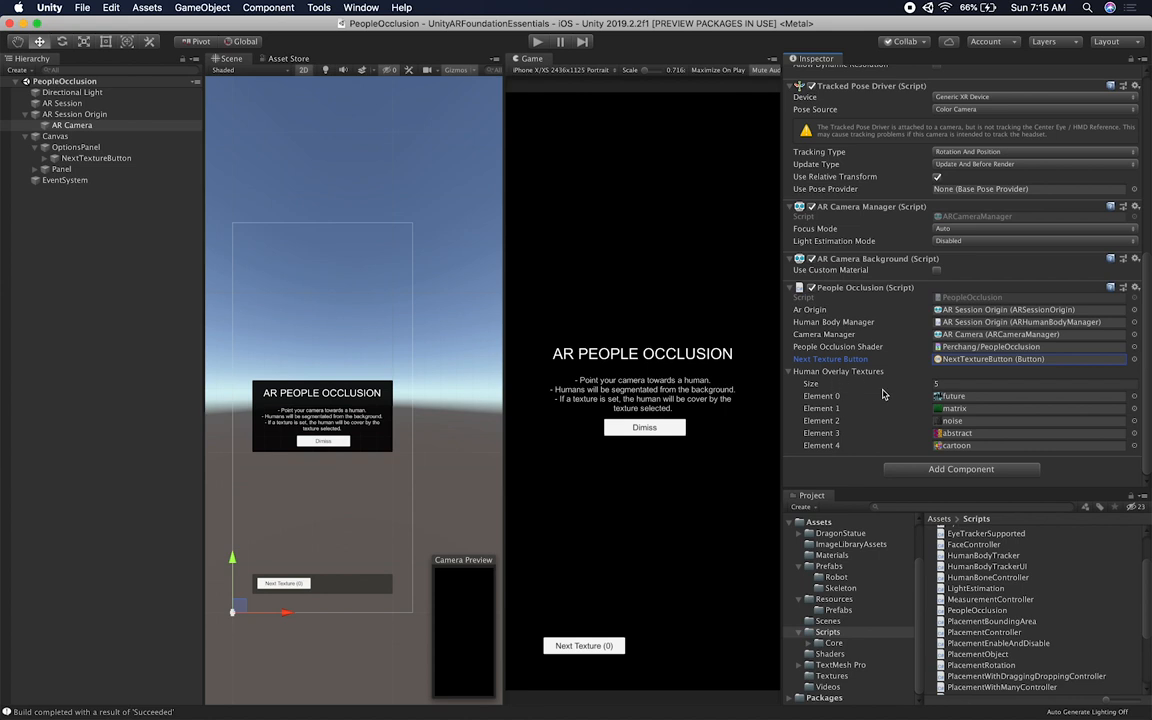
mouse_move(958, 432)
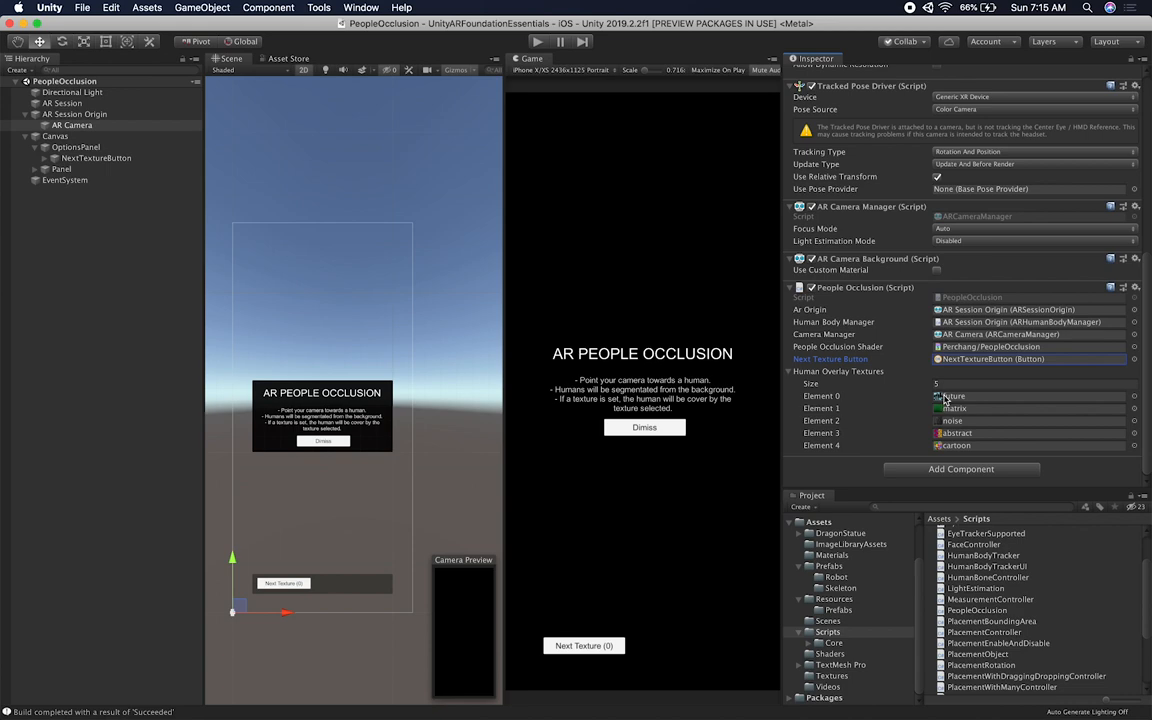
mouse_move(944, 402)
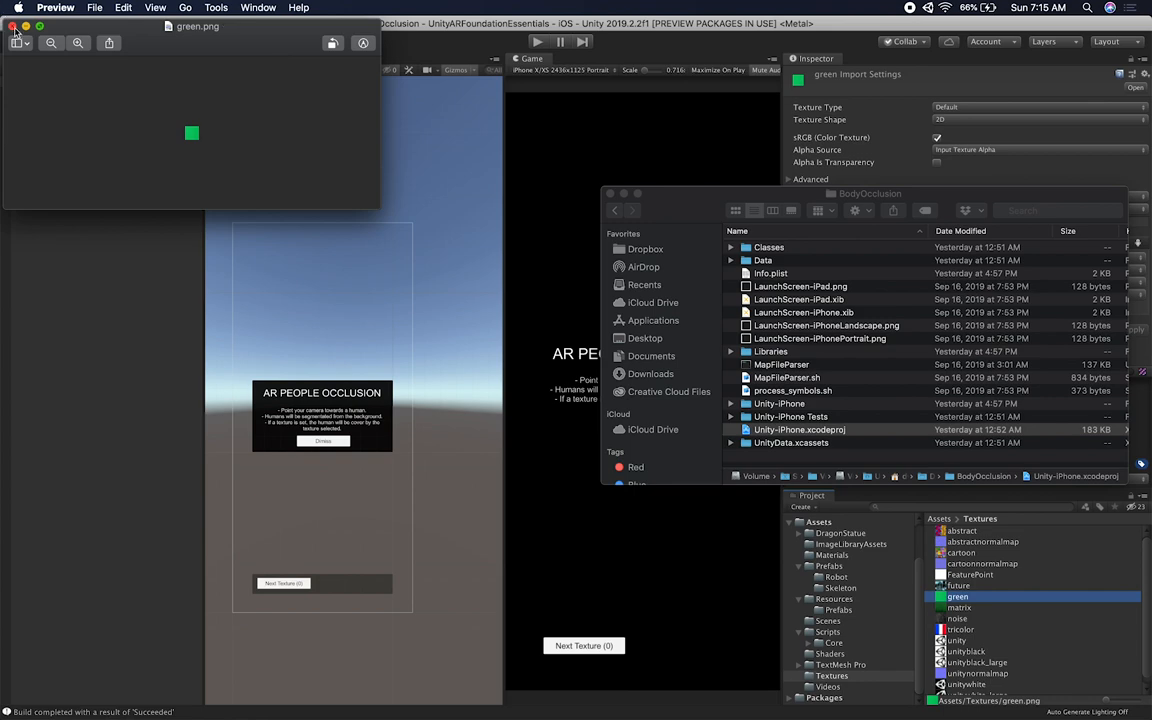
View the circuit-board future.png texture in Preview and return to Unity with its import settings selected
left_click(958, 584)
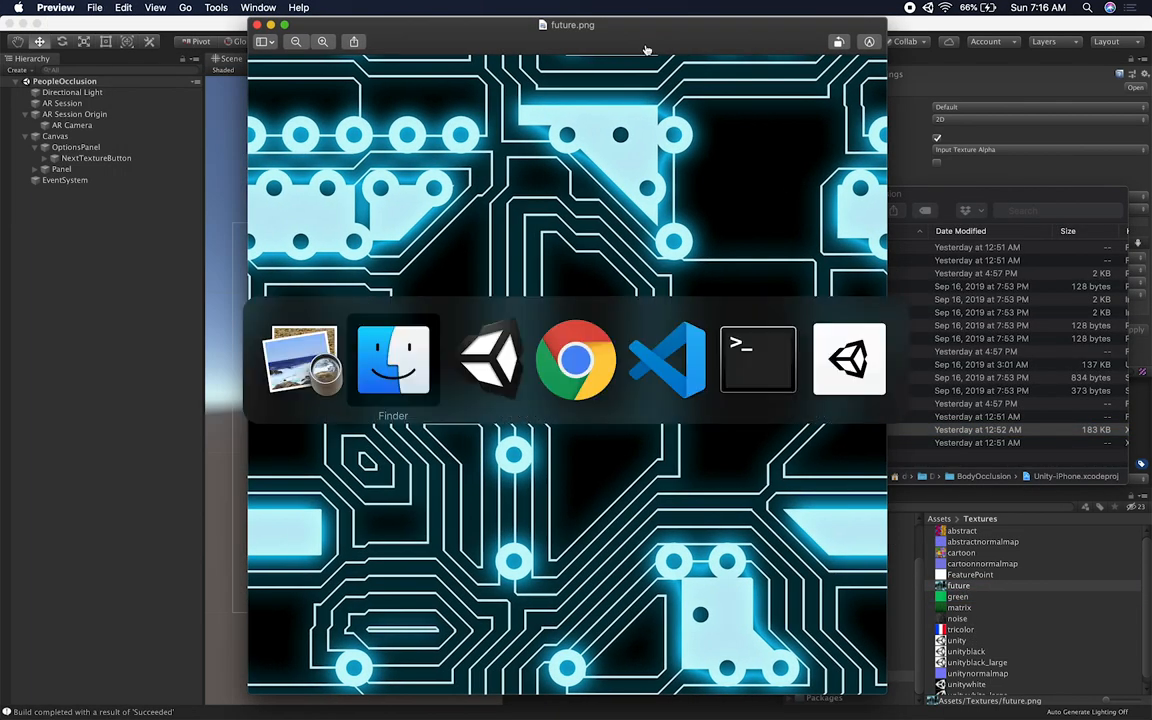
left_click(576, 358)
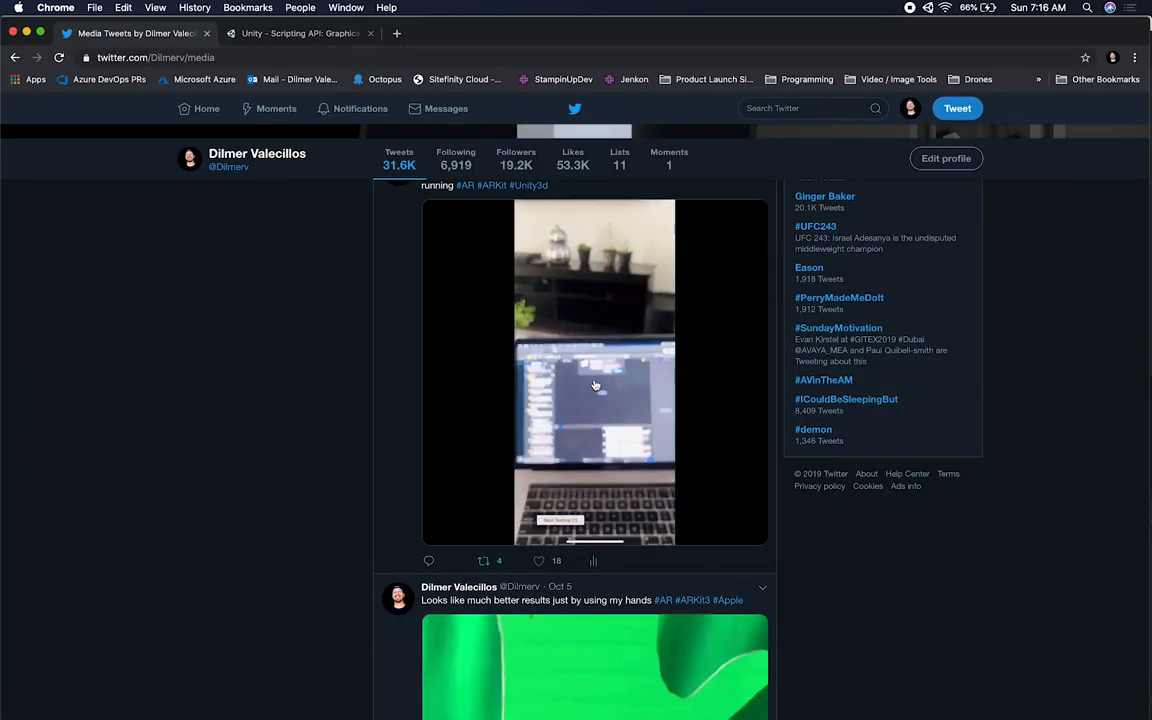
left_click(596, 384)
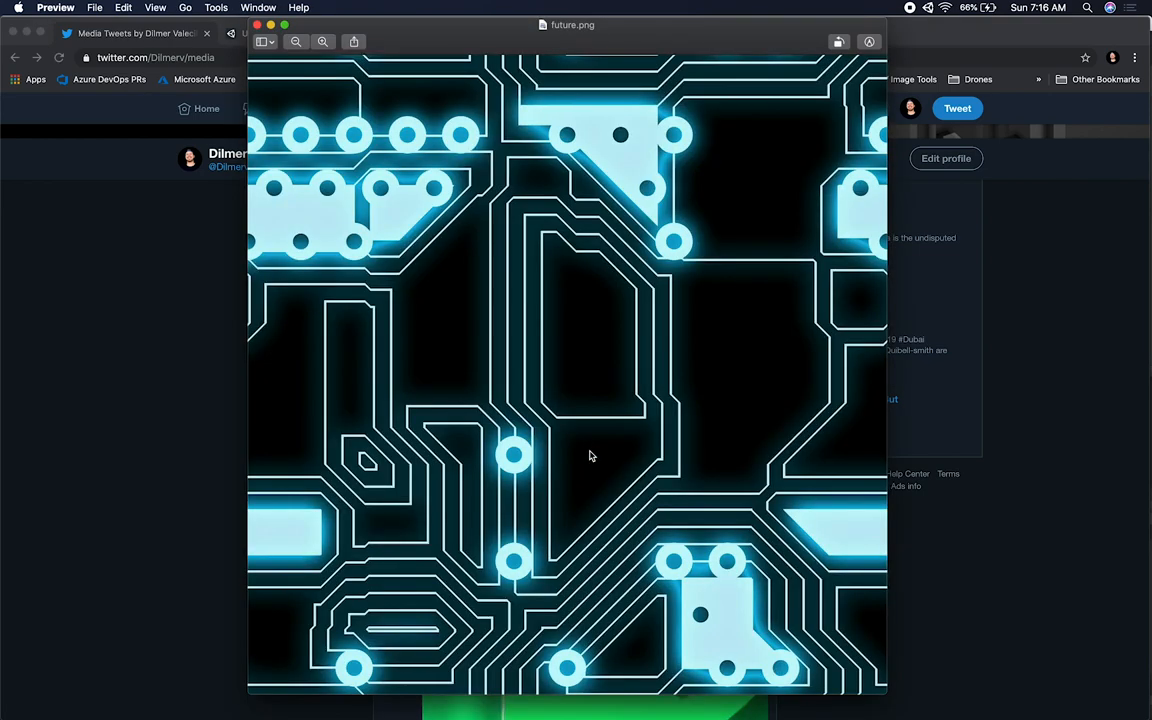
left_click(256, 24)
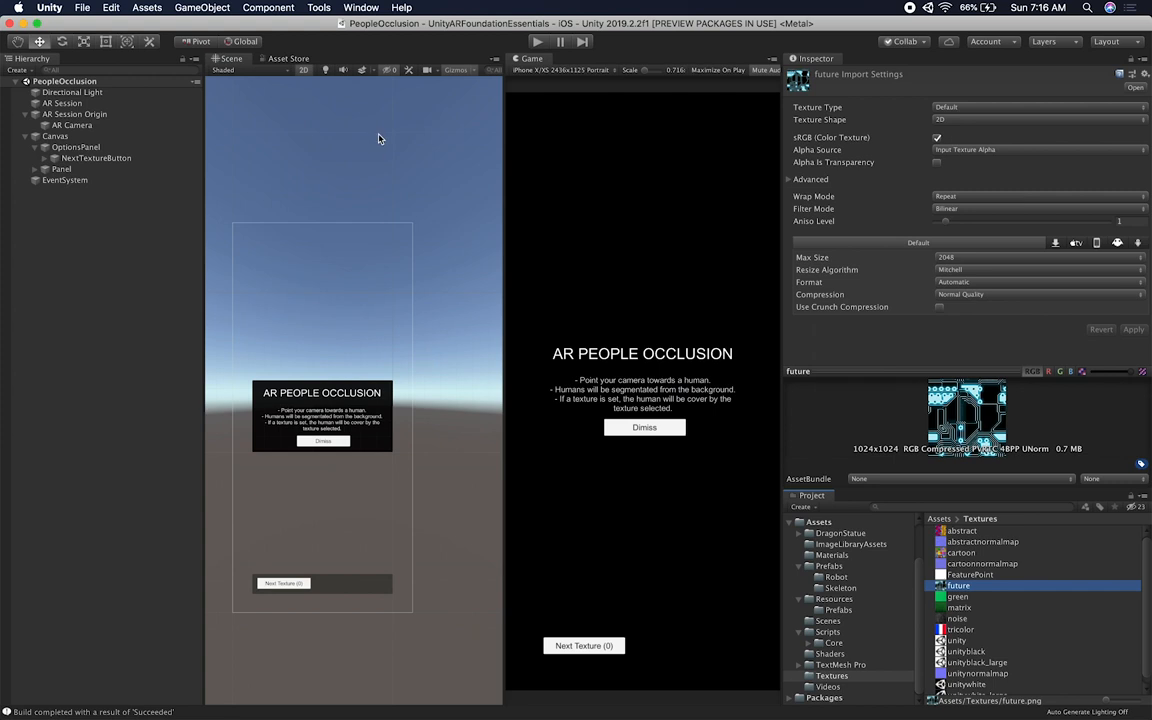
mouse_move(854, 418)
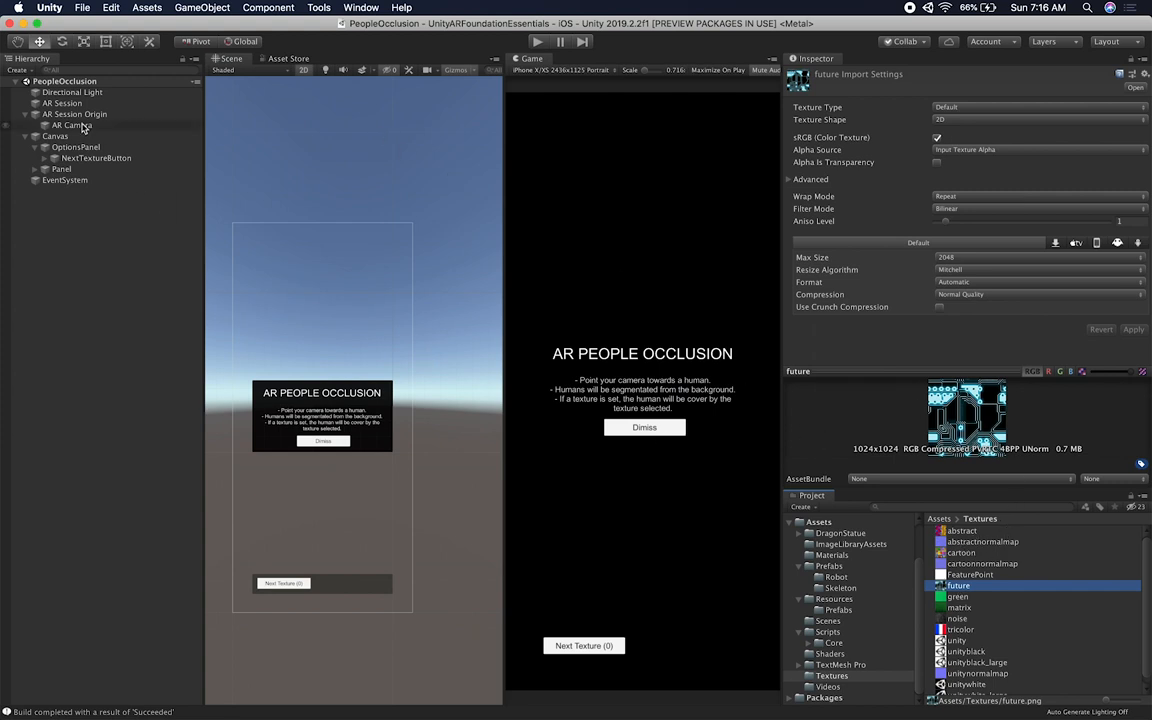
Show the abstract overlay texture's import settings, then the AR Camera's components again
left_click(68, 124)
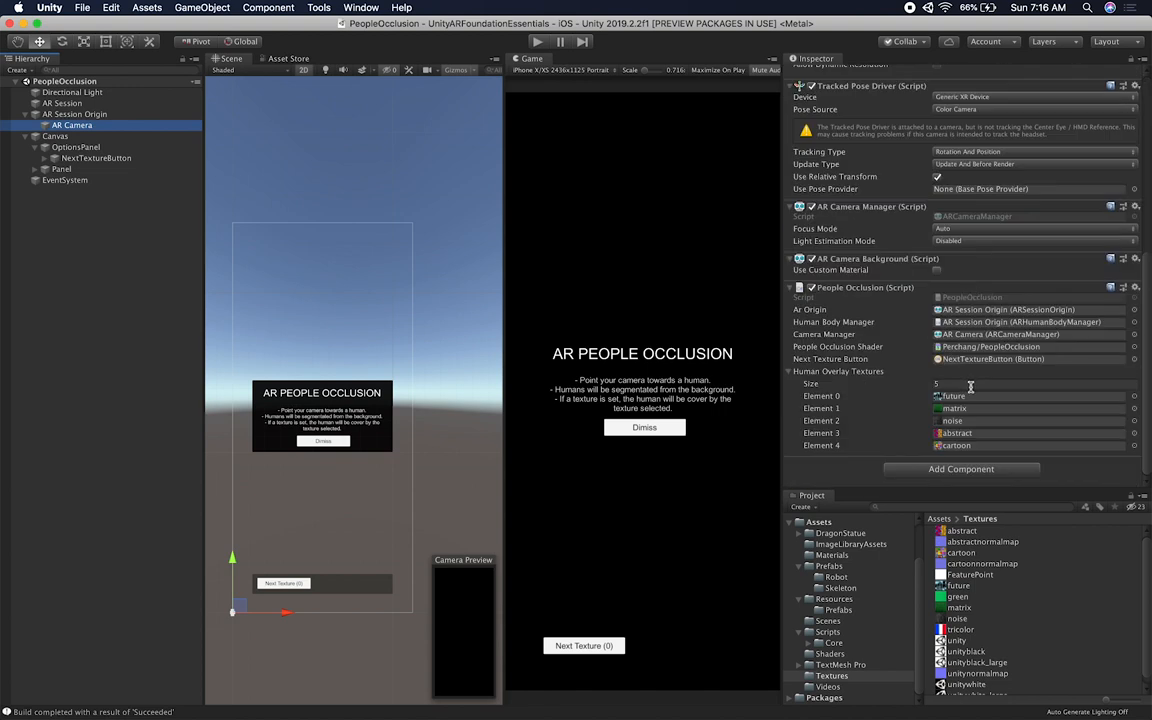
left_click(1036, 384)
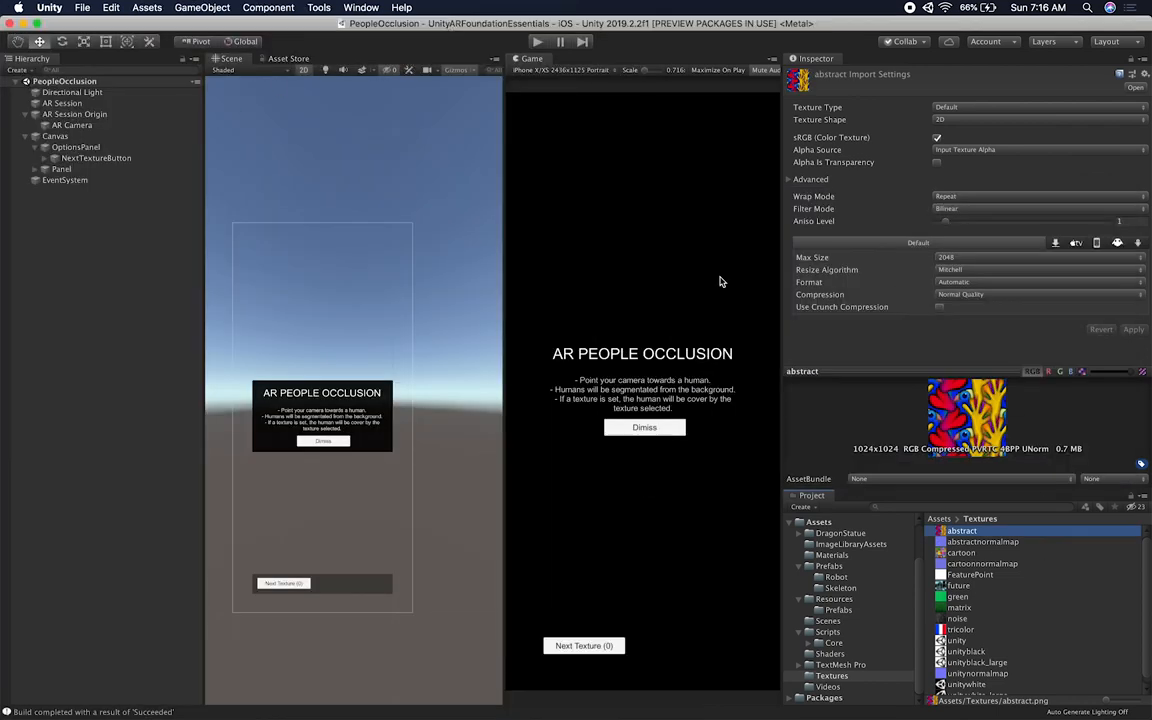
left_click(72, 124)
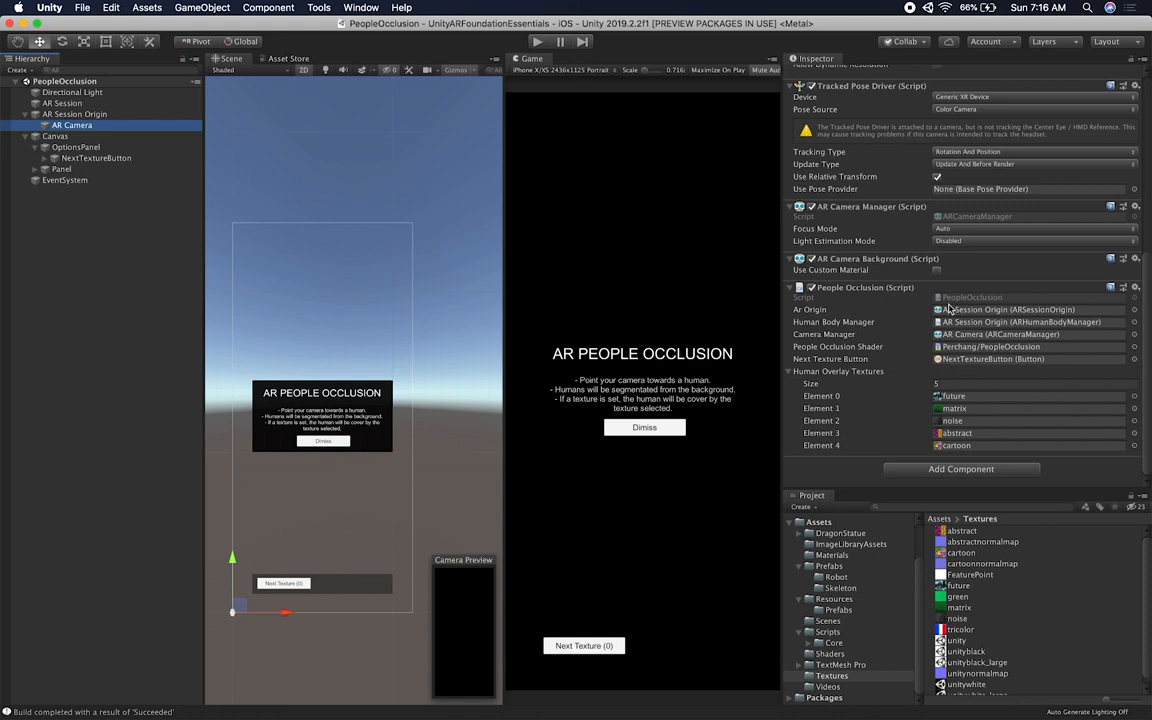
mouse_move(916, 340)
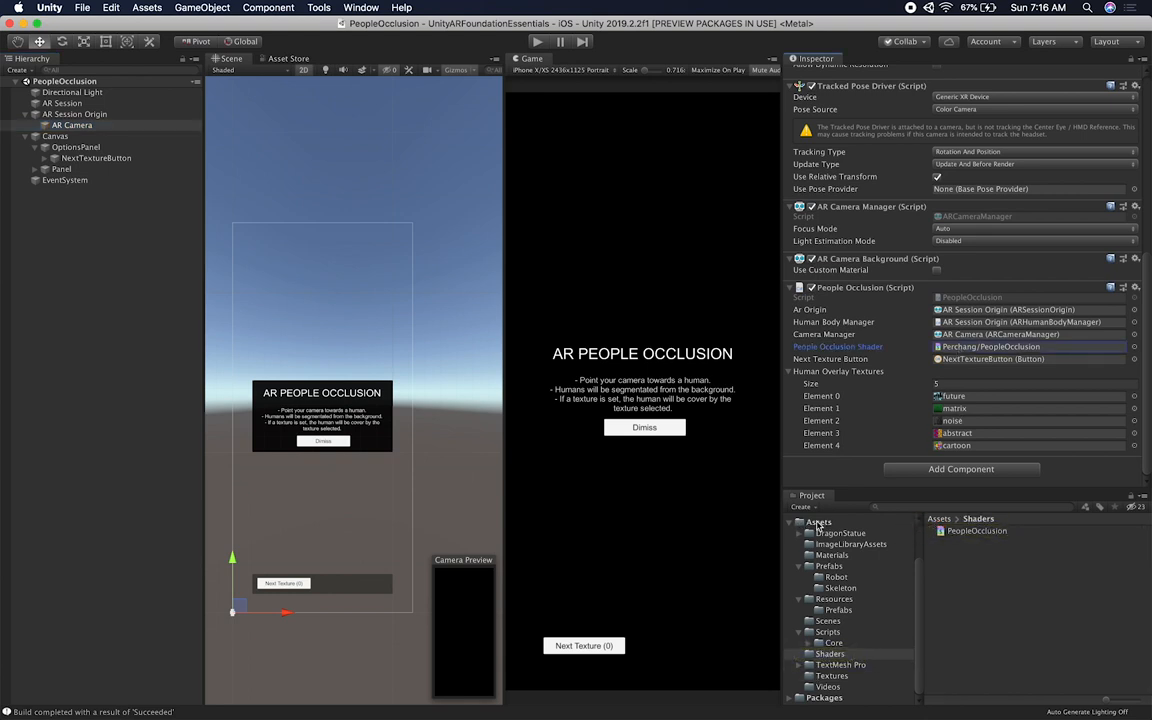
Read through the PeopleOcclusion shader and PeopleOcclusion.cs script in Visual Studio Code
left_click(976, 530)
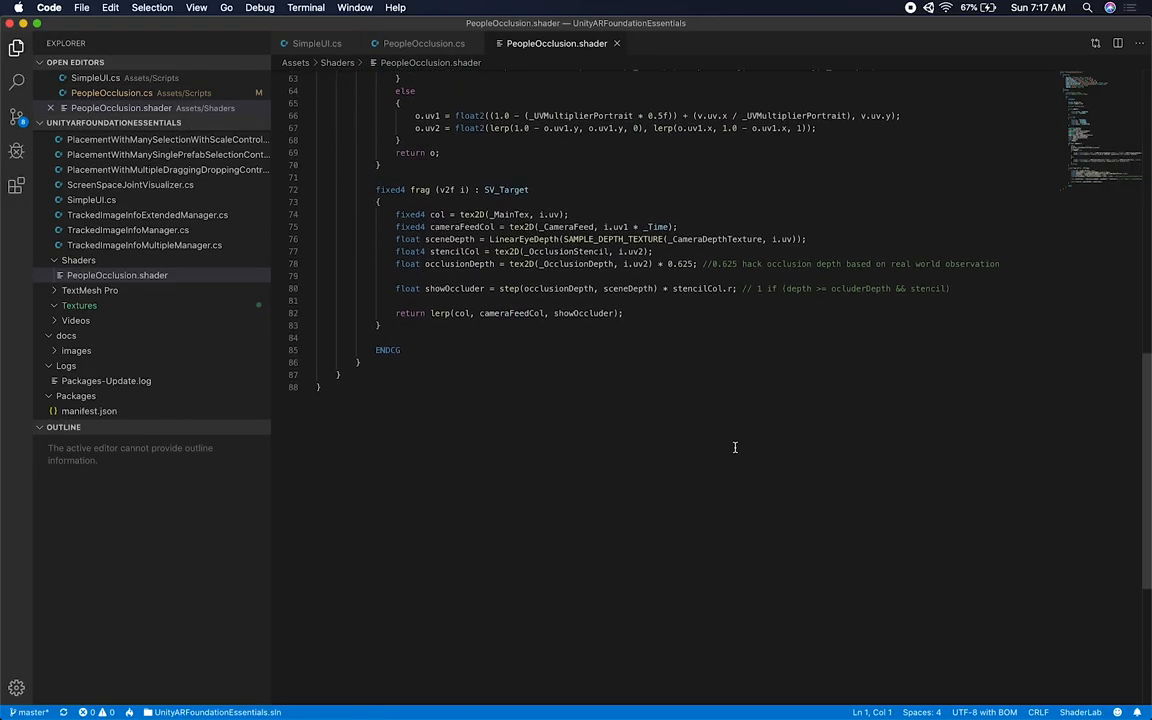
scroll("up", 3)
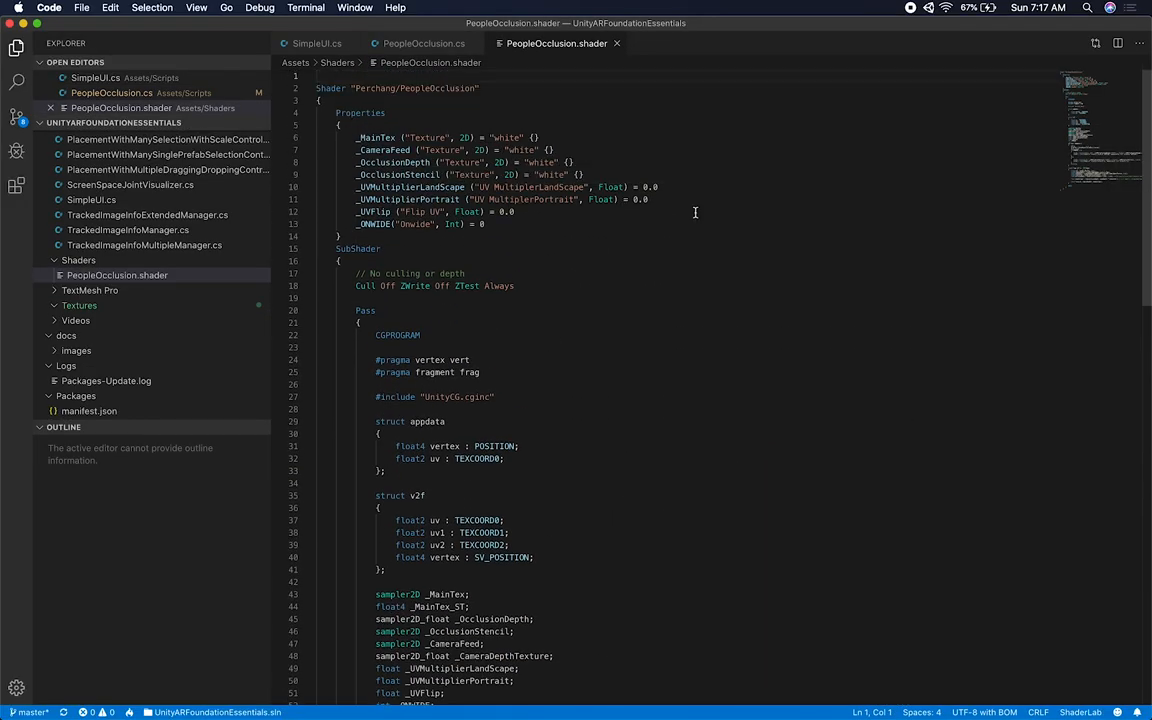
mouse_move(496, 228)
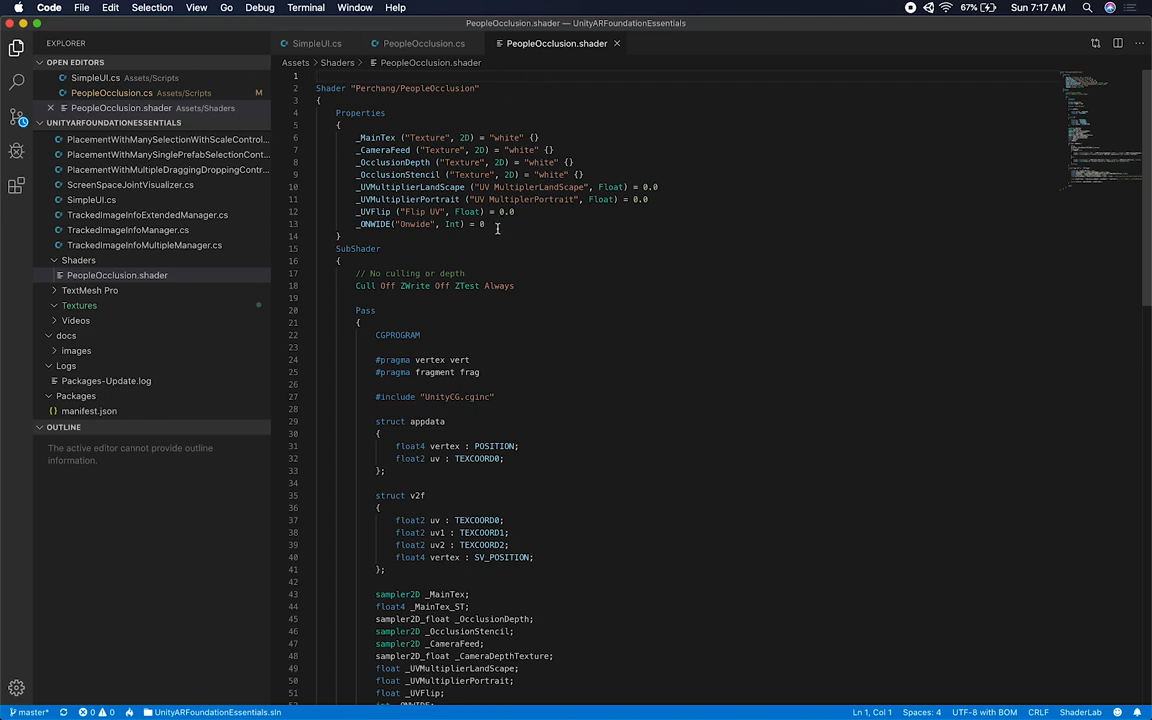
left_click(424, 44)
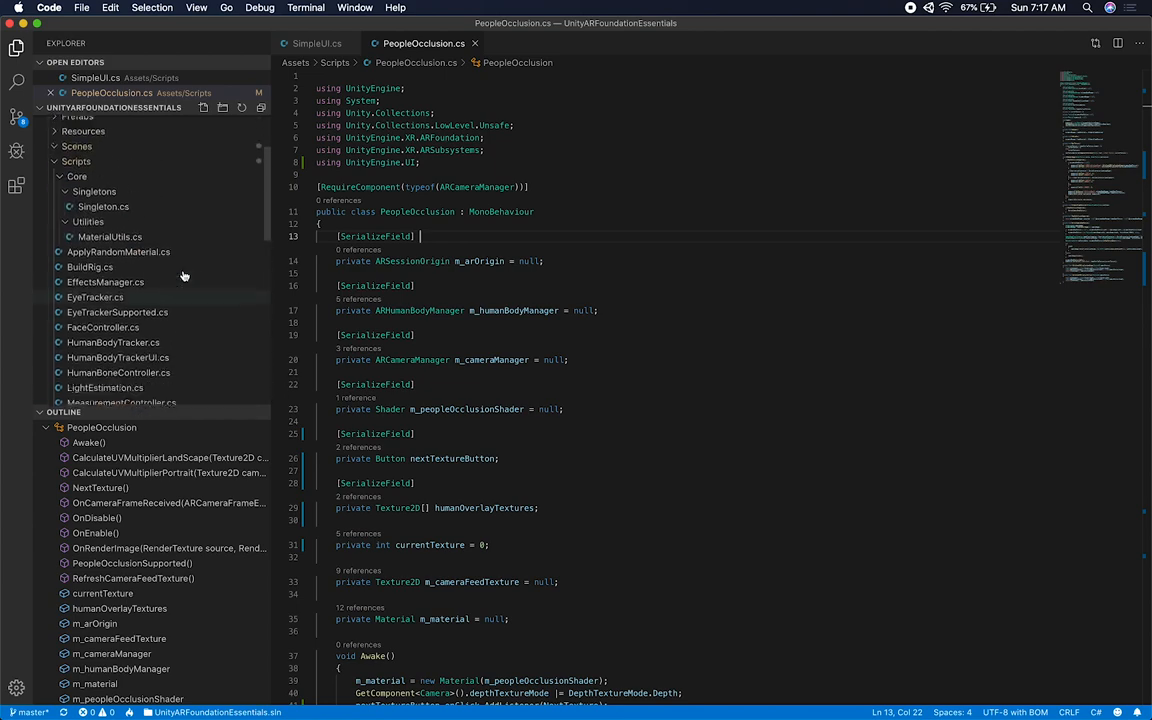
scroll("down", 3)
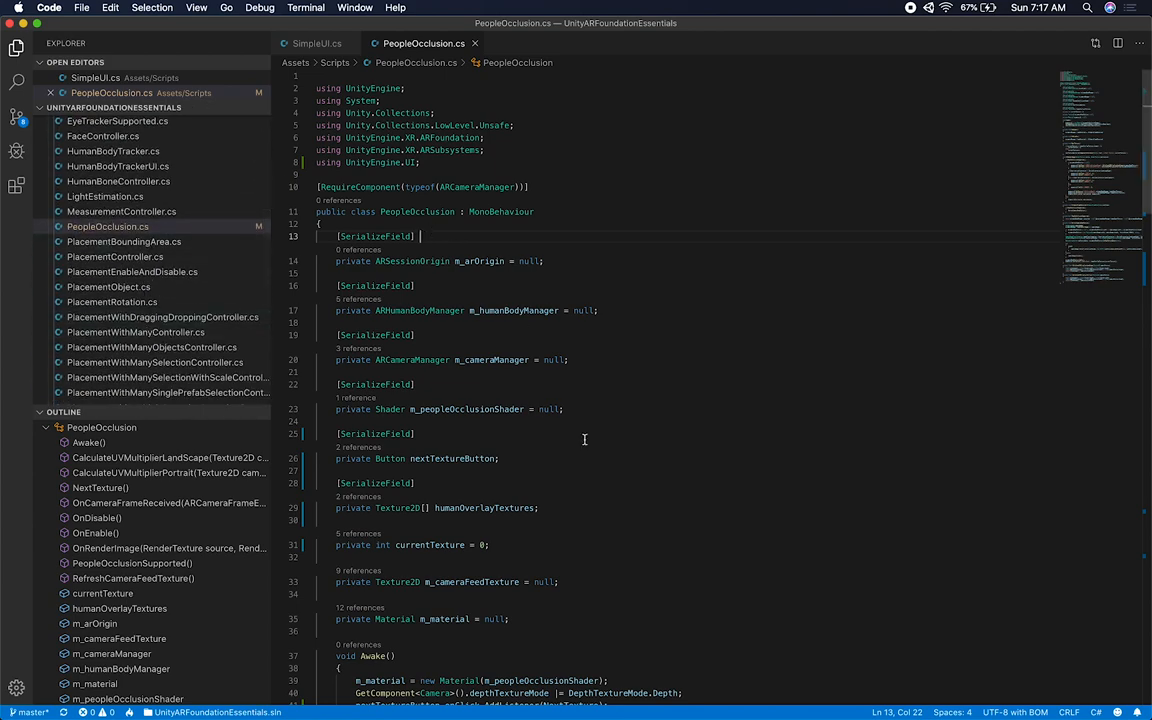
scroll("down", 3)
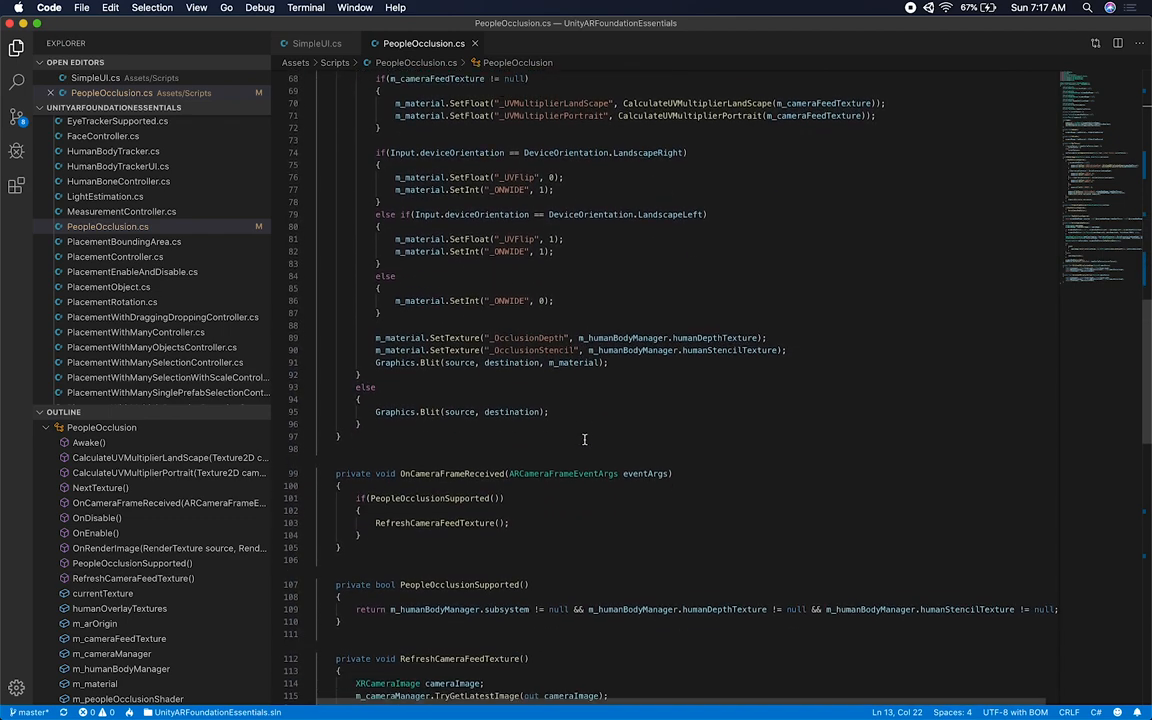
scroll("down", 3)
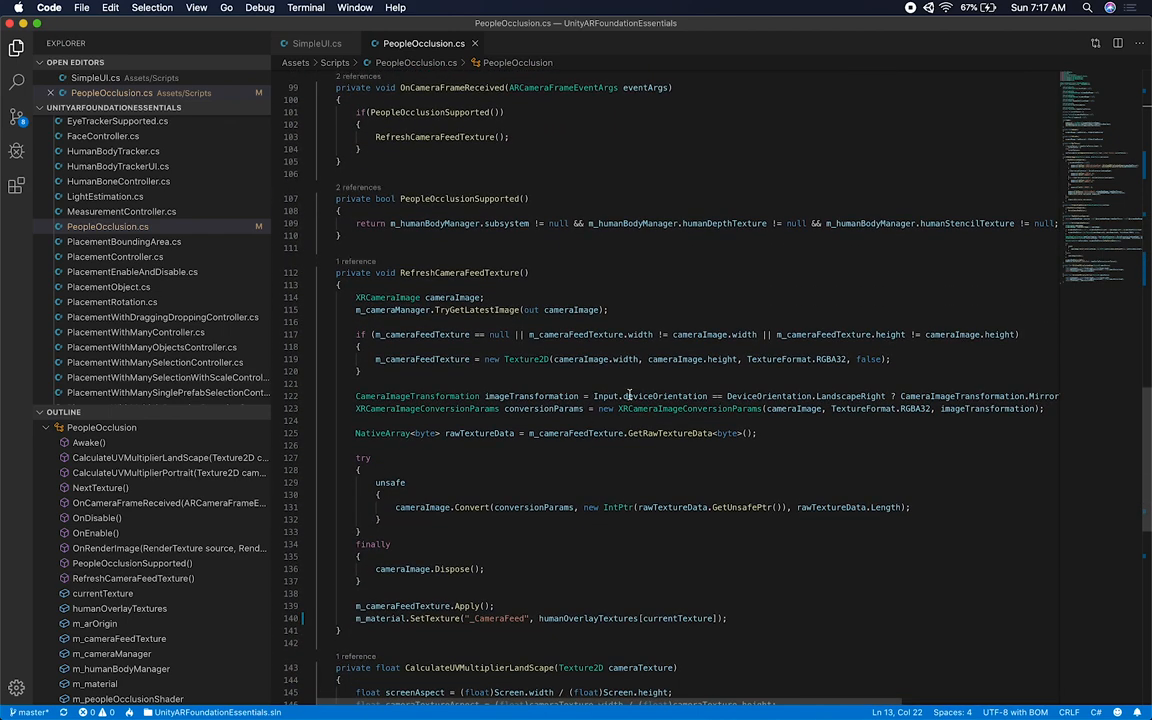
Return to Unity and inspect the AR Session Origin's Human Body Manager components
left_click(48, 8)
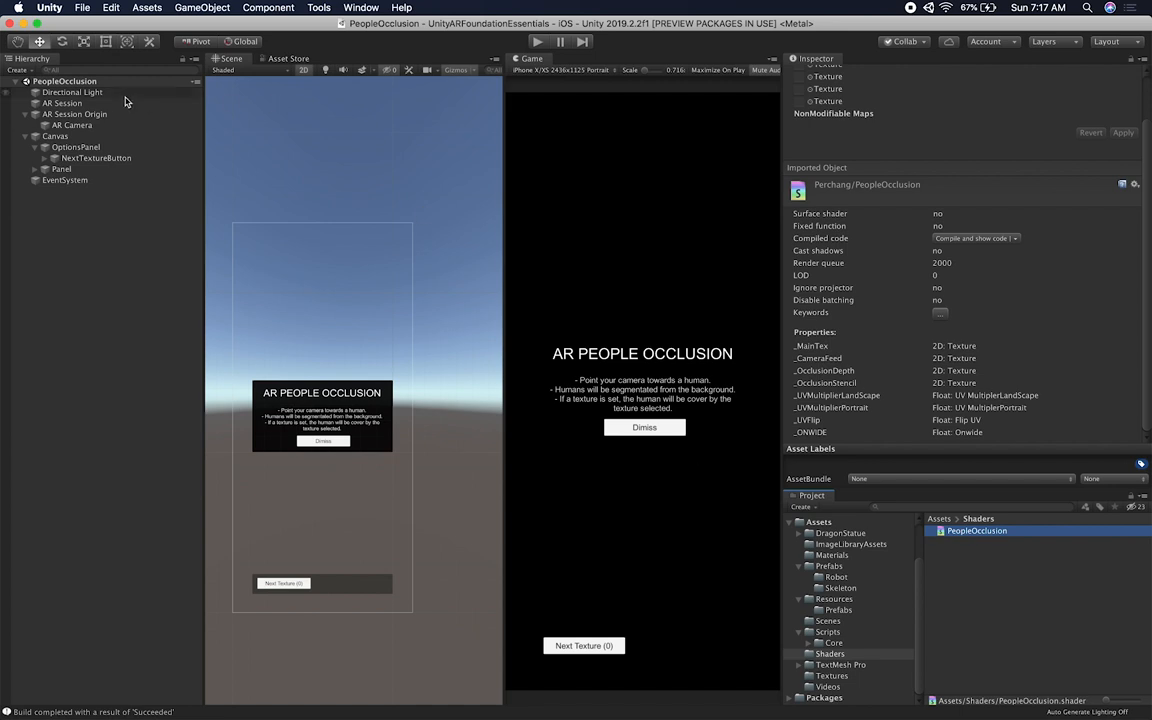
left_click(72, 112)
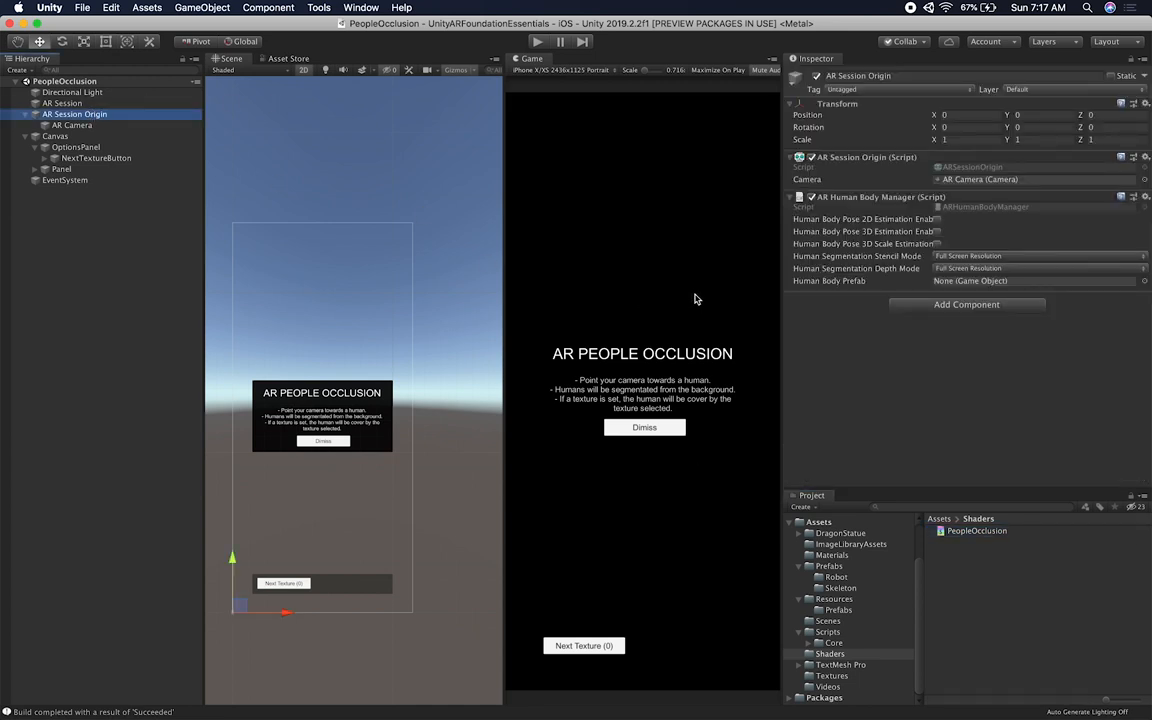